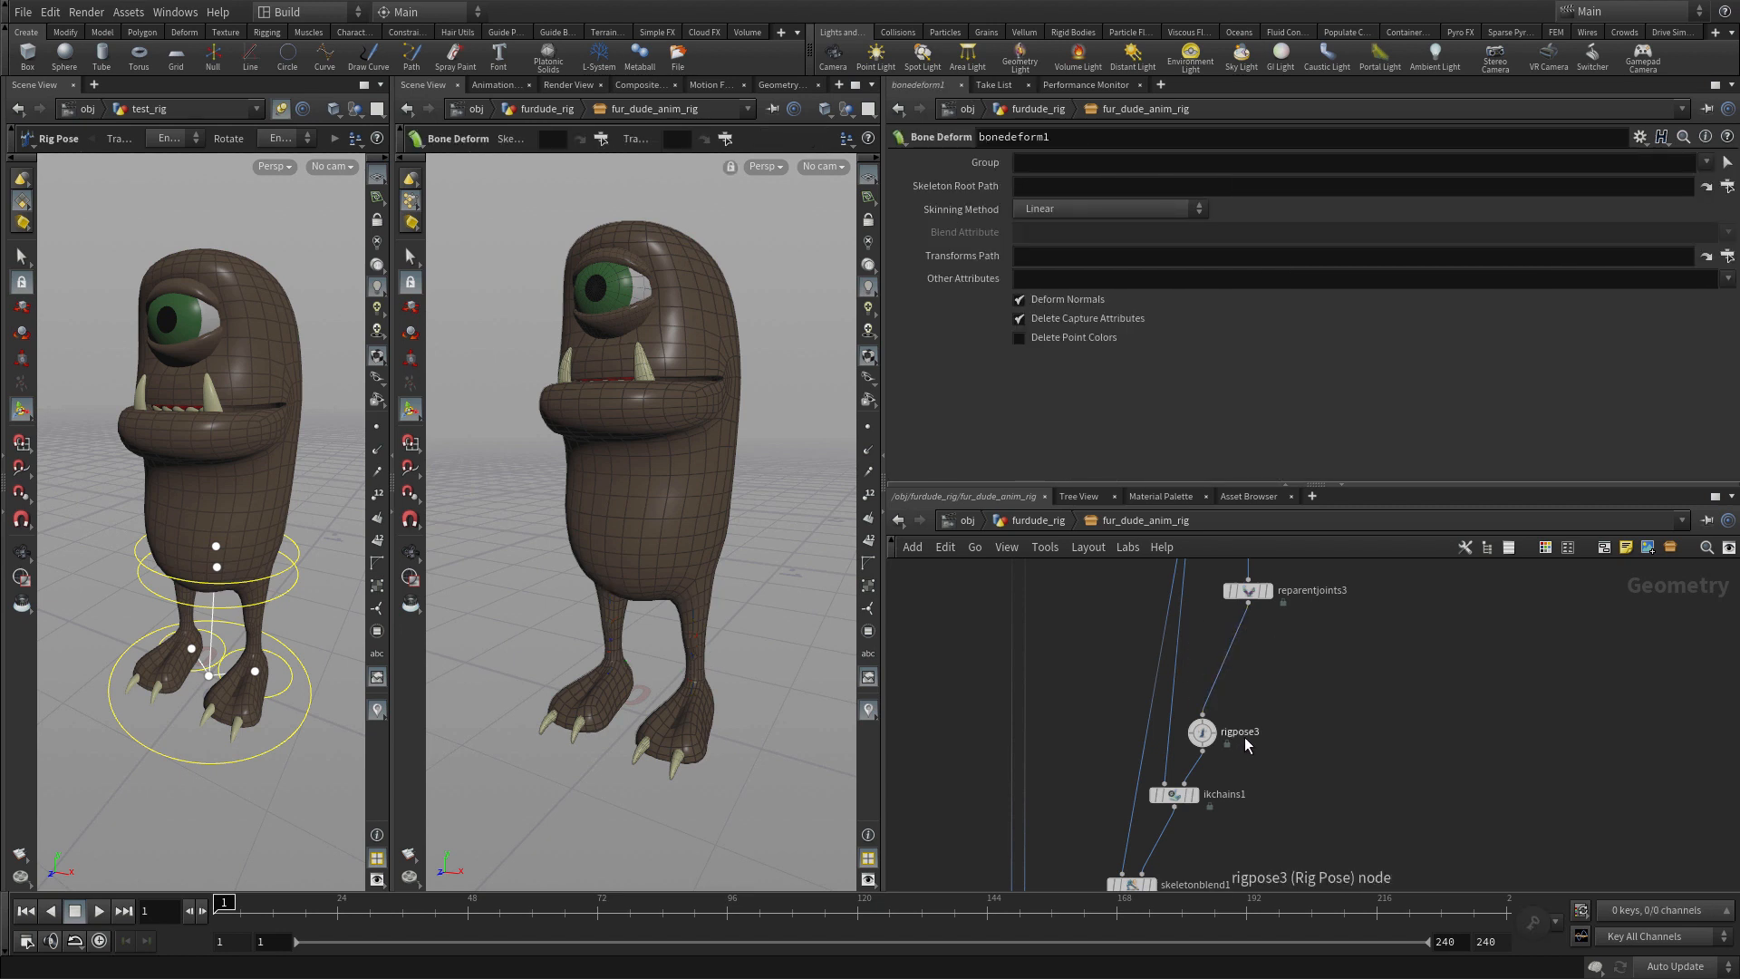
# - Rename the knee Rig Pose node to rigpose_knee and show its l_knee and r_knee transforms
pyautogui.doubleClick(1240, 731)
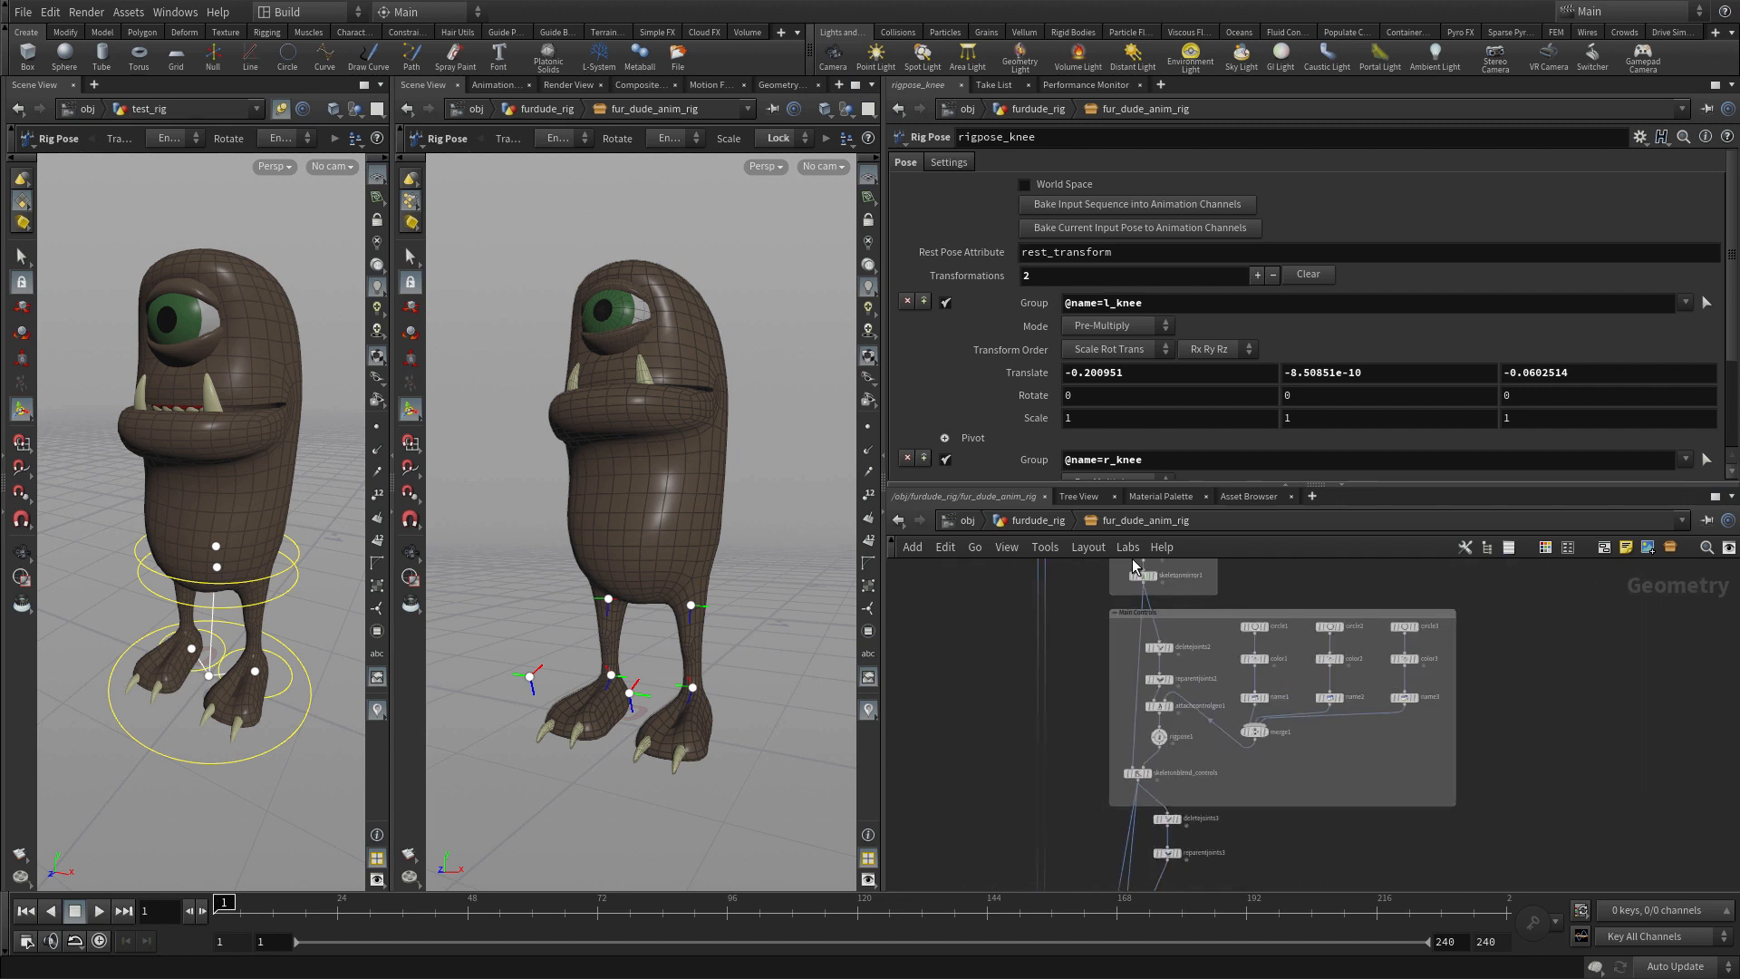
# - Add a Delete Joints node keeping only l_ankle, l_ball, l_toe and l_heel via Delete Non-Selected
pyautogui.press('Tab')
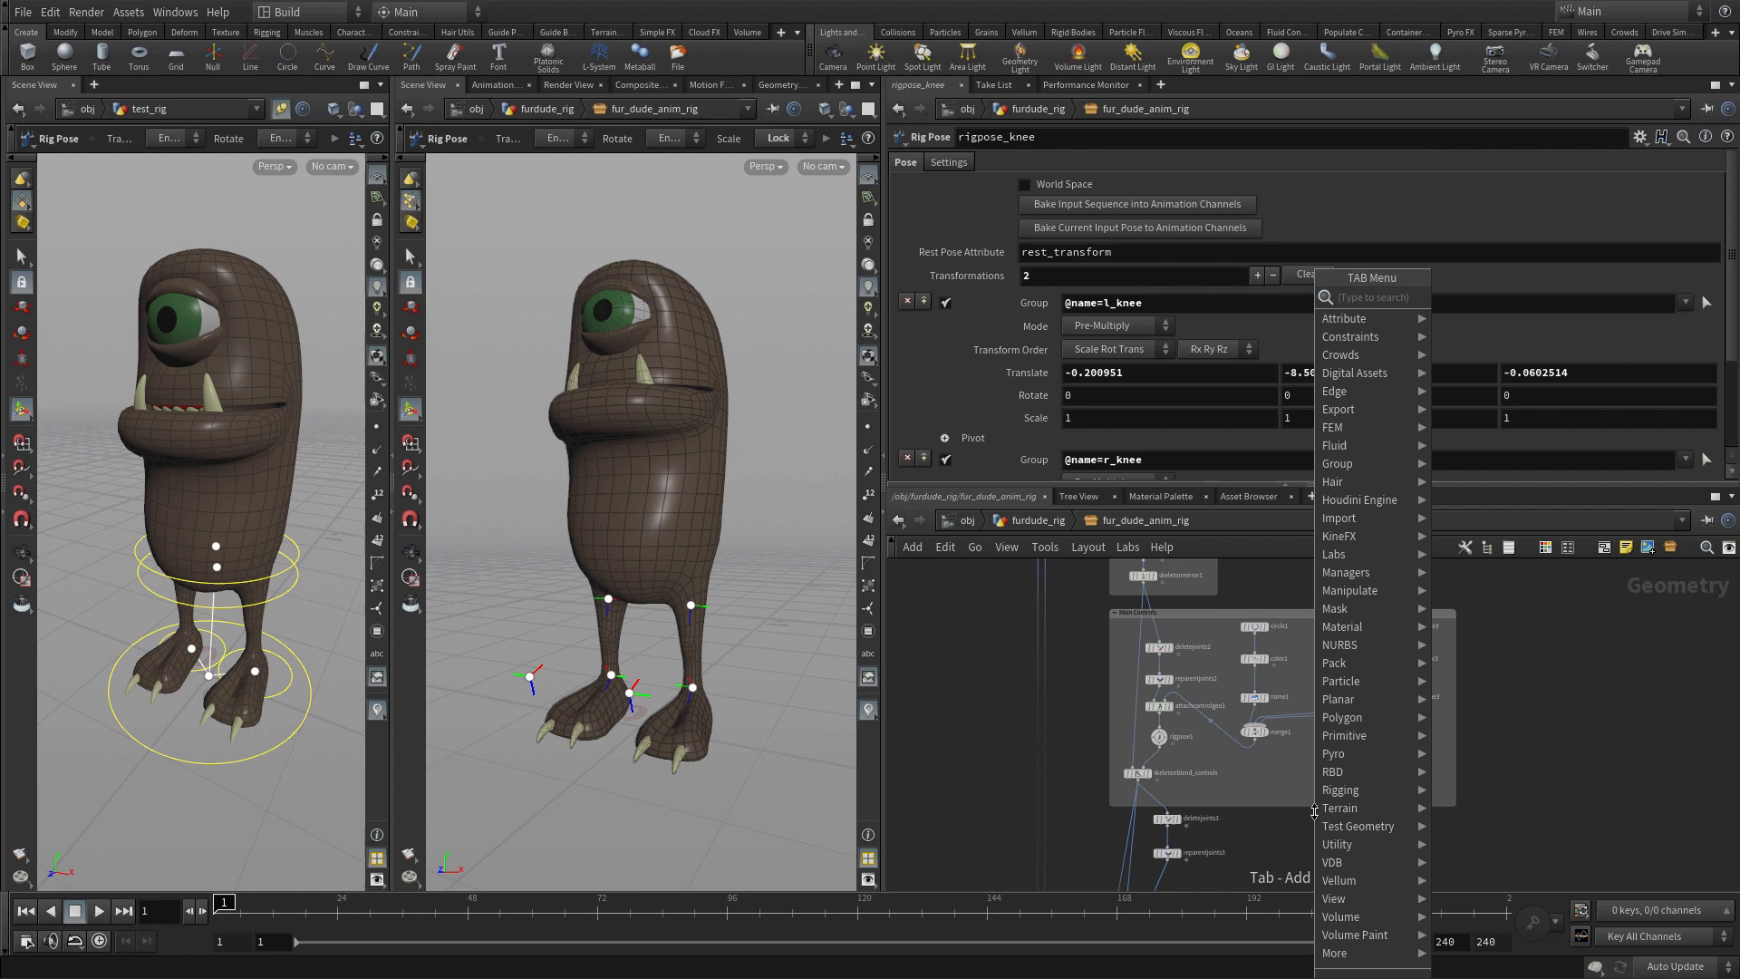
pyautogui.write('dele')
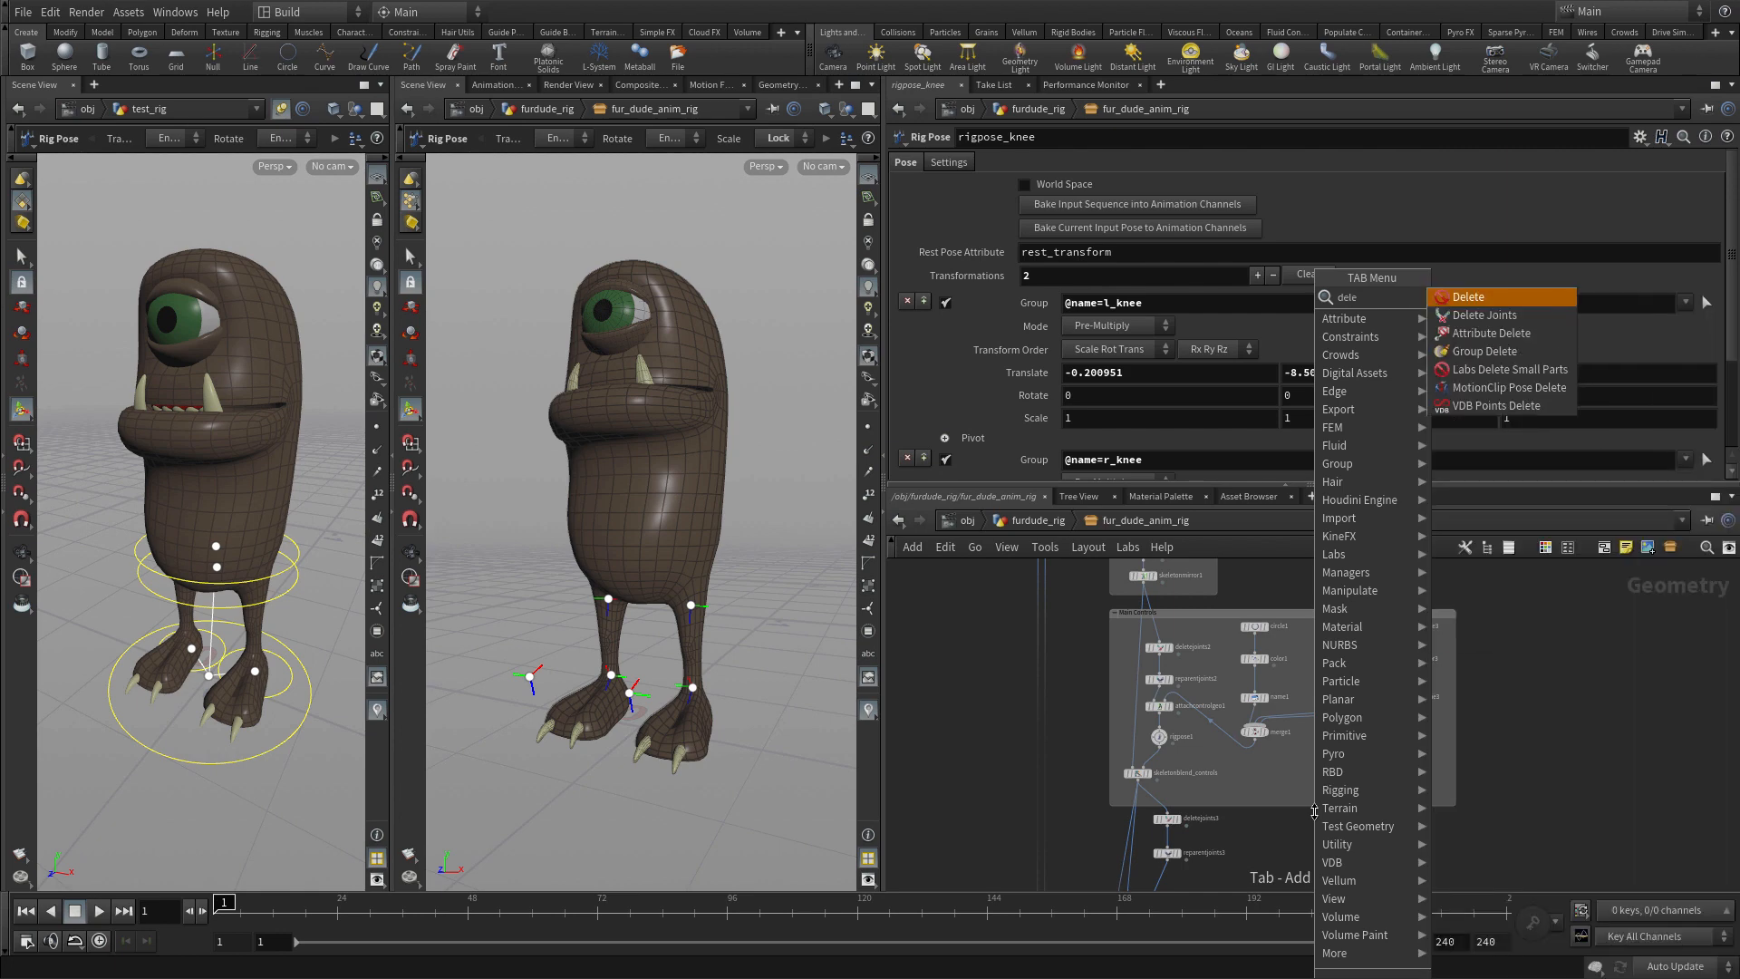
pyautogui.click(1484, 313)
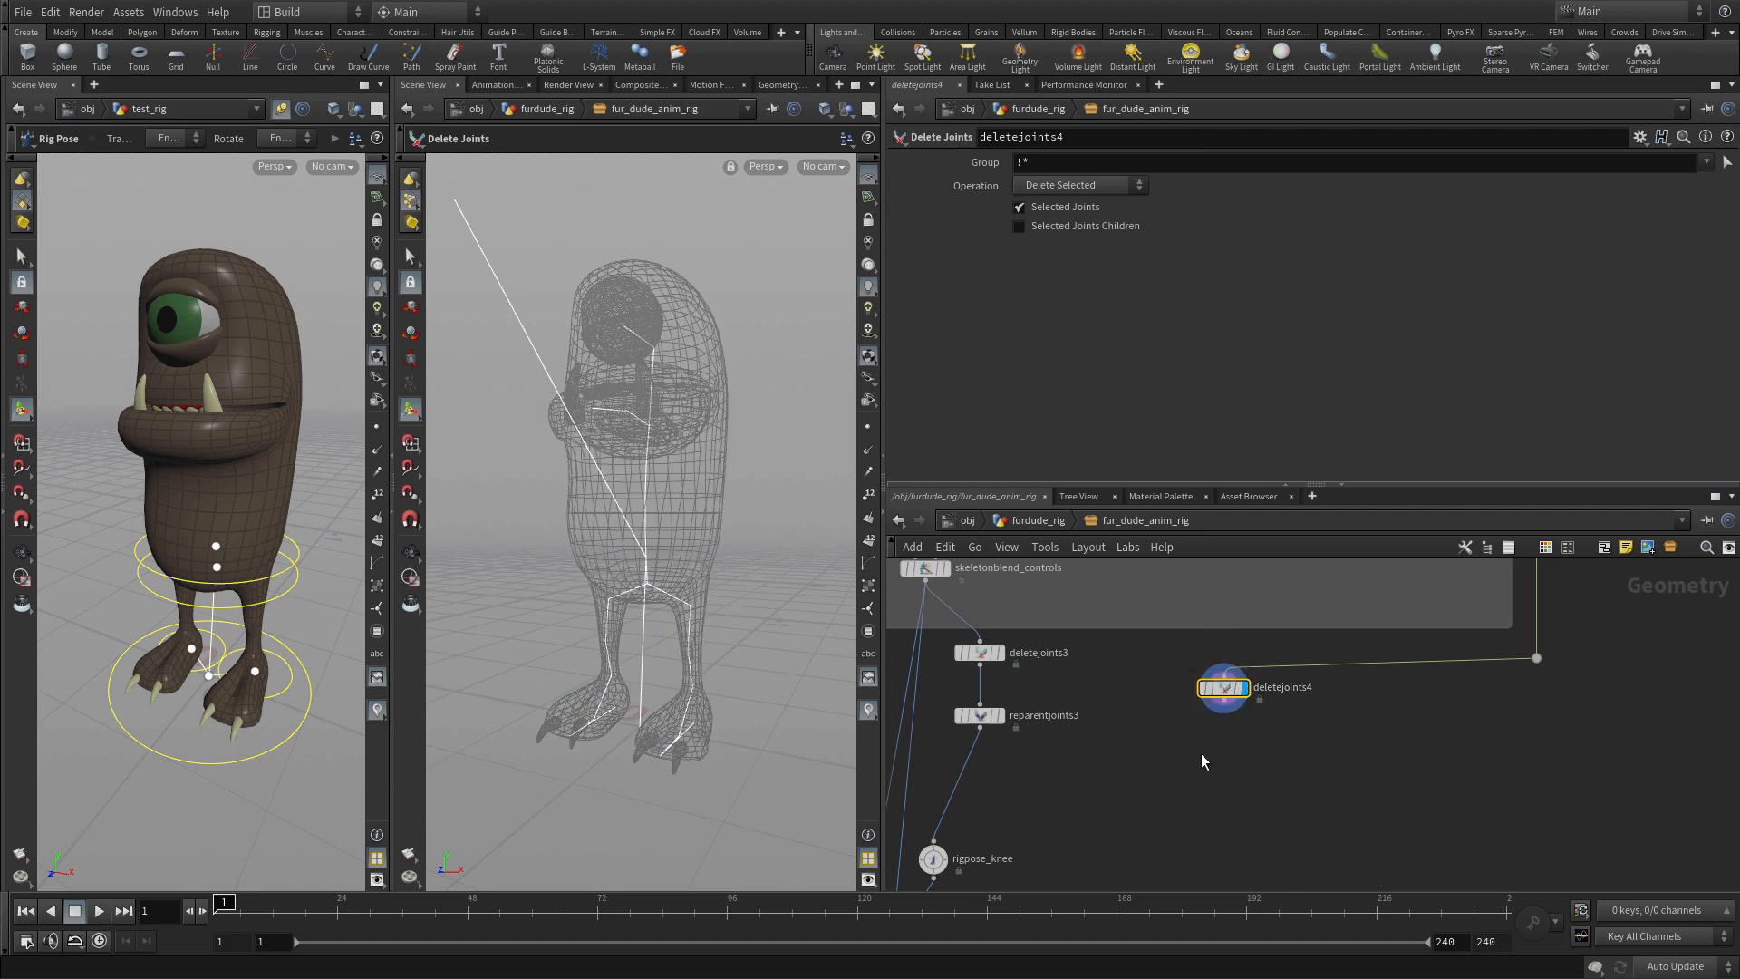
pyautogui.moveTo(1206, 764)
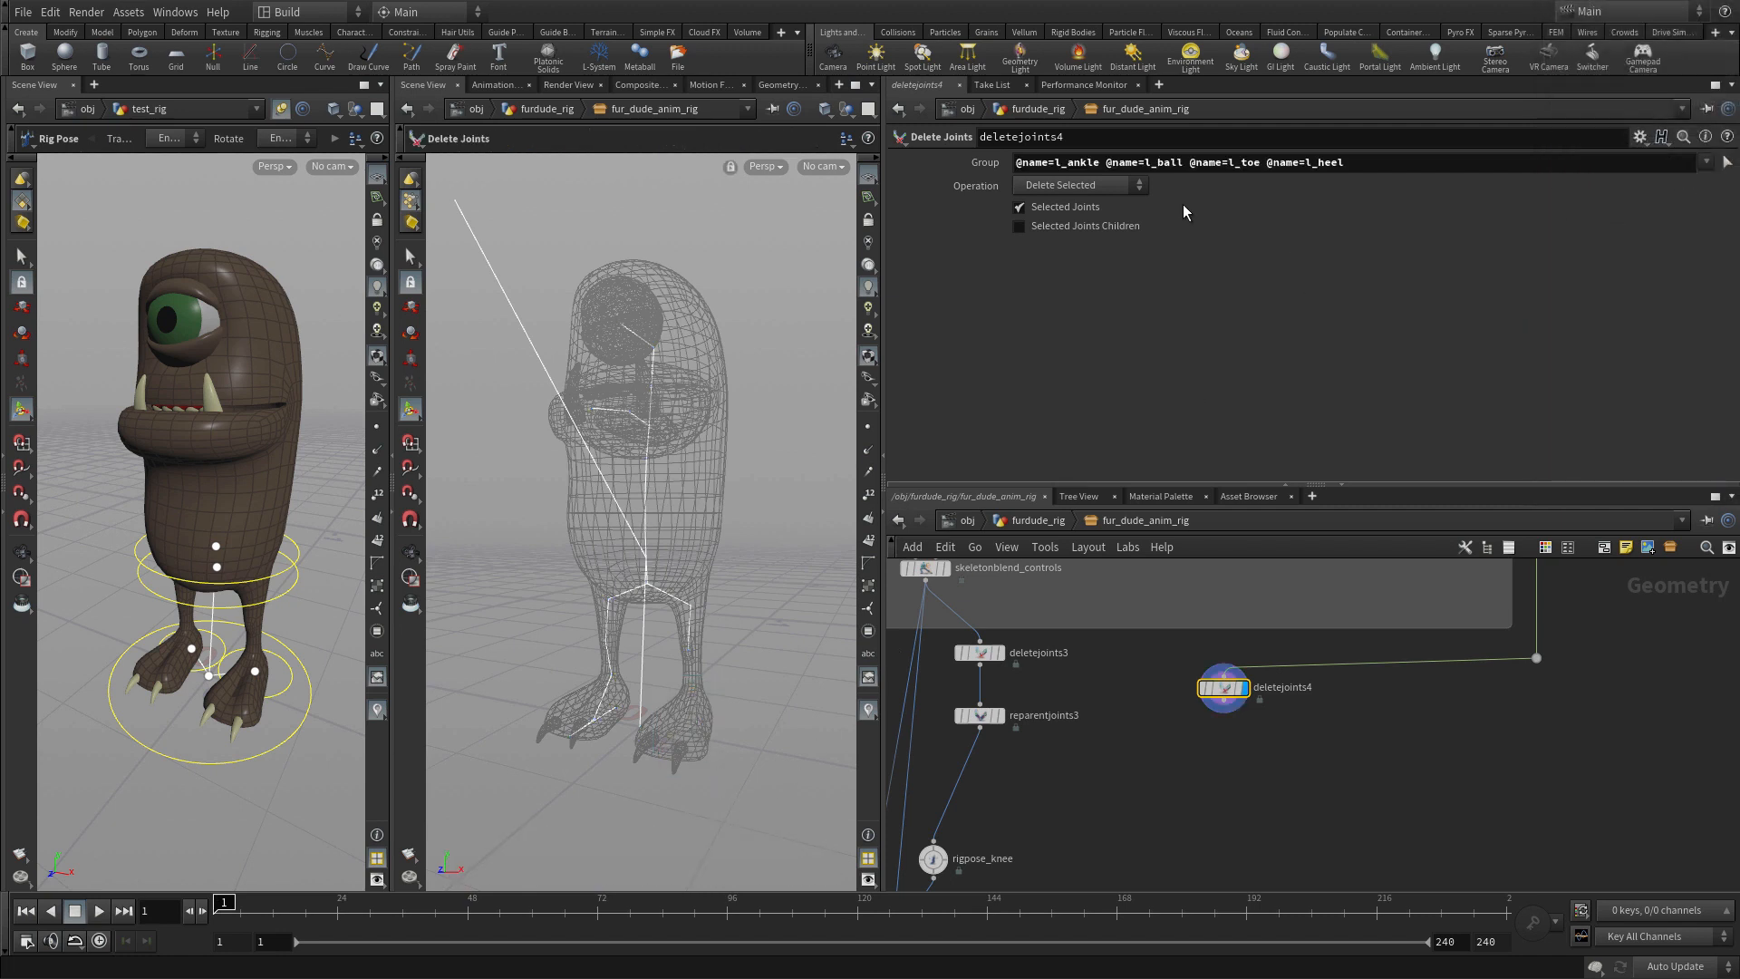
pyautogui.click(1073, 185)
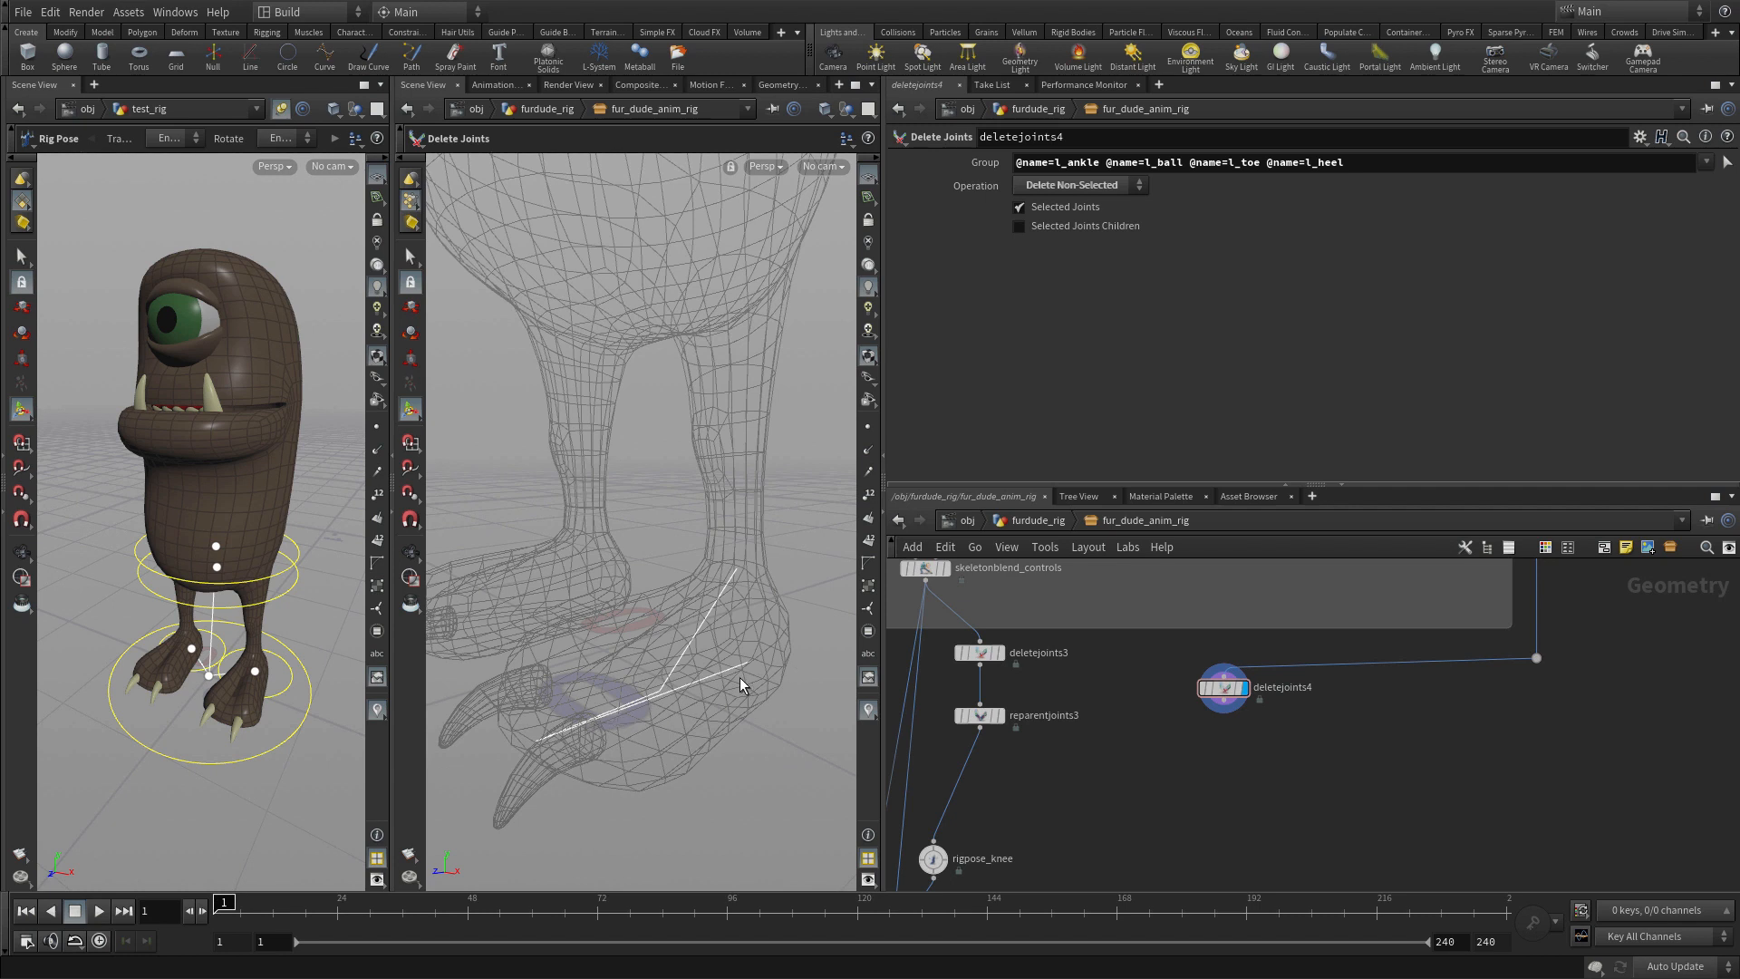
pyautogui.moveTo(660, 703)
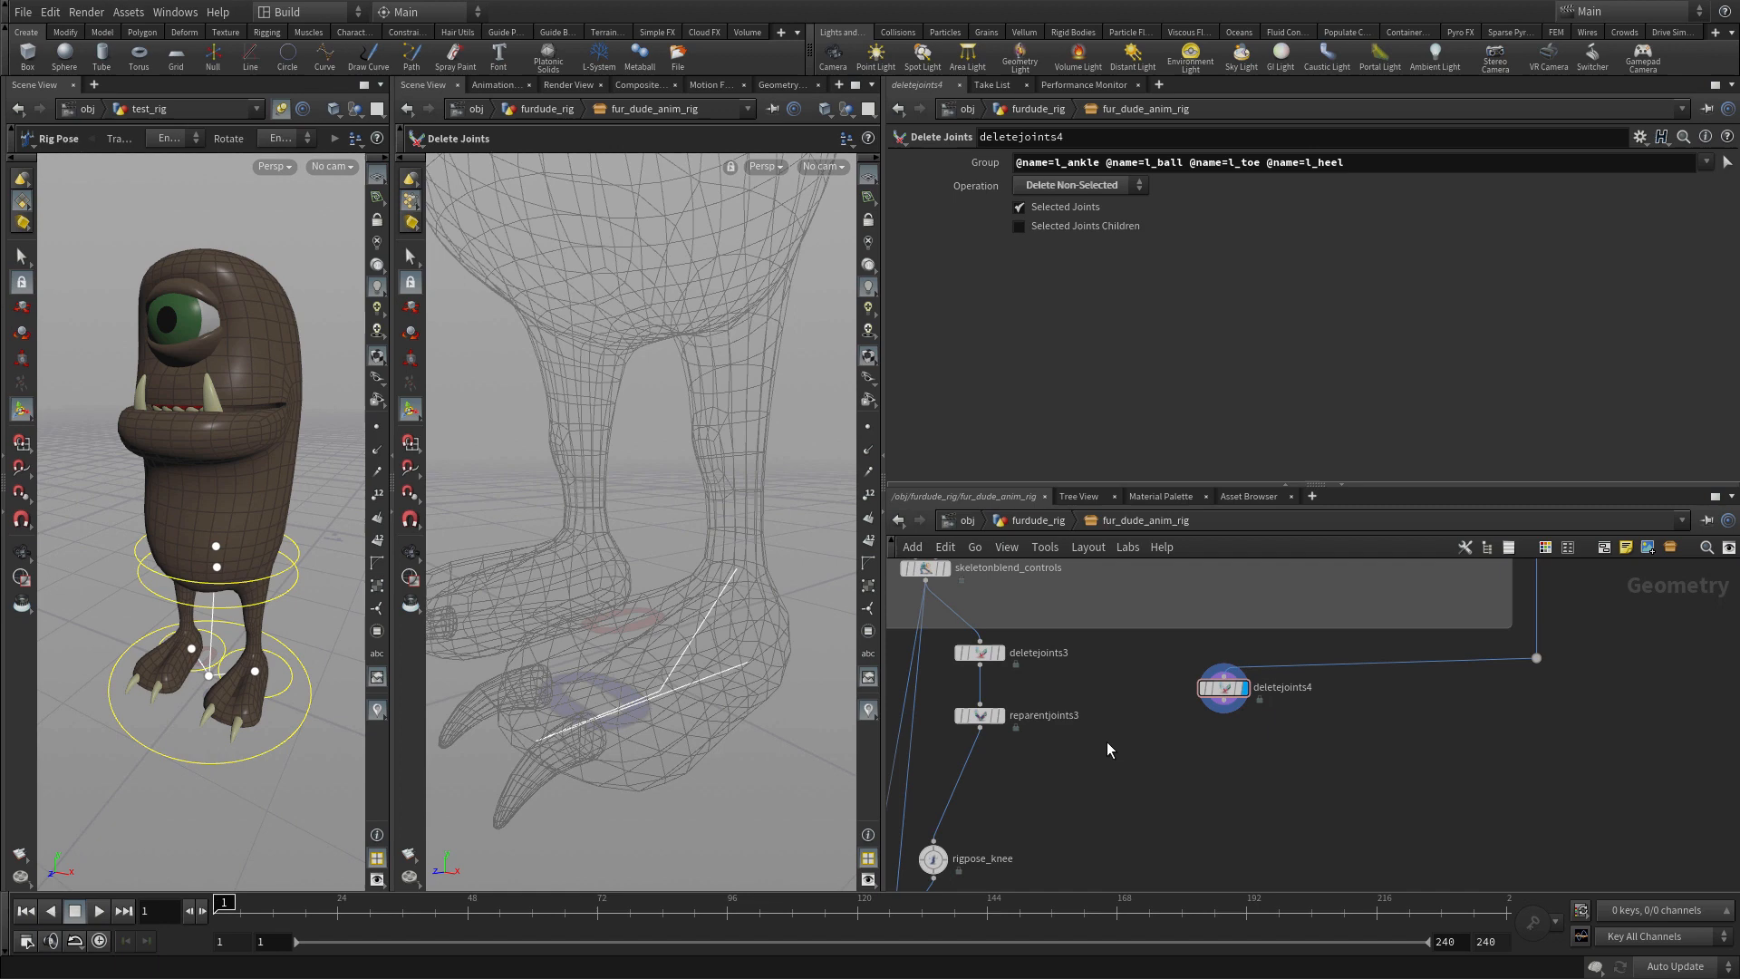
pyautogui.moveTo(1291, 778)
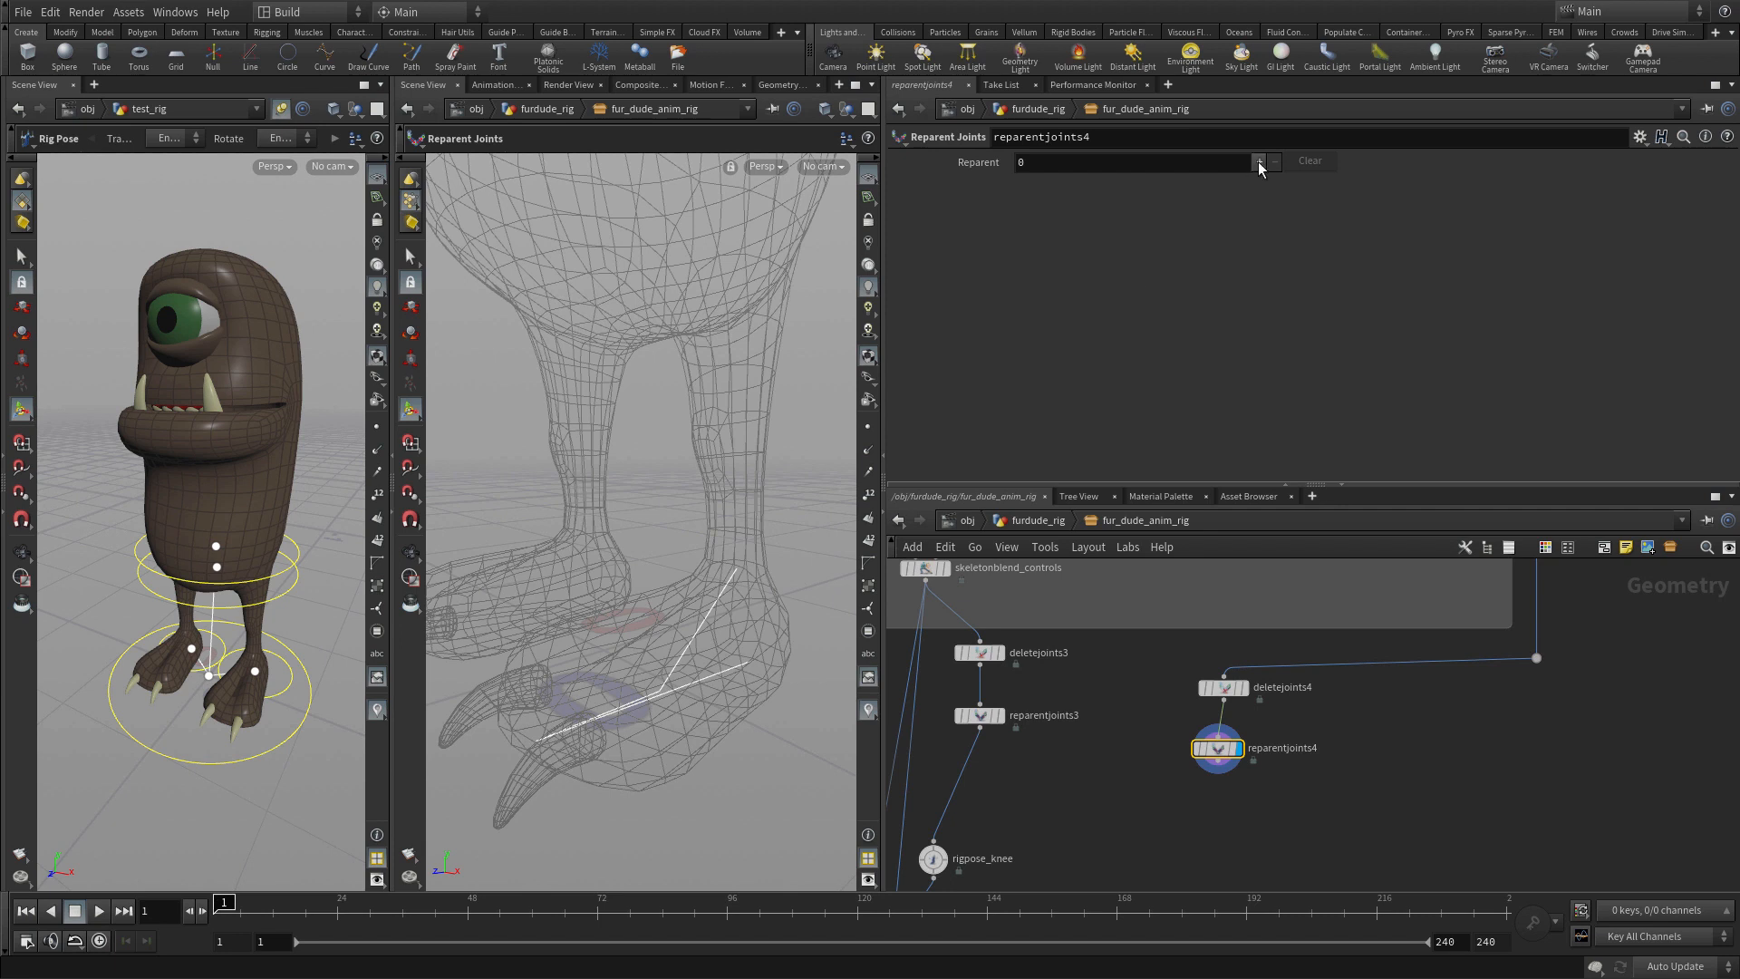
# - Add three reparent entries: l_toe under l_heel, l_ball under l_toe, l_ankle under l_ball
pyautogui.click(1258, 161)
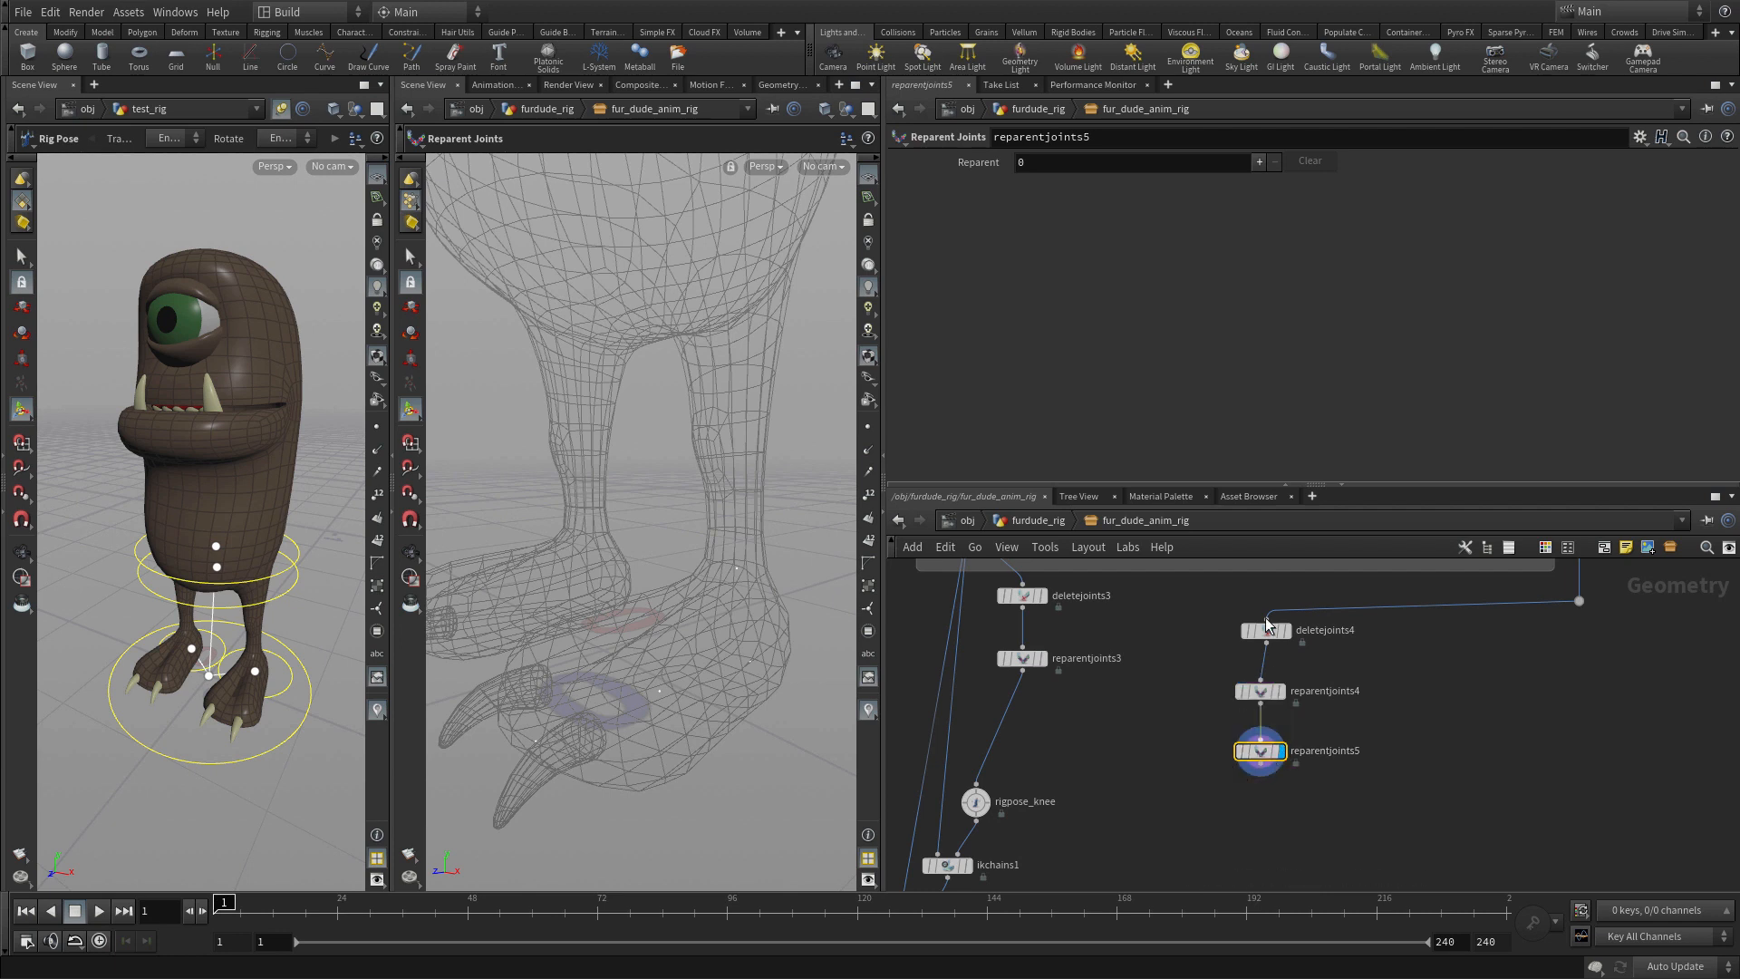
pyautogui.click(1258, 162)
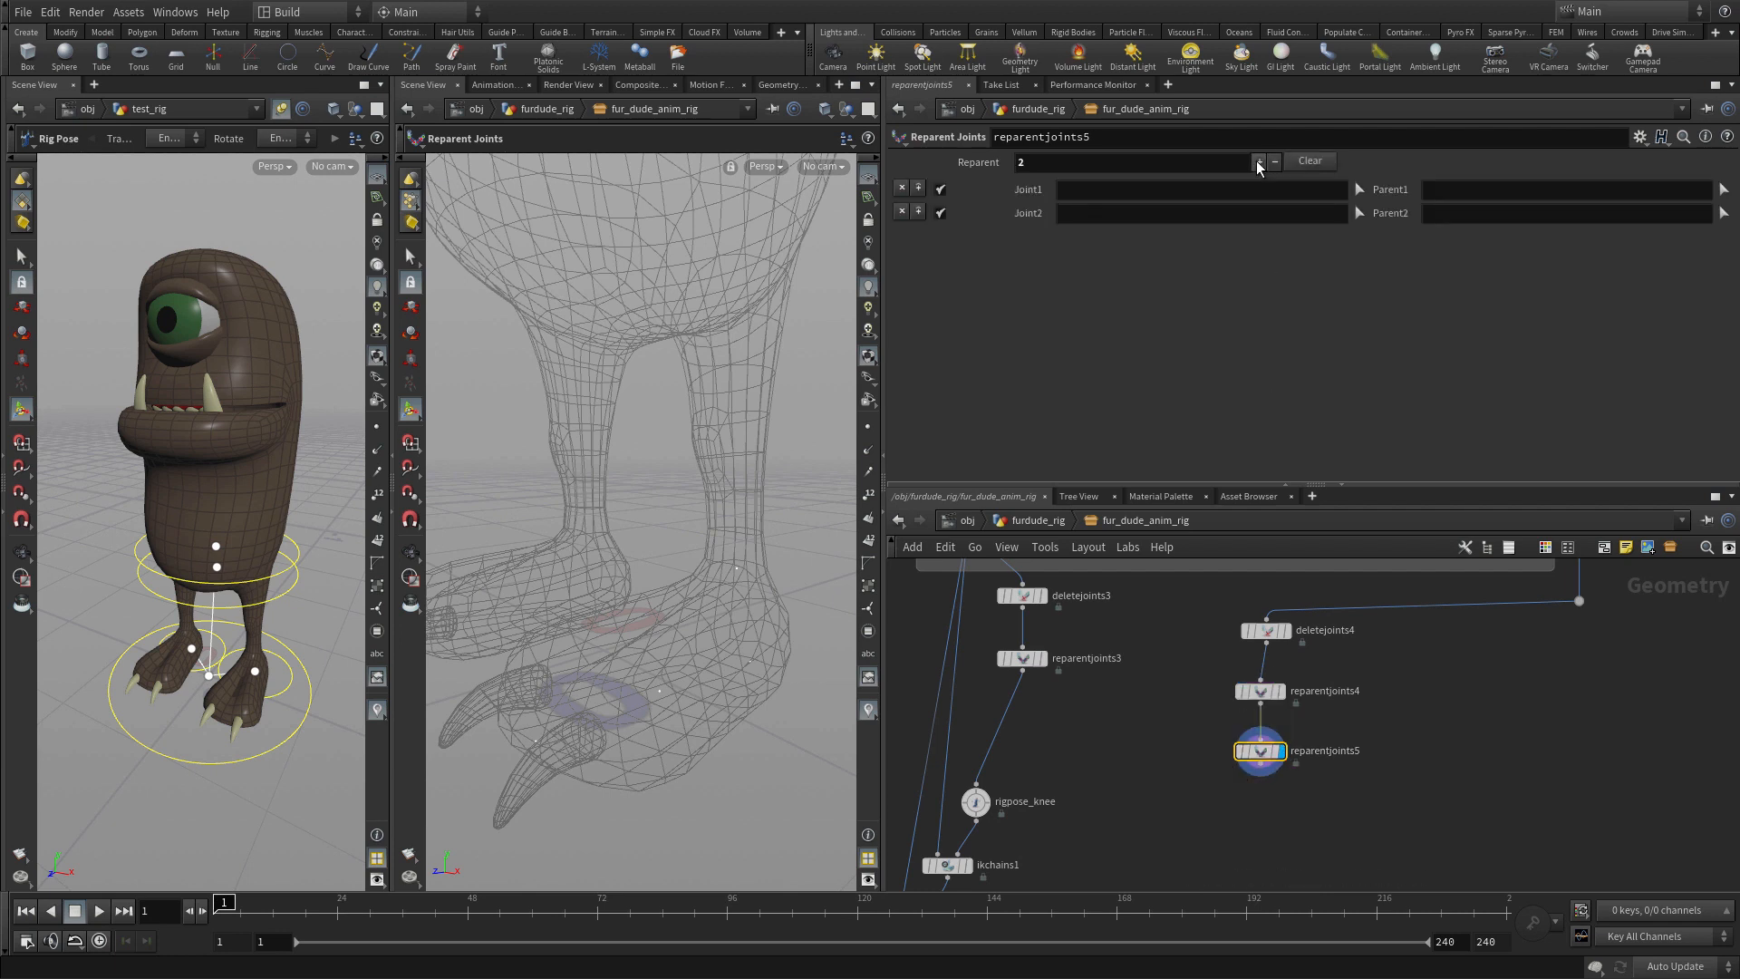
pyautogui.click(1259, 161)
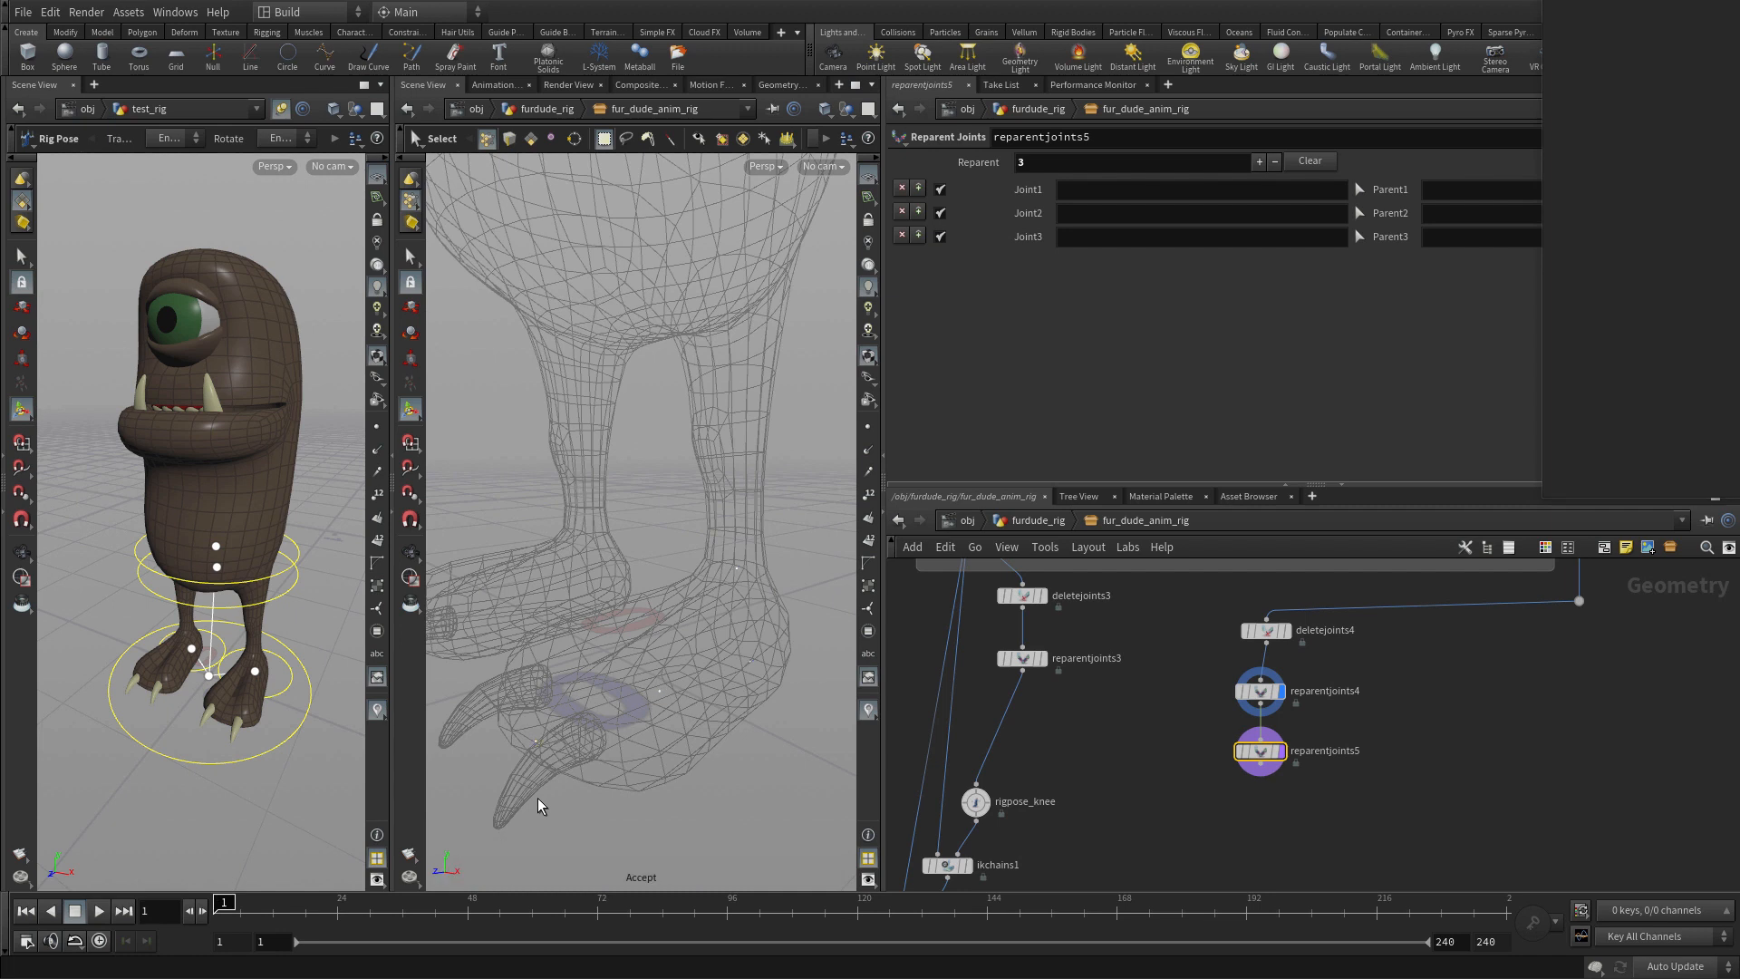
pyautogui.write('@name=l_toe')
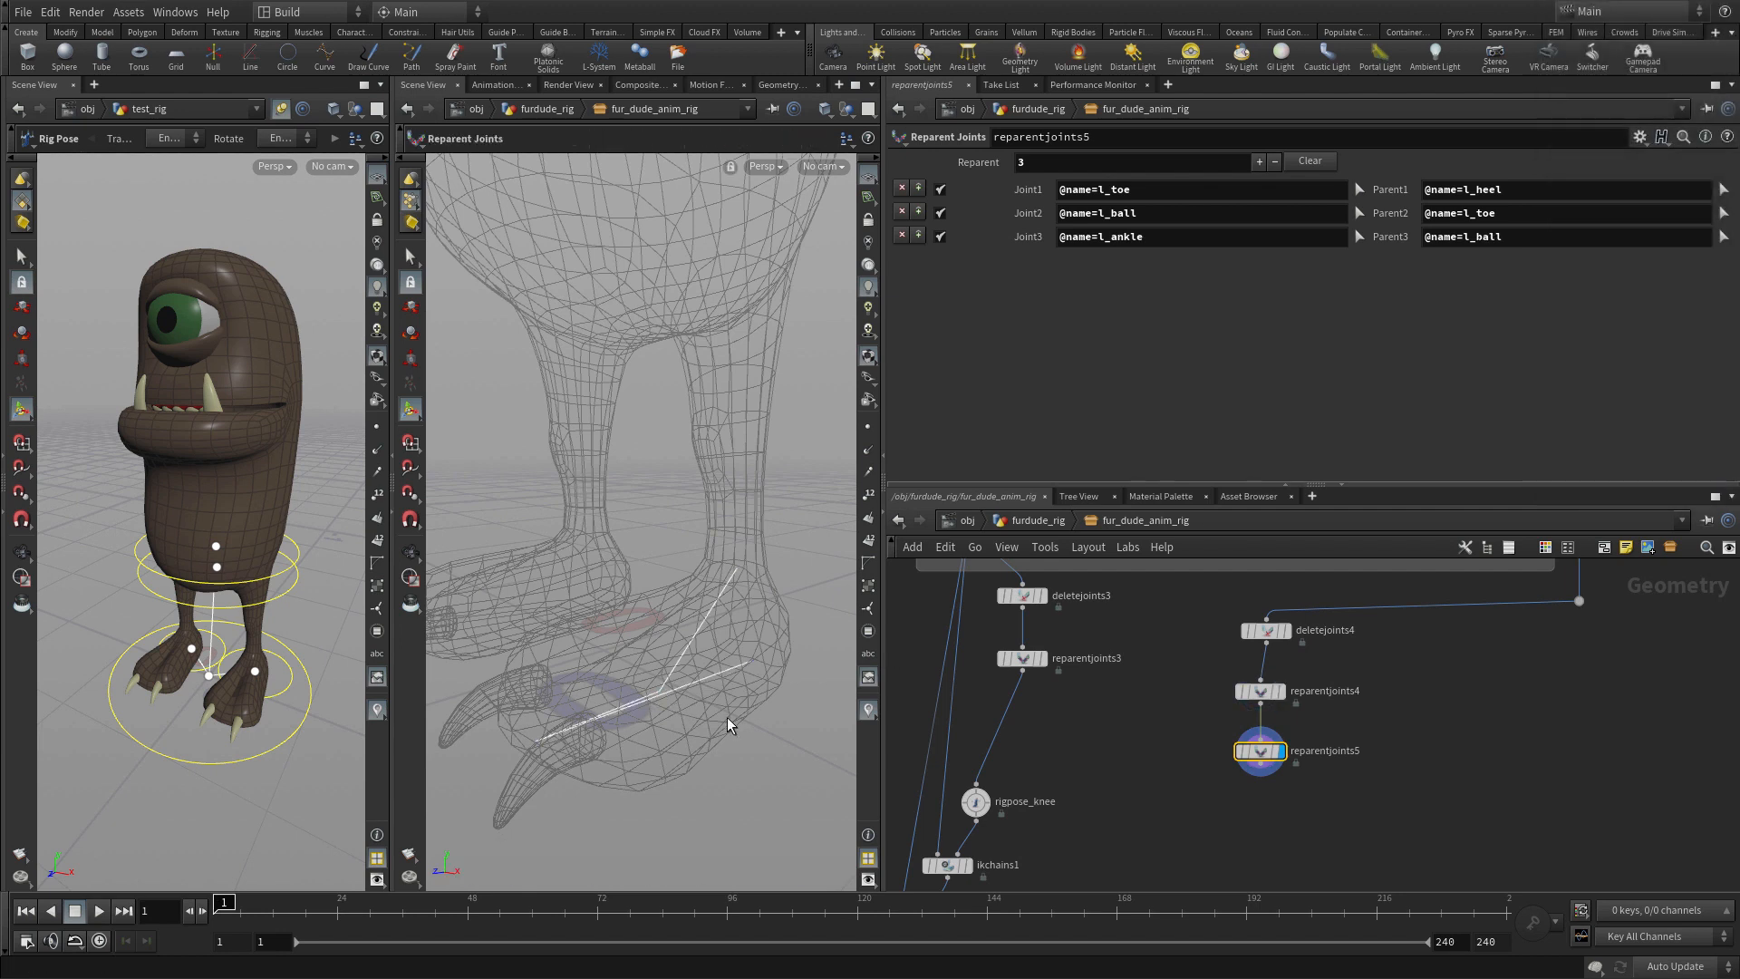
pyautogui.moveTo(736, 725)
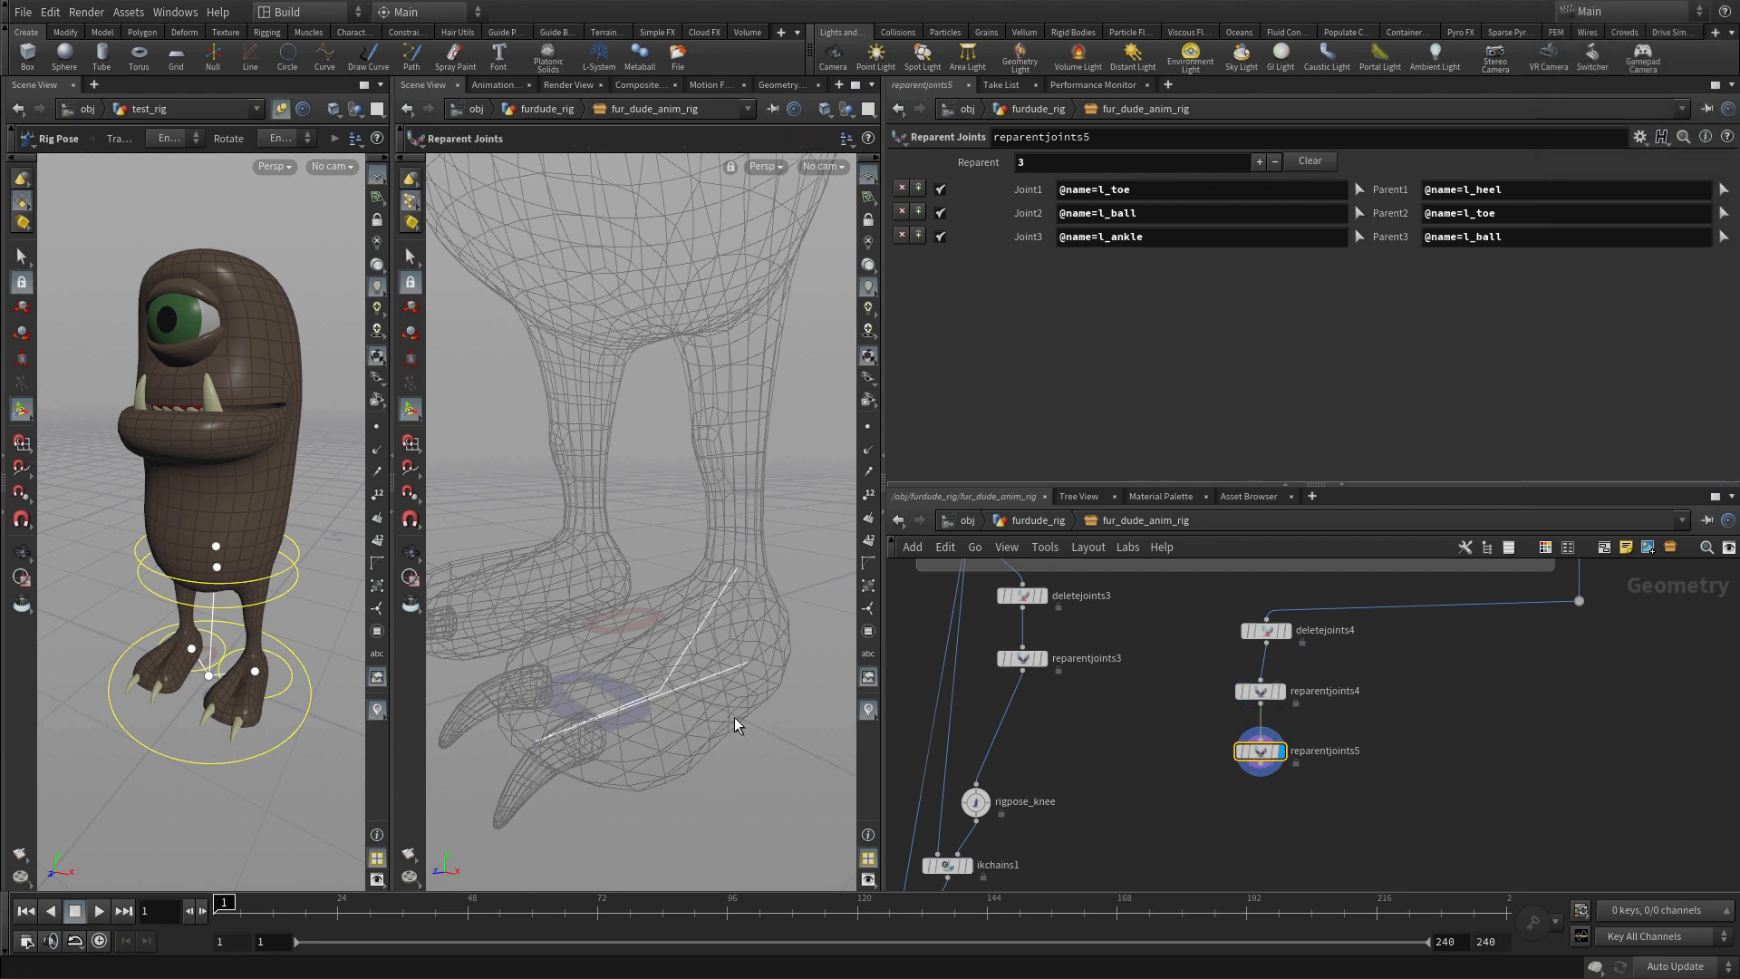
pyautogui.moveTo(1394, 826)
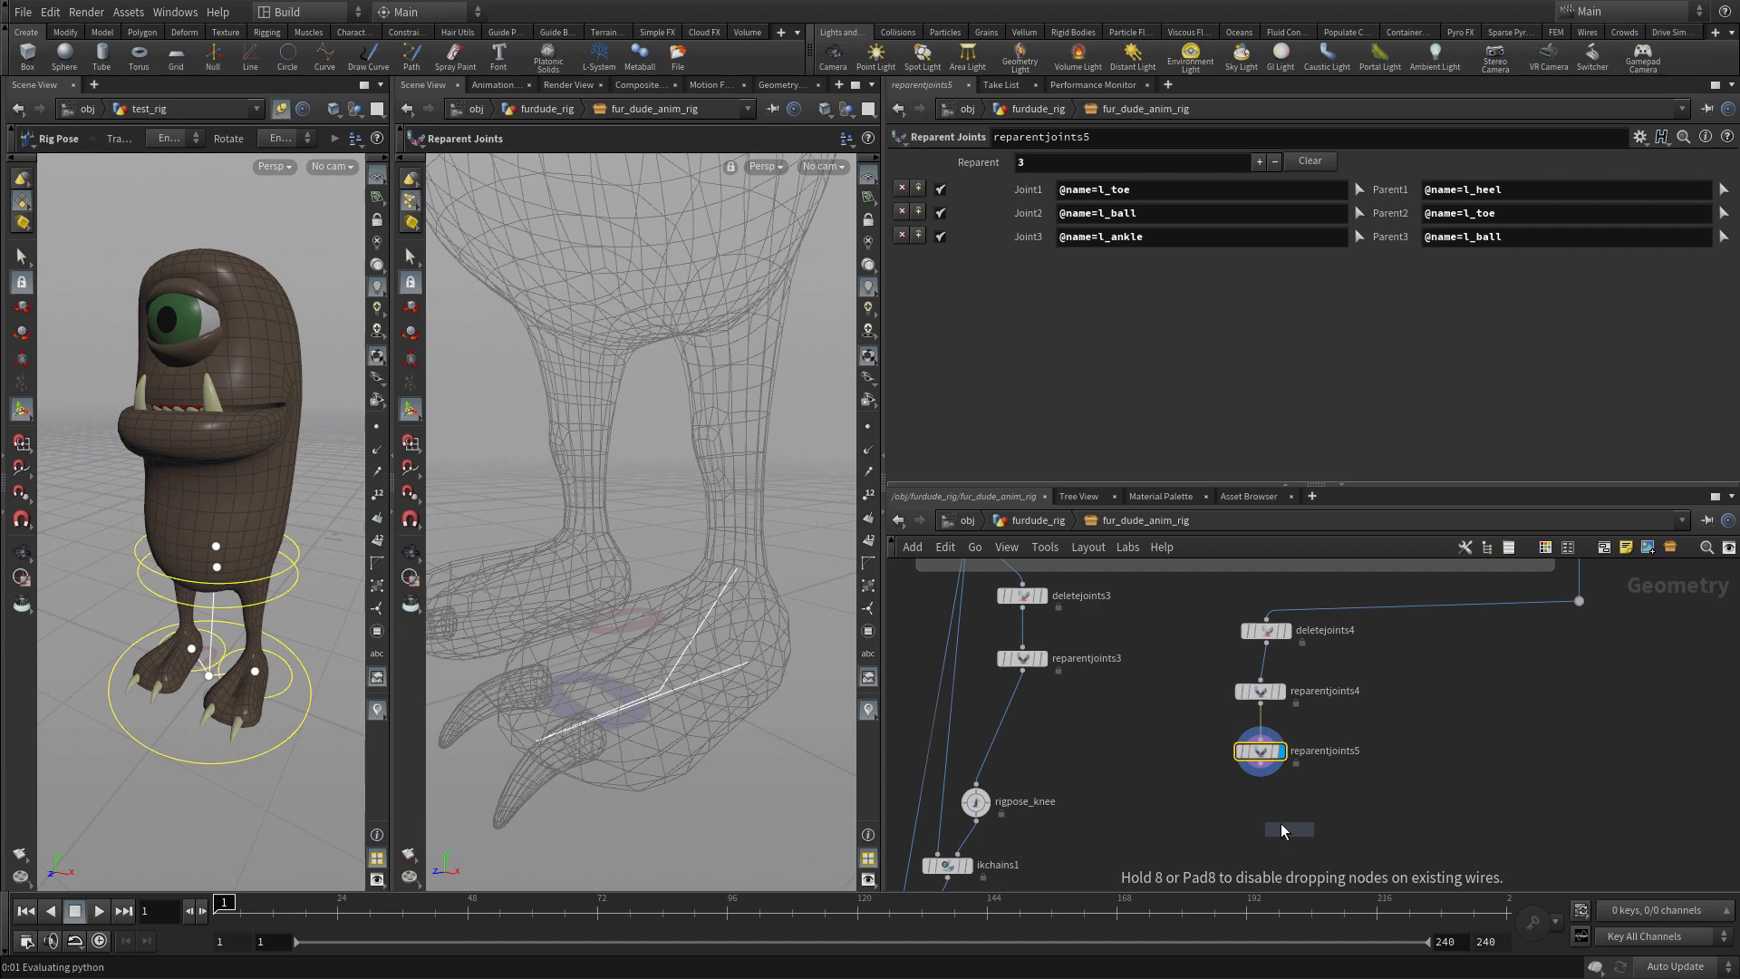
# - Place a Skeleton Mirror below reparentjoints5 with l_ / r_ tokens for the right foot
pyautogui.click(1260, 828)
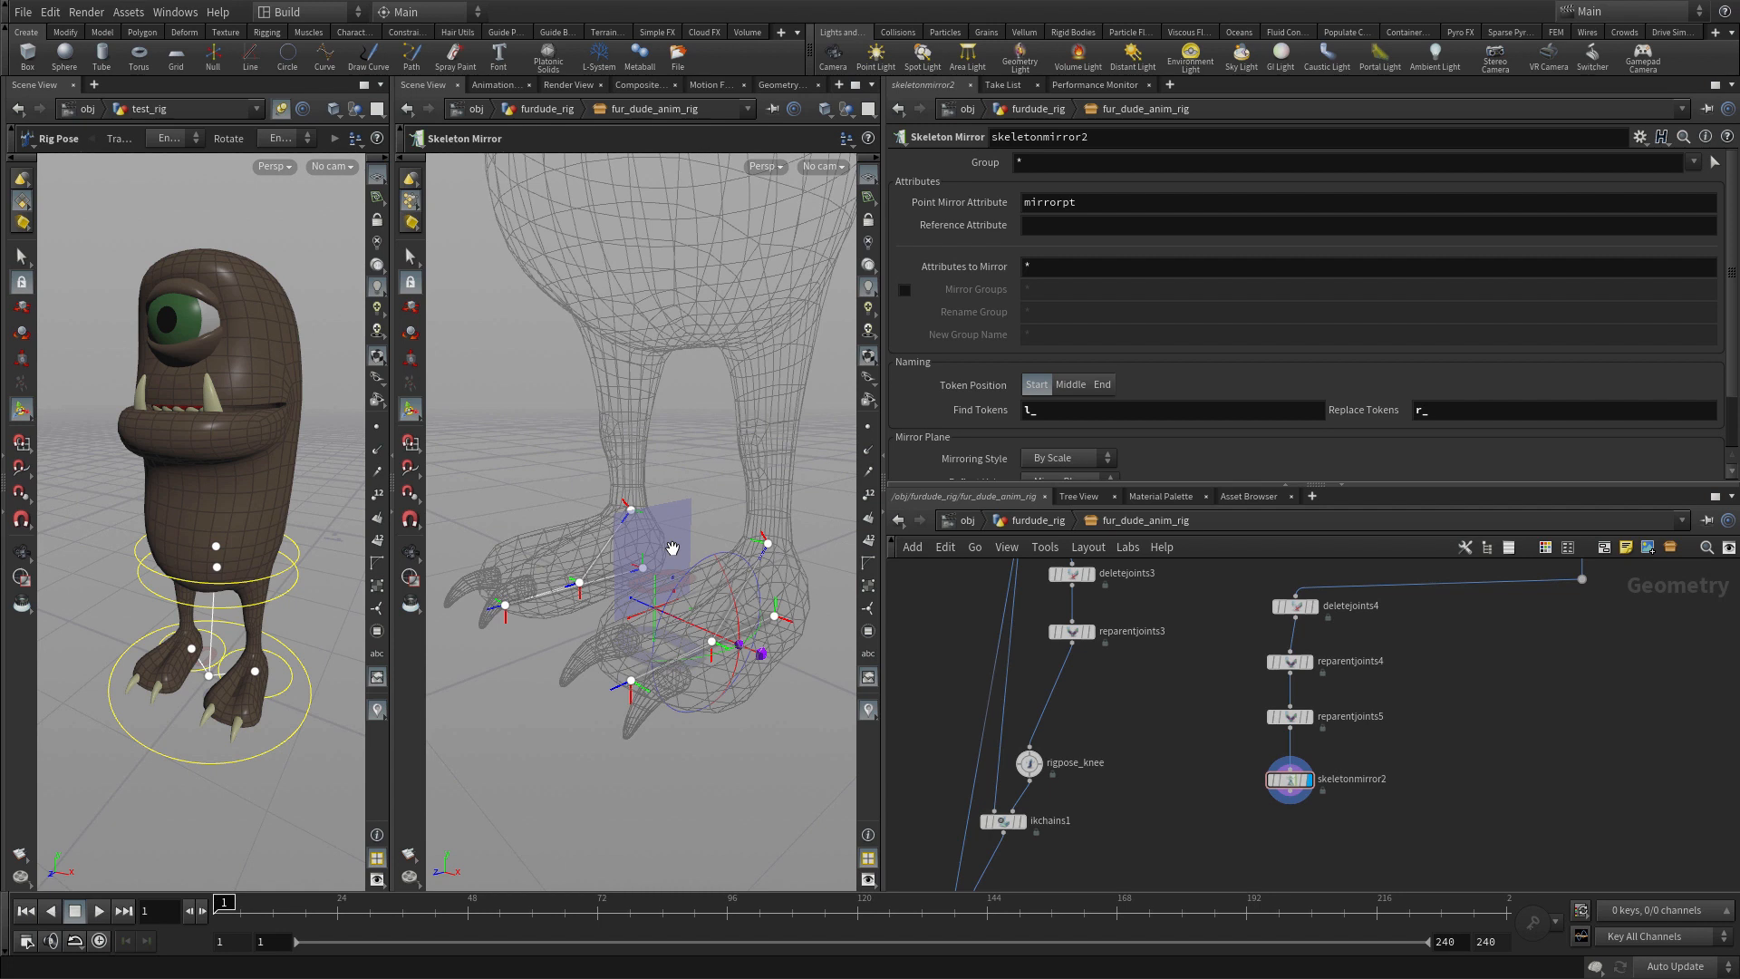
pyautogui.moveTo(1291, 586)
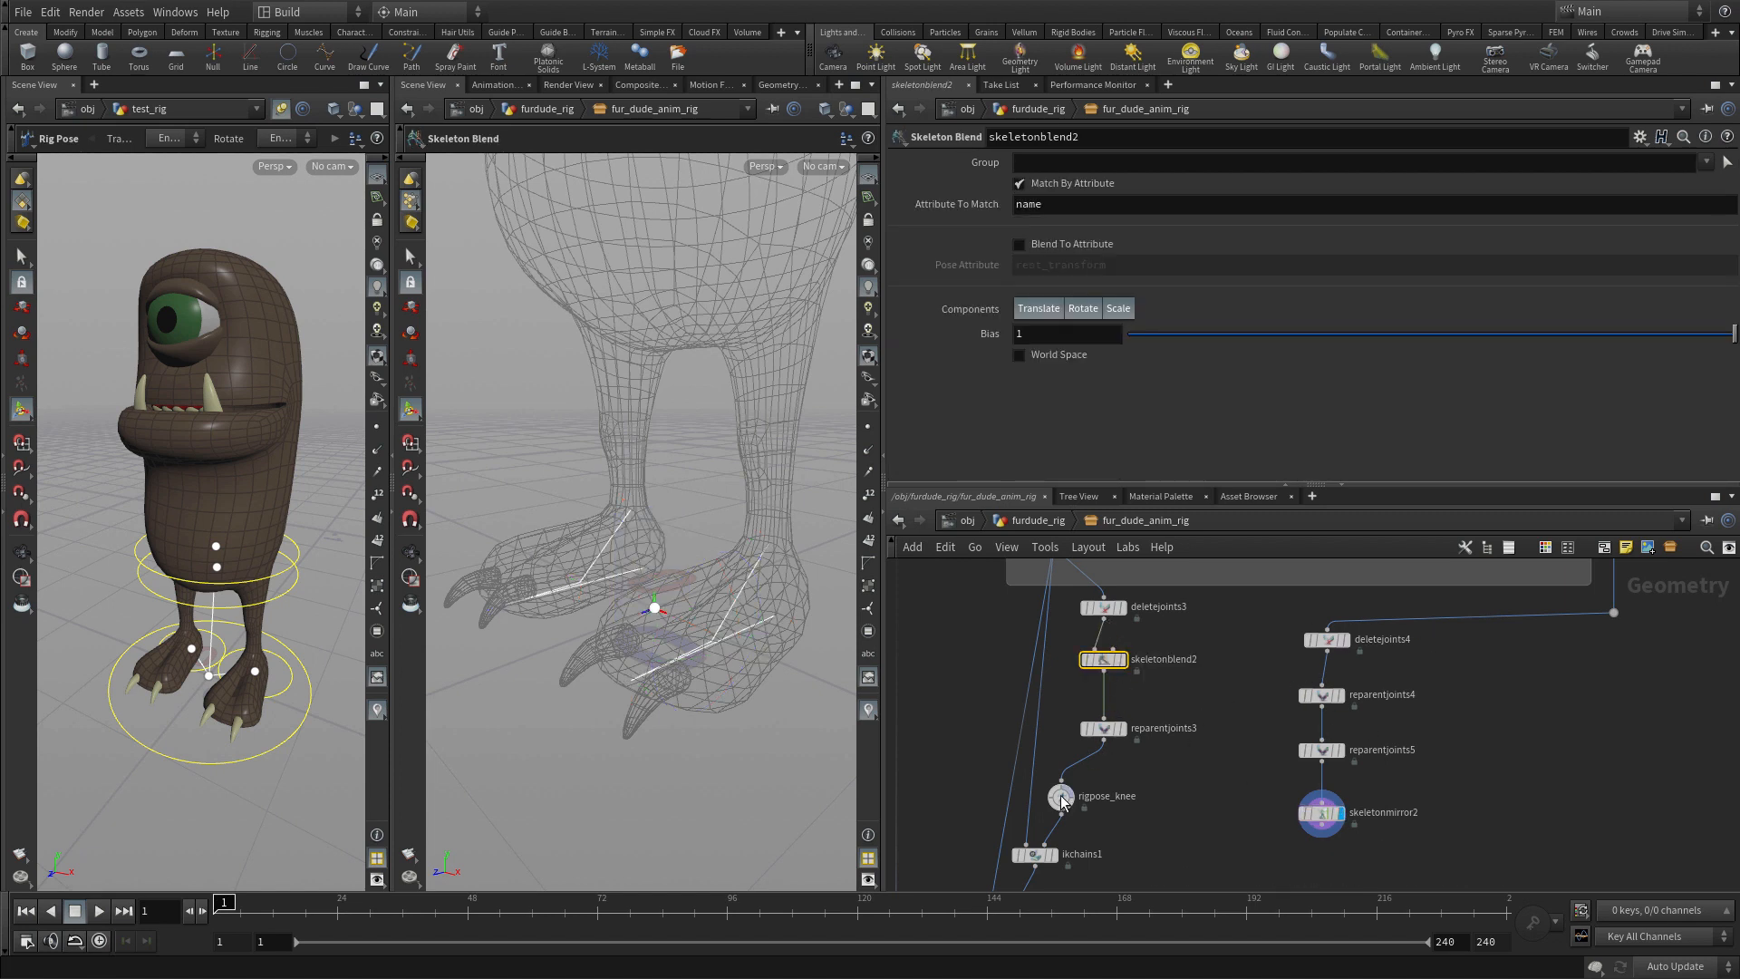
pyautogui.moveTo(1166, 720)
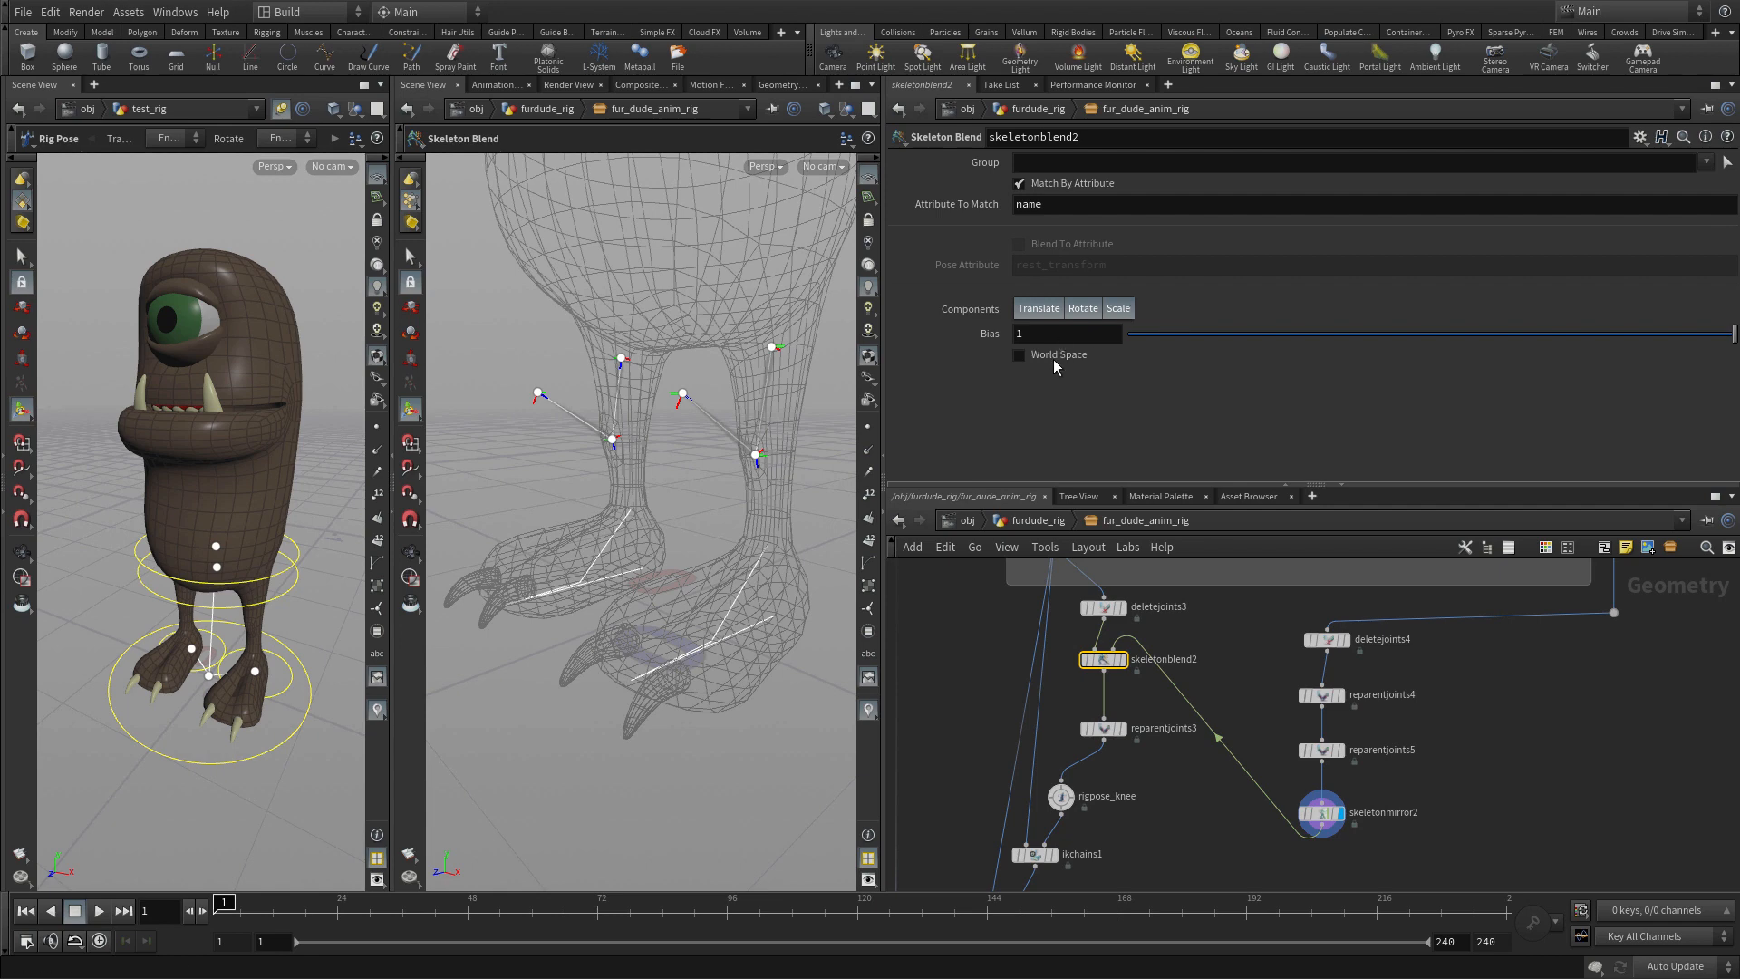
# - Set the inserted Skeleton Blend to match joints by name, fed by skeletonmirror2
pyautogui.click(1019, 354)
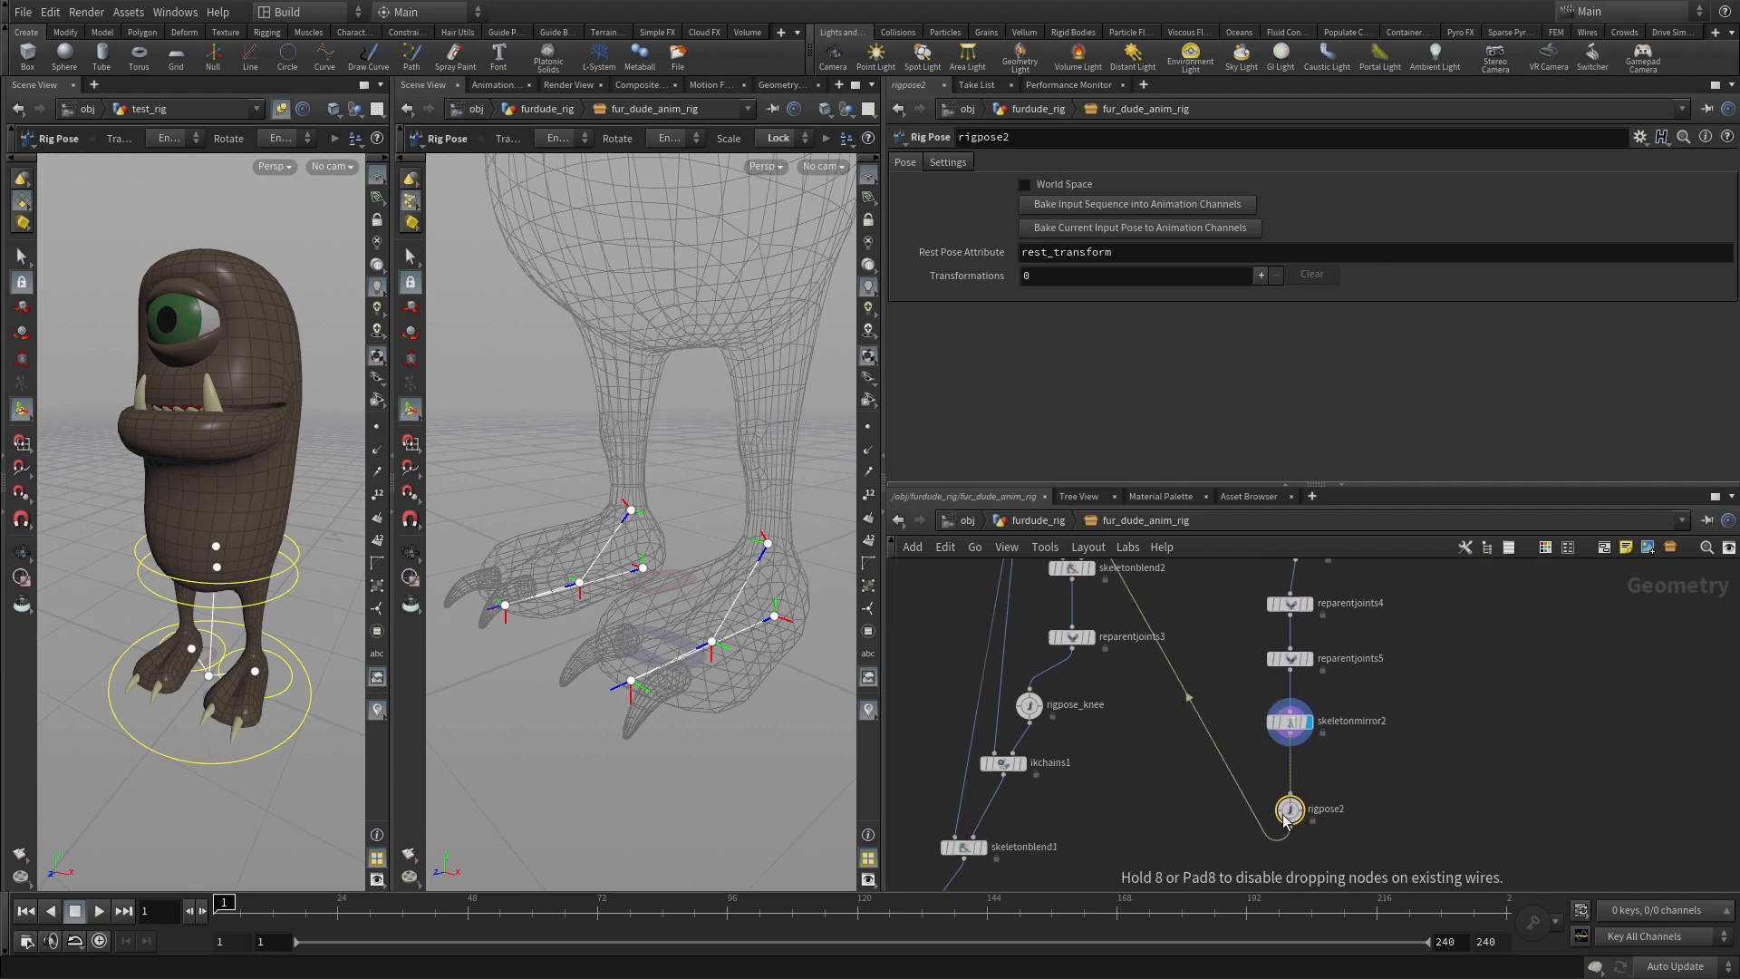
# - Rename the new Rig Pose to rigpose_foot and the blend to skeletonblend_reversefoot
pyautogui.doubleClick(1289, 808)
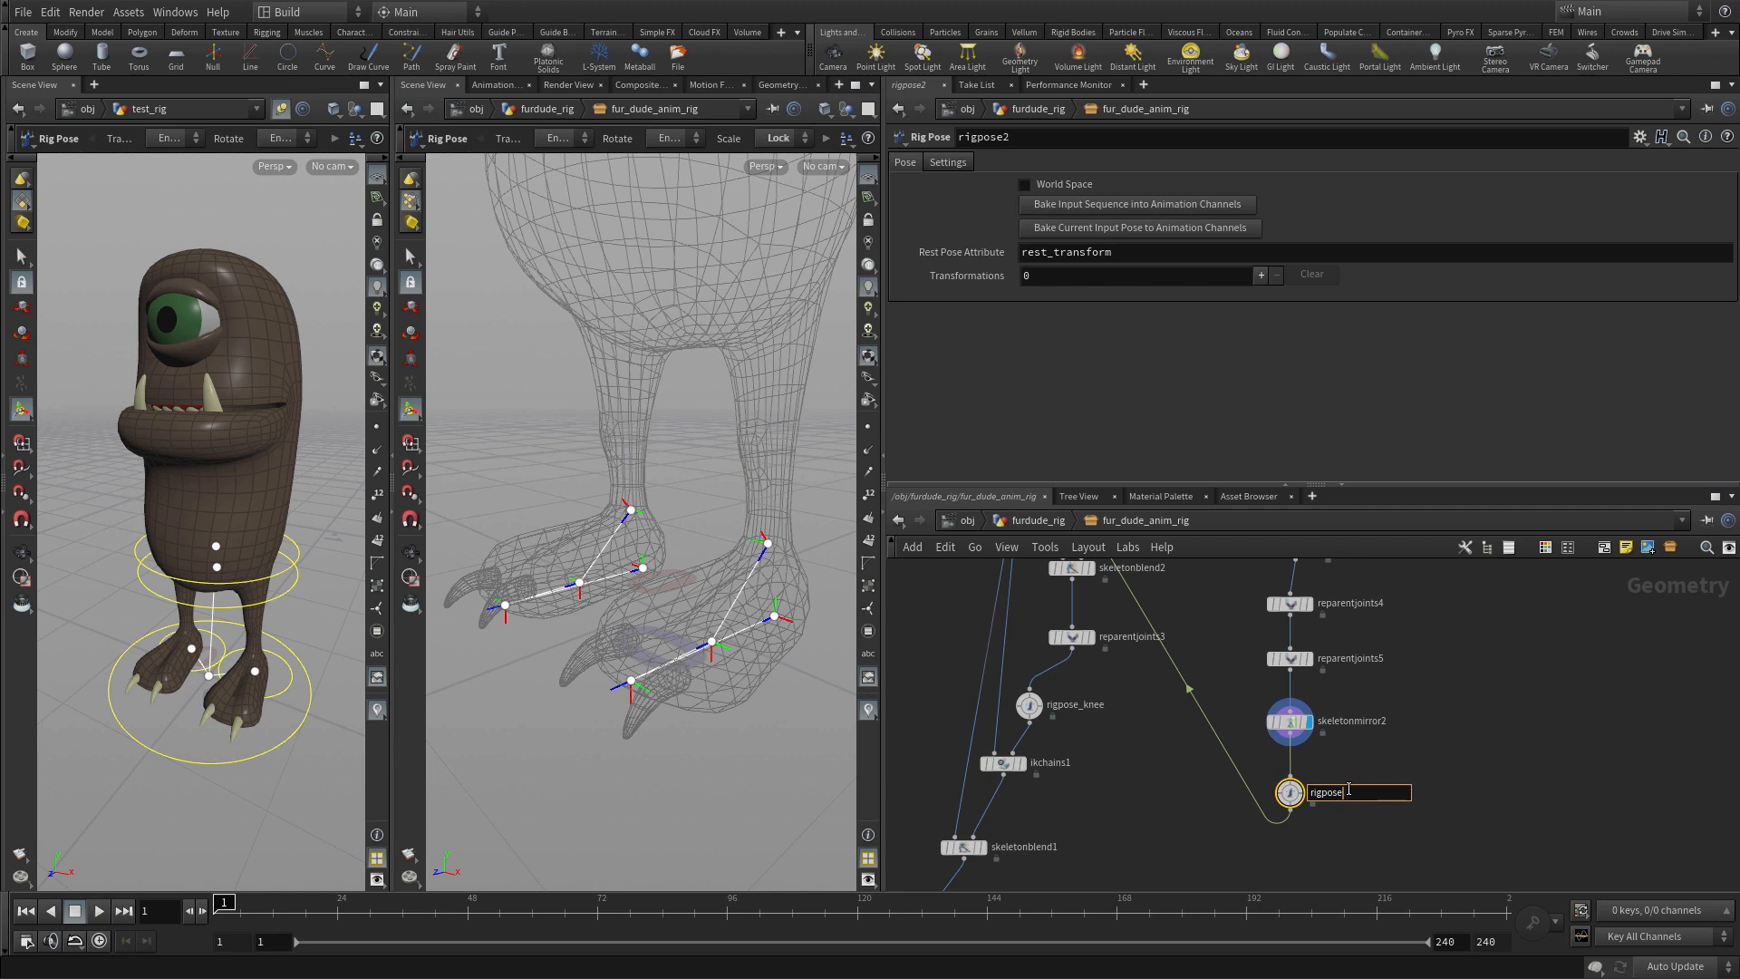
pyautogui.write('rigpose_foot')
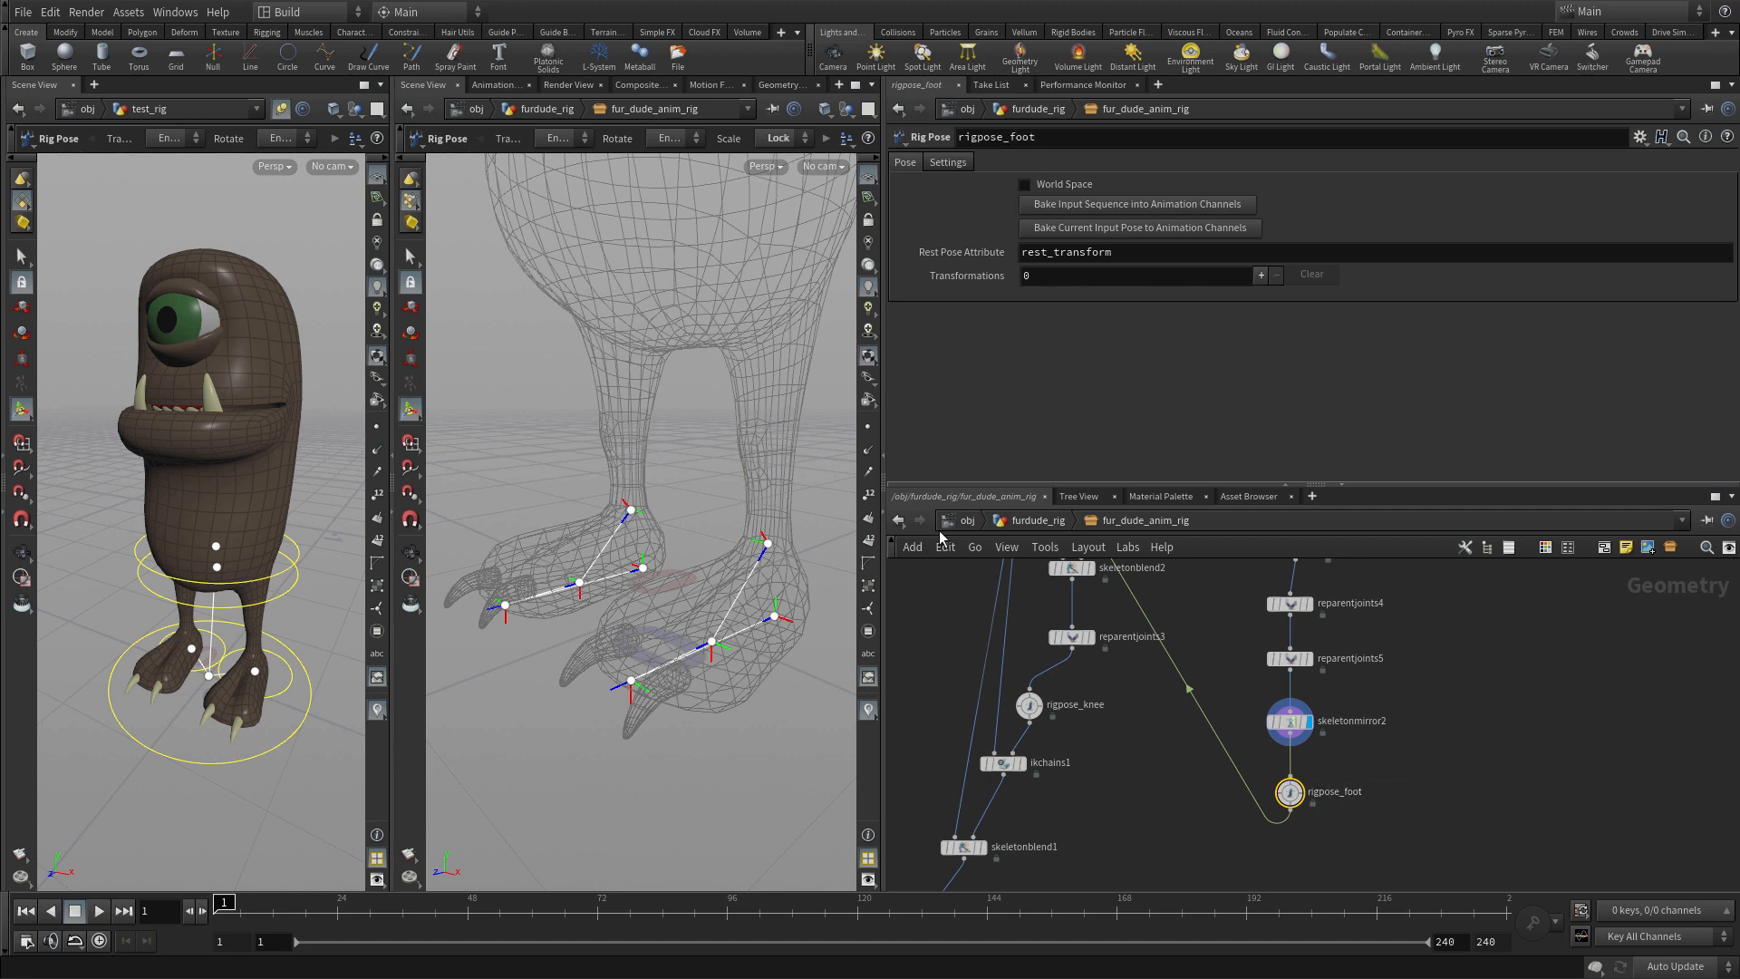
pyautogui.doubleClick(1131, 568)
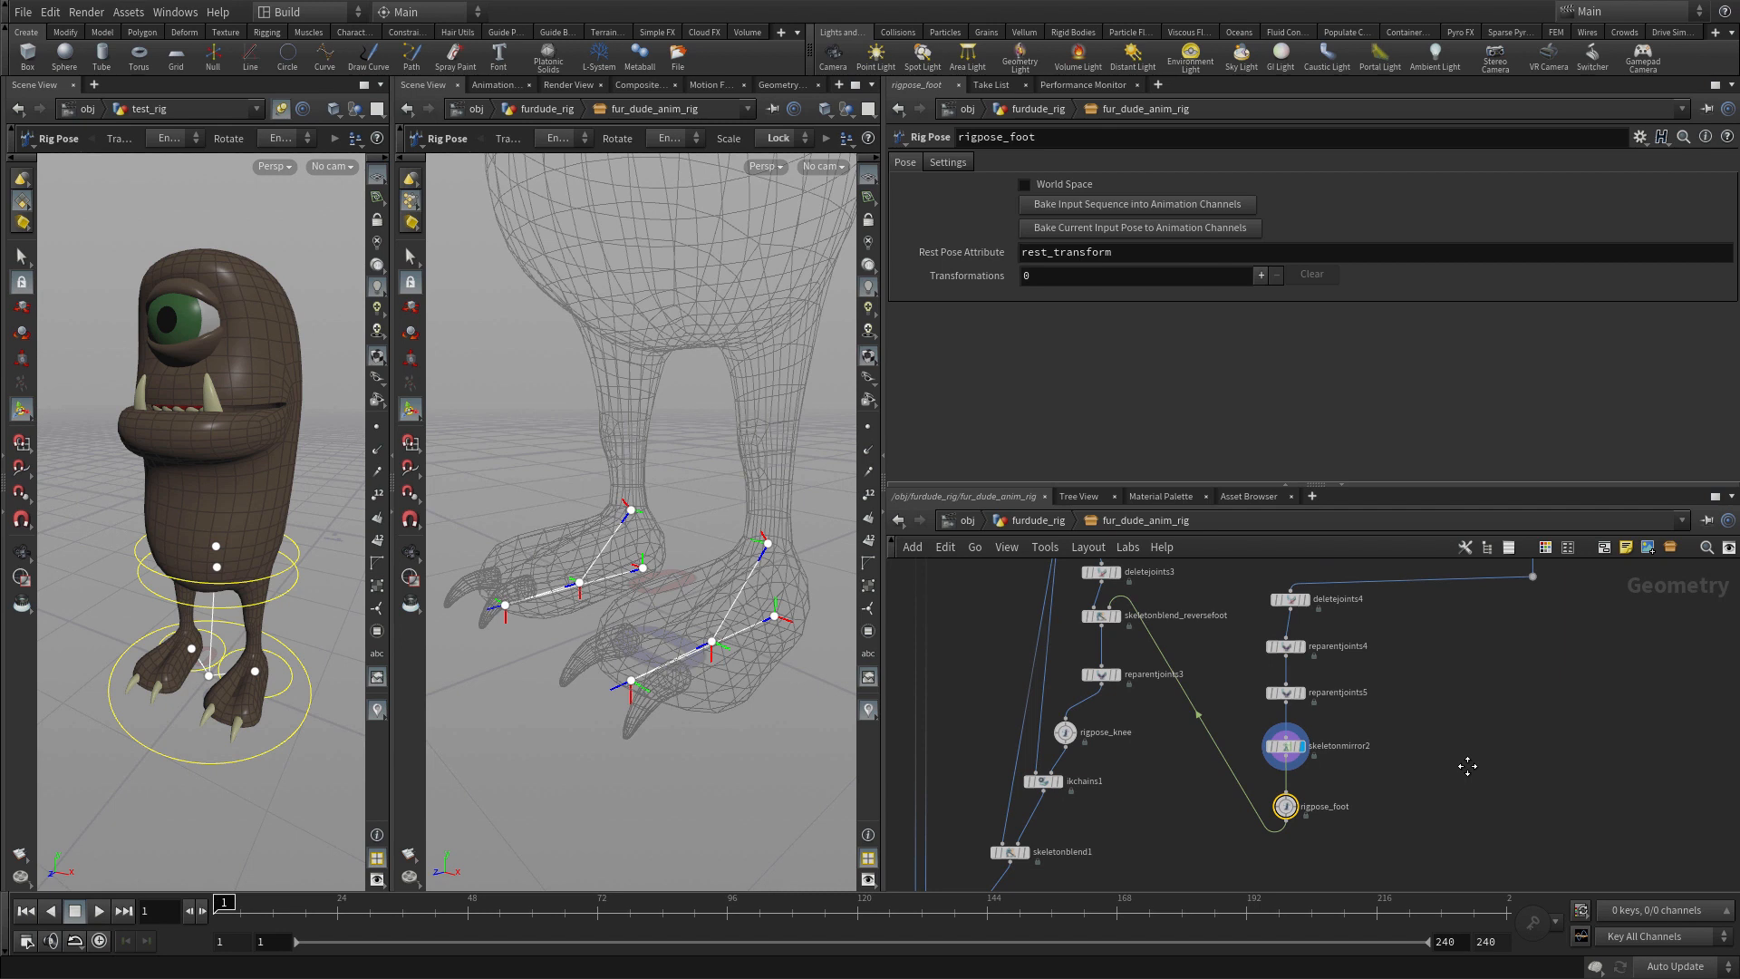
pyautogui.moveTo(1135, 780)
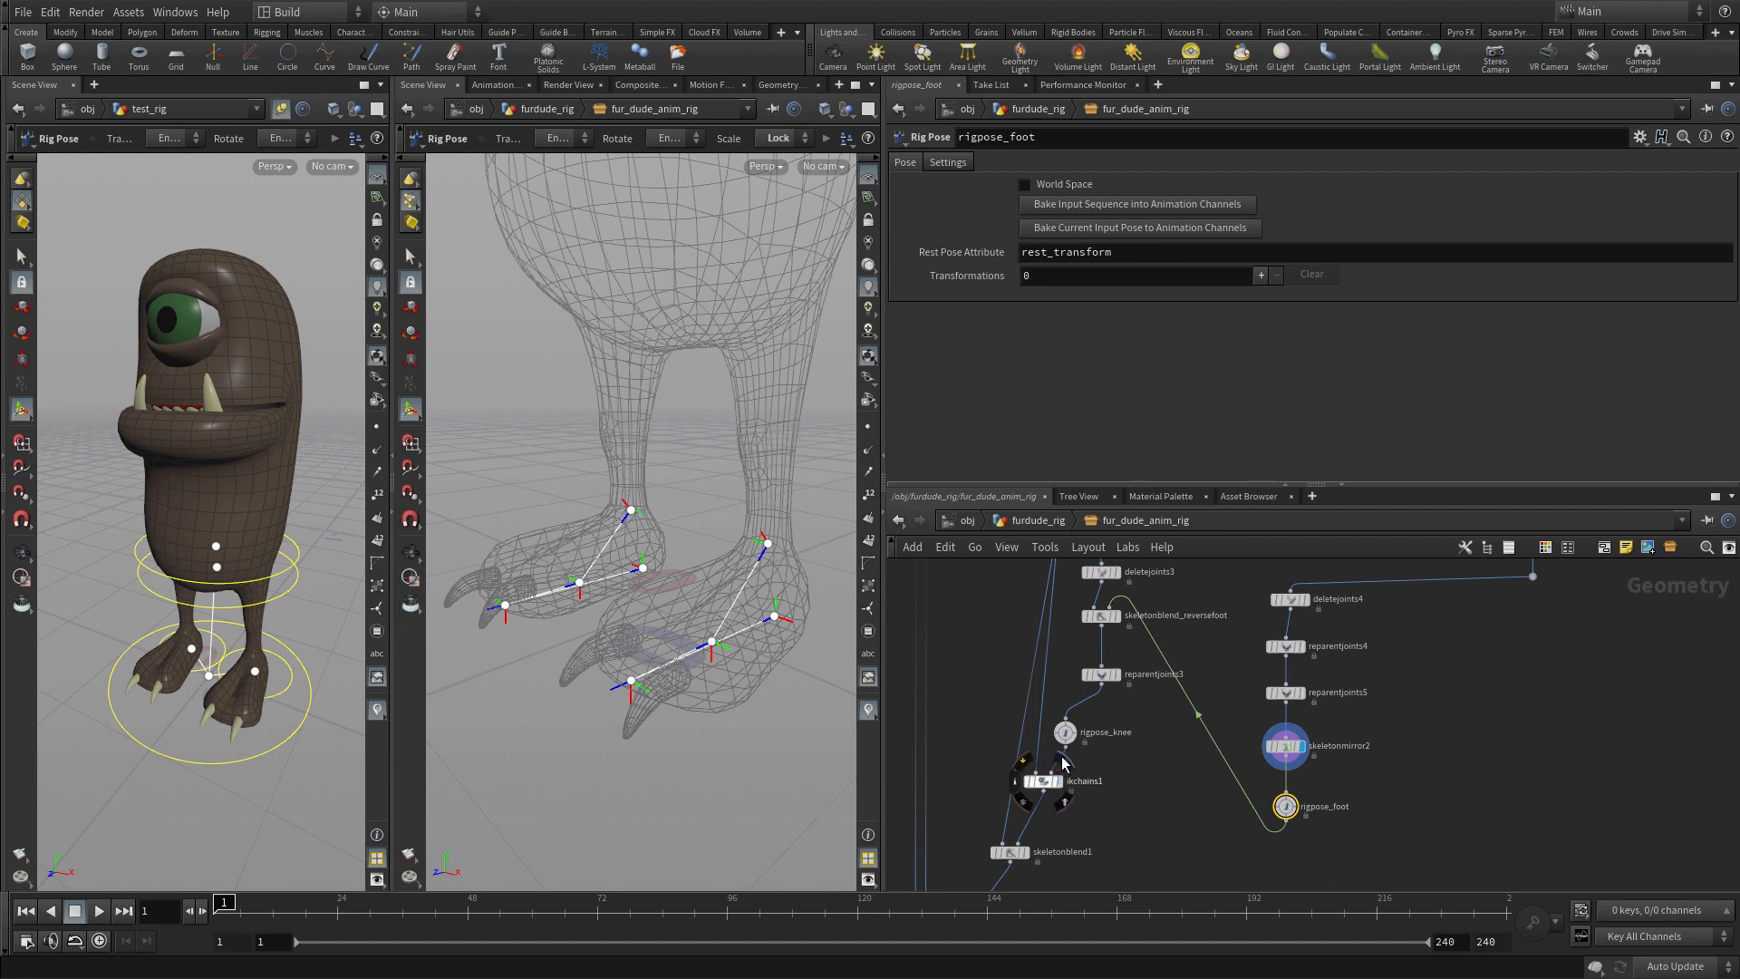
# - Inspect the IK chains settings, display rigpose_foot and pick the l_ball joint to pose
pyautogui.click(1042, 780)
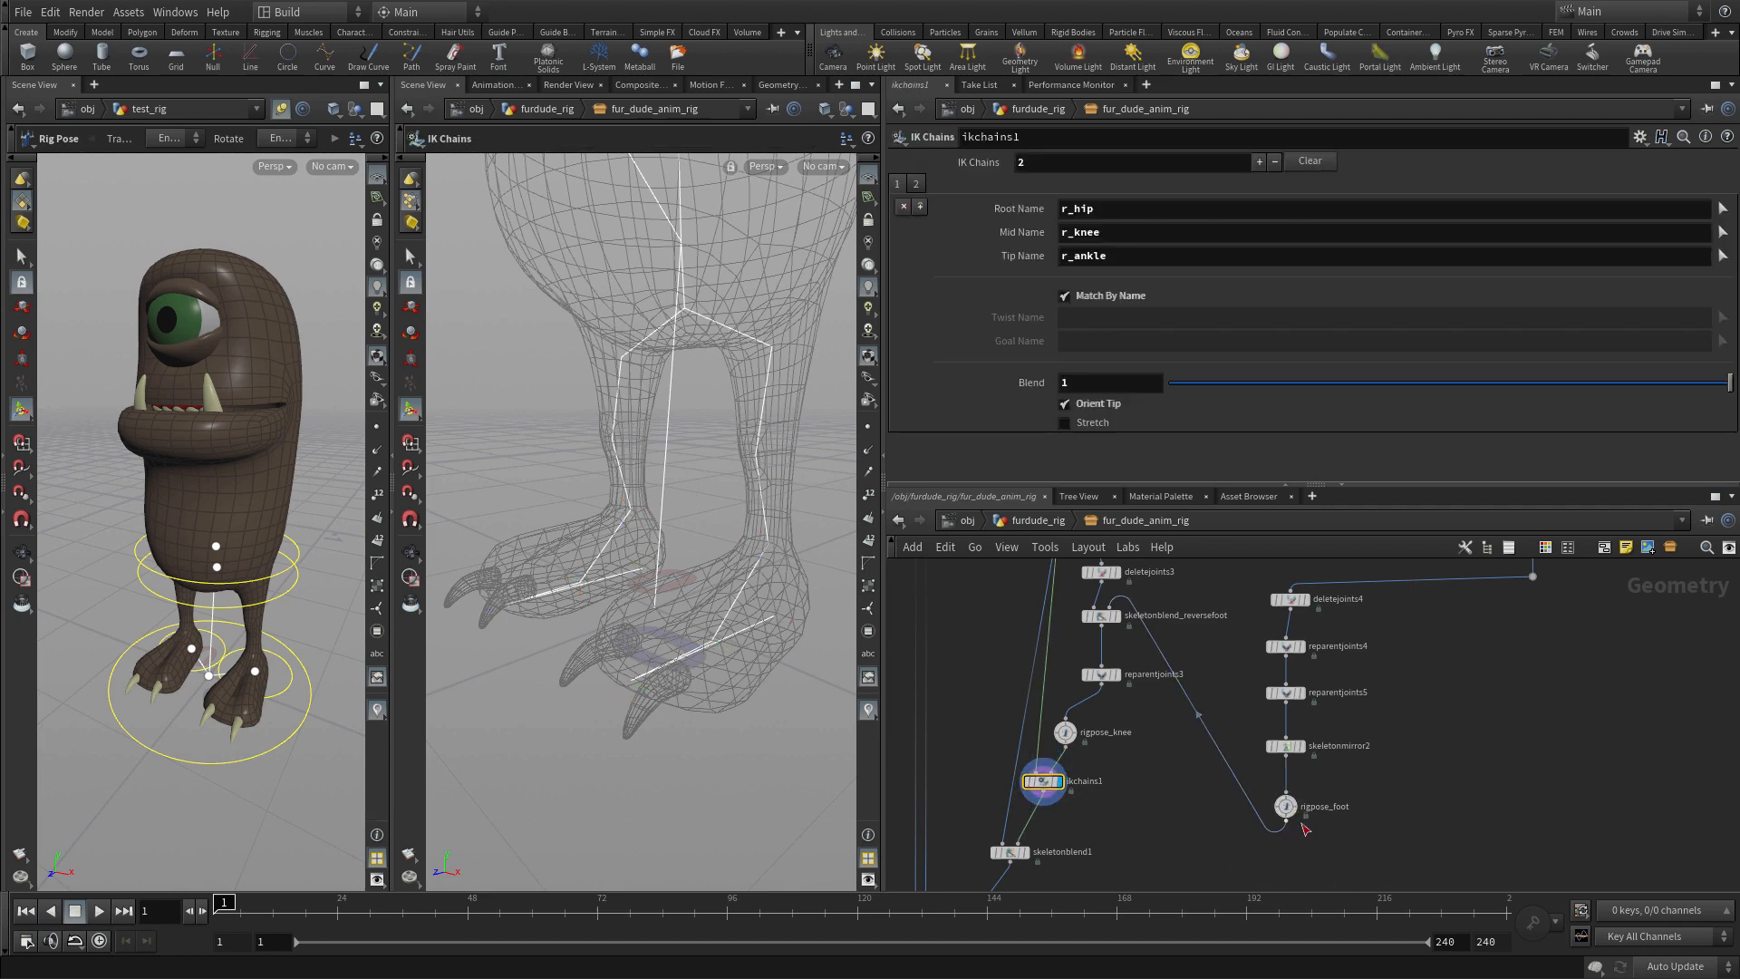
pyautogui.click(1284, 805)
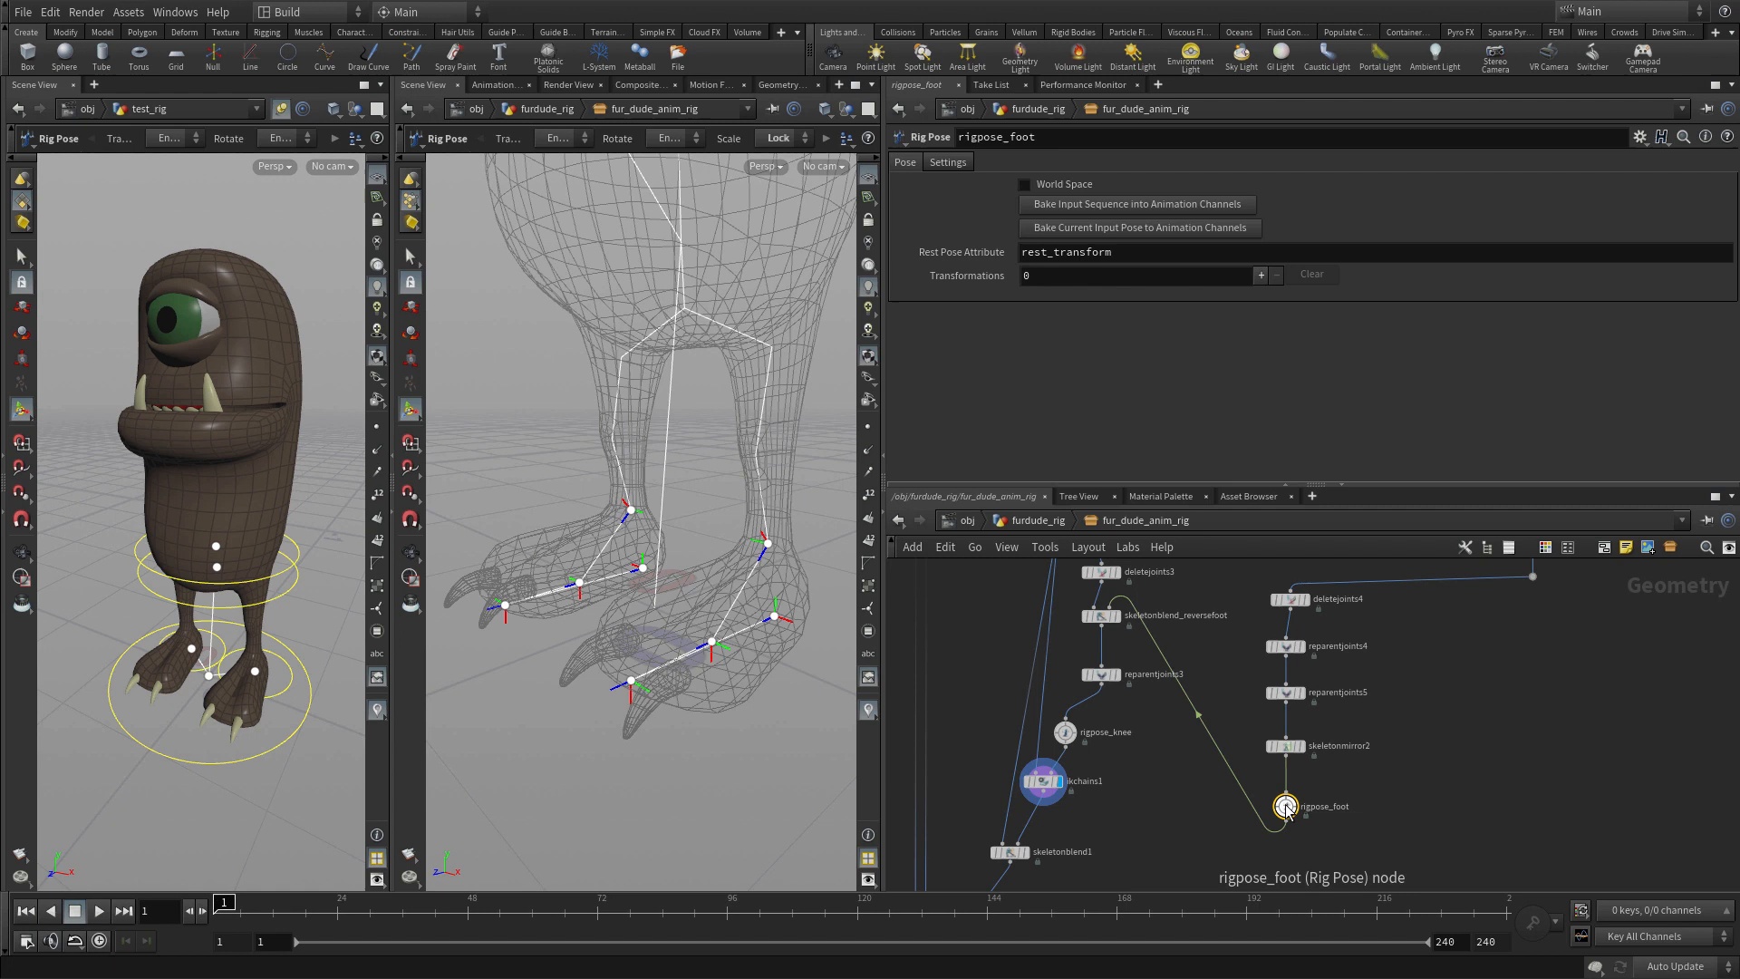
pyautogui.moveTo(774, 618)
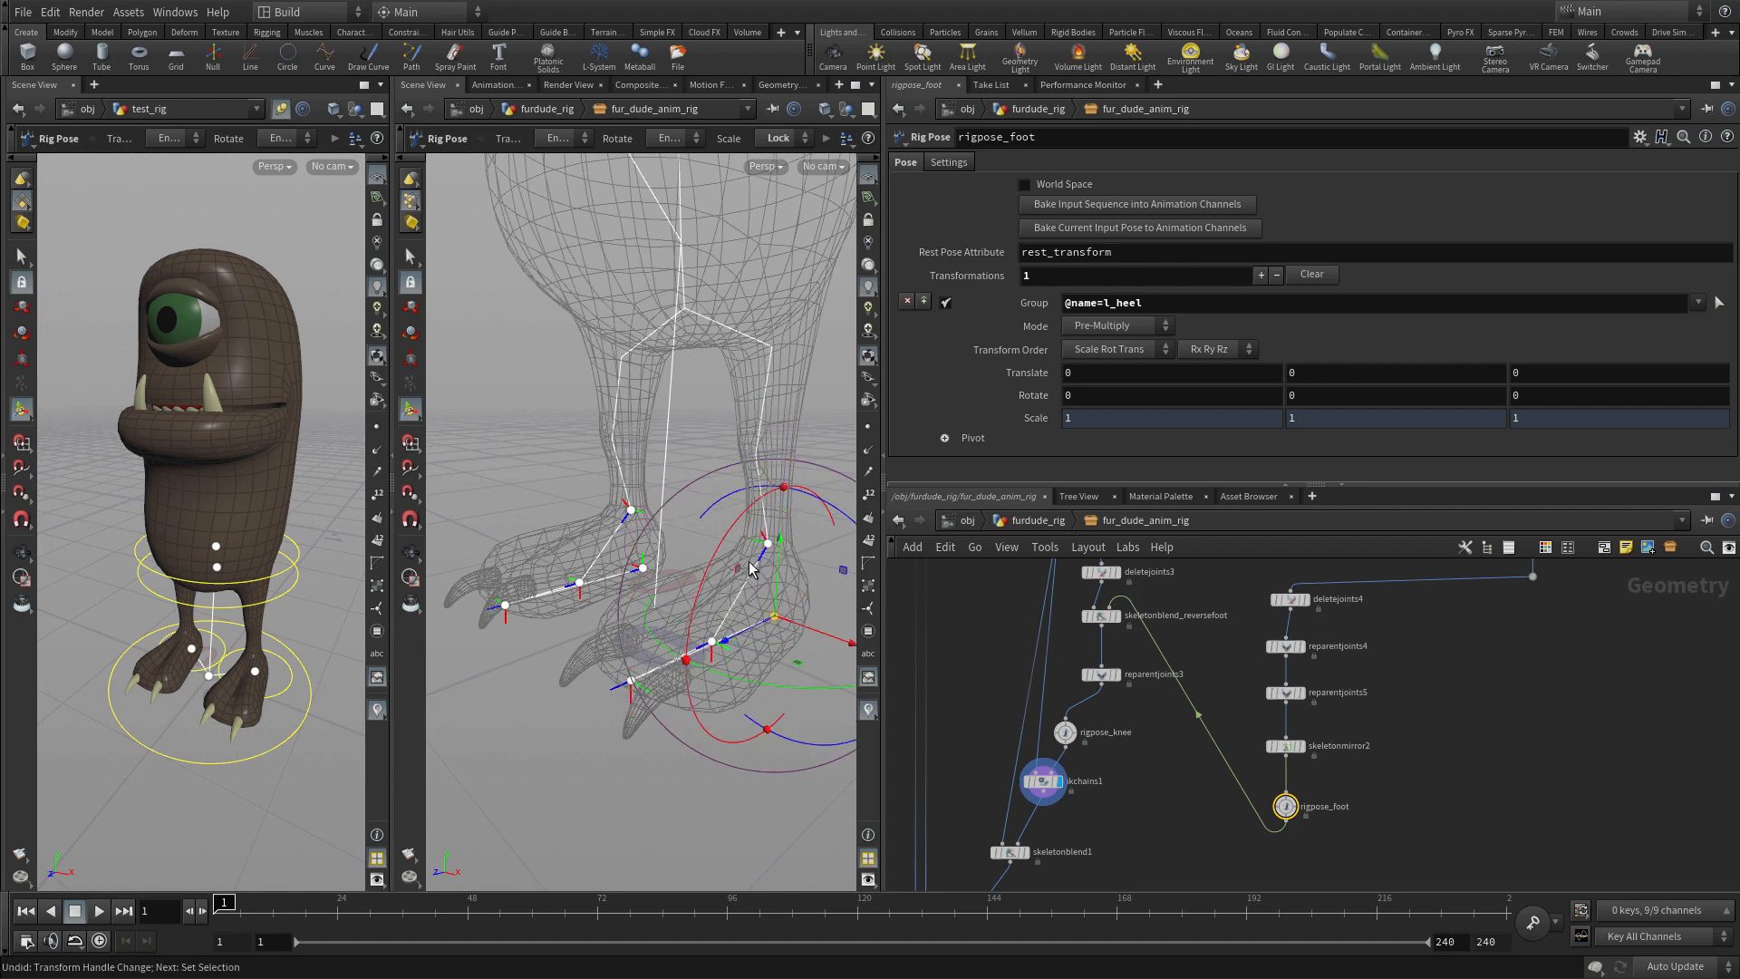
pyautogui.moveTo(624, 691)
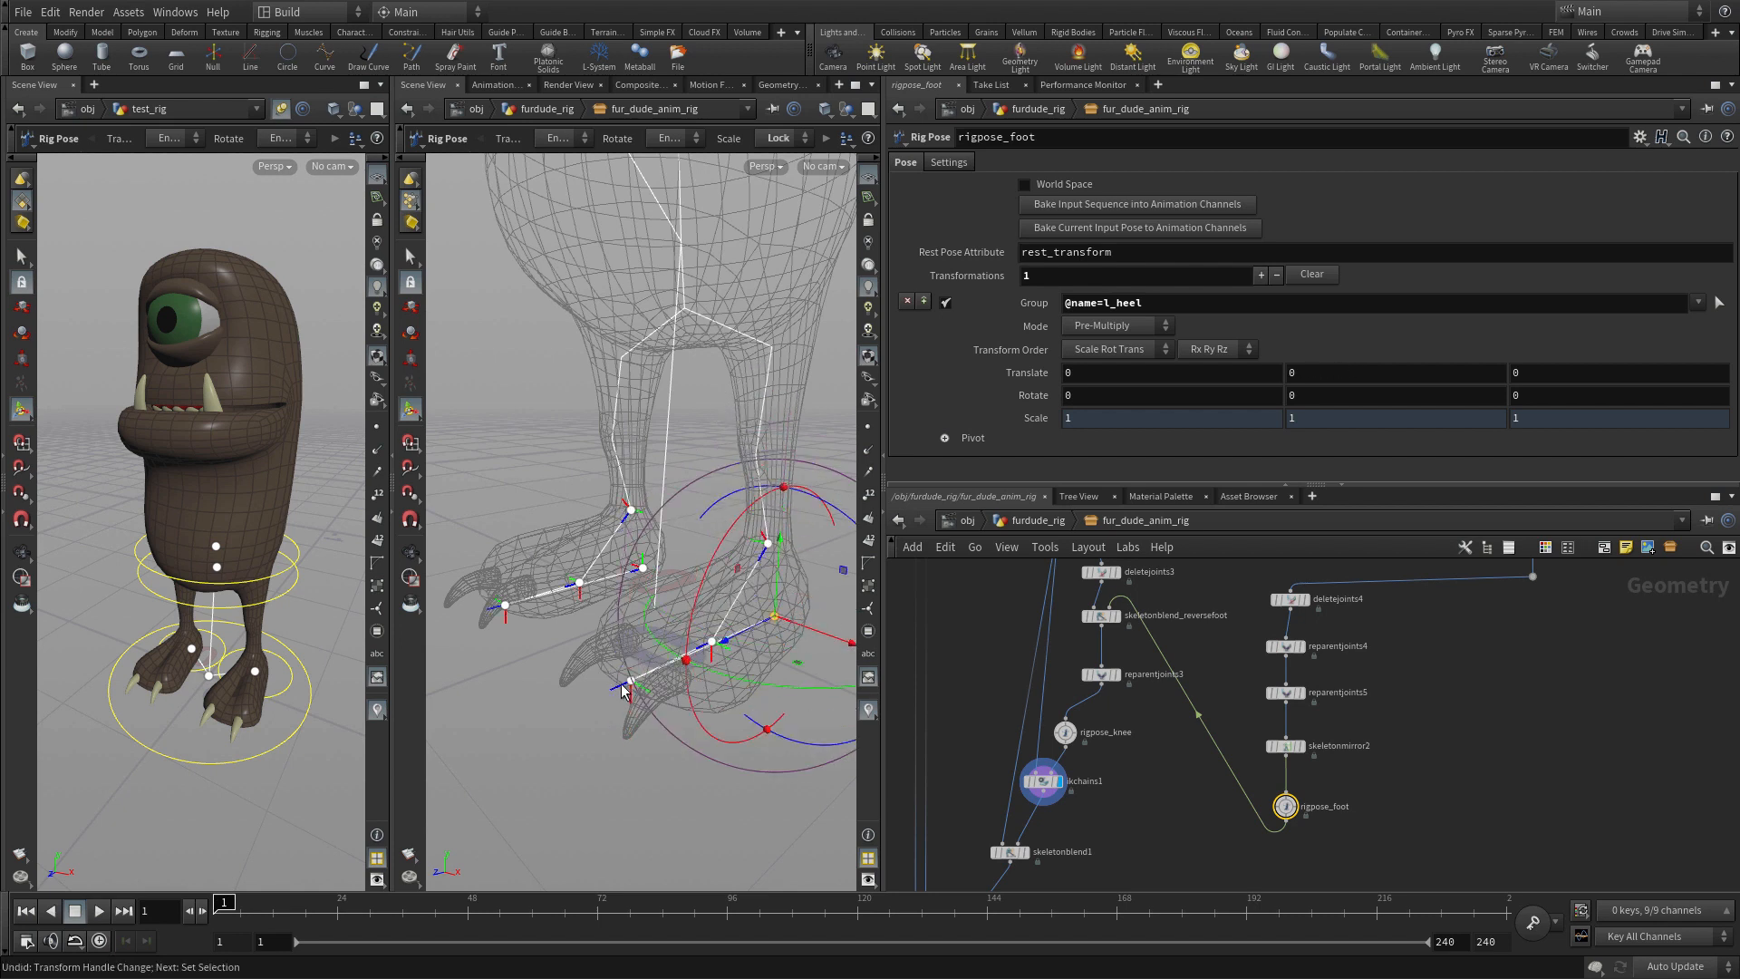
pyautogui.click(627, 684)
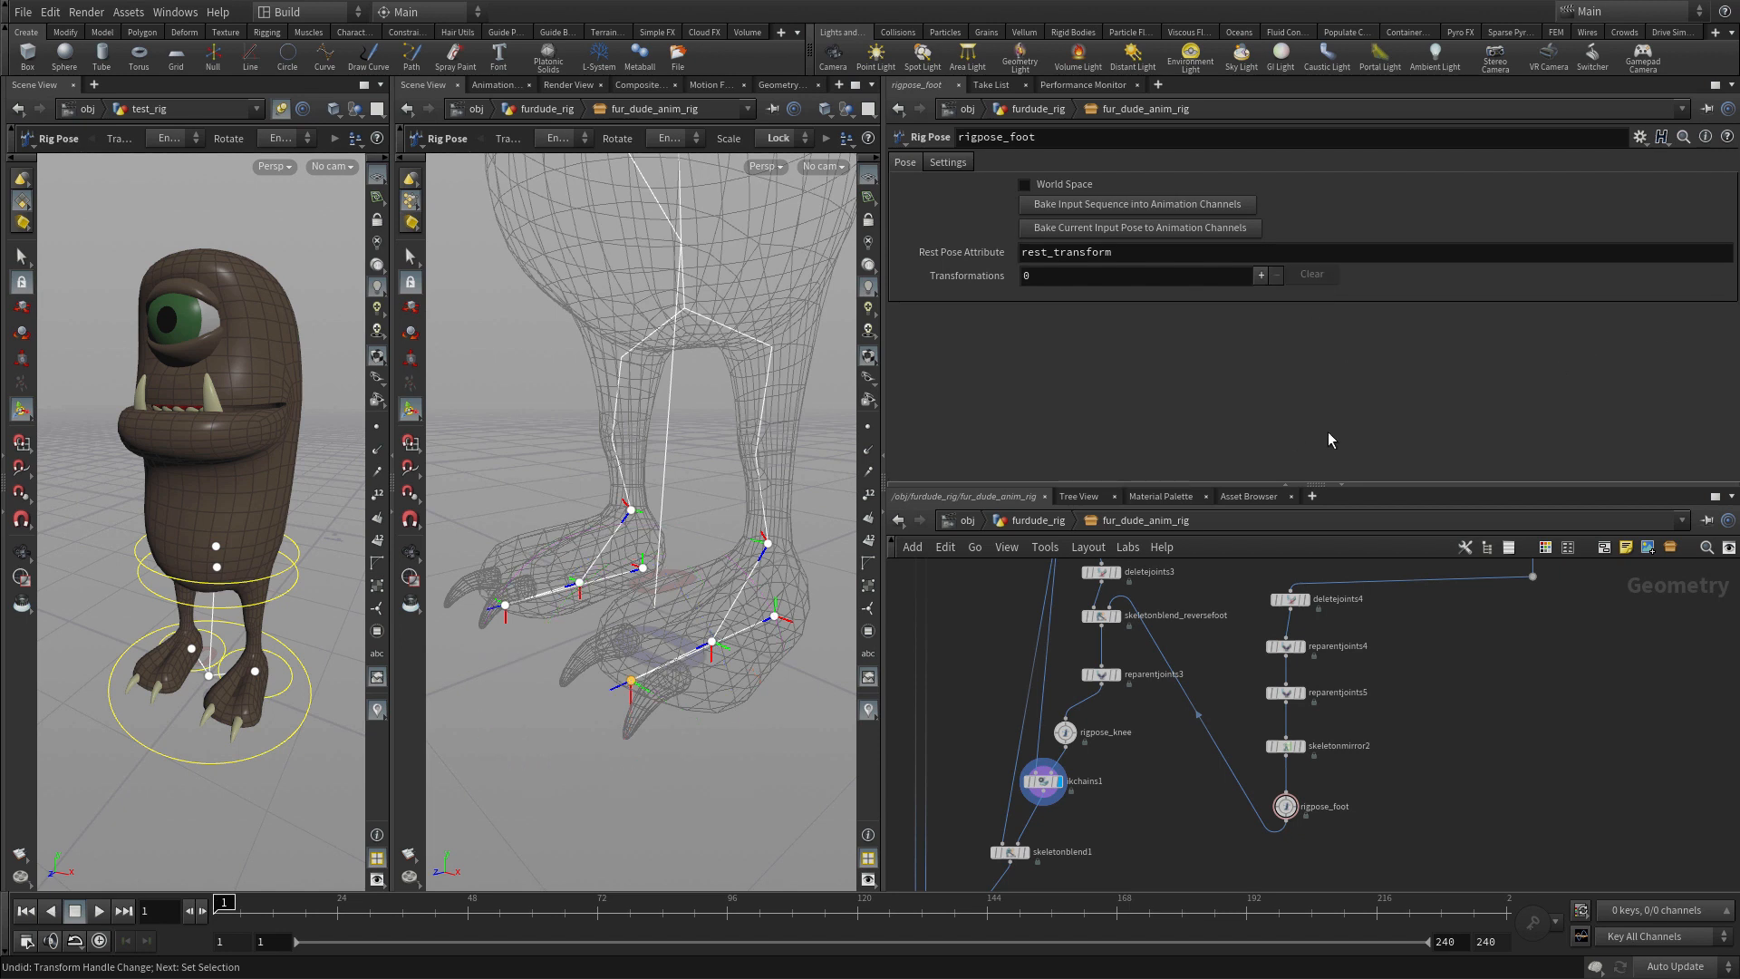
pyautogui.moveTo(1410, 700)
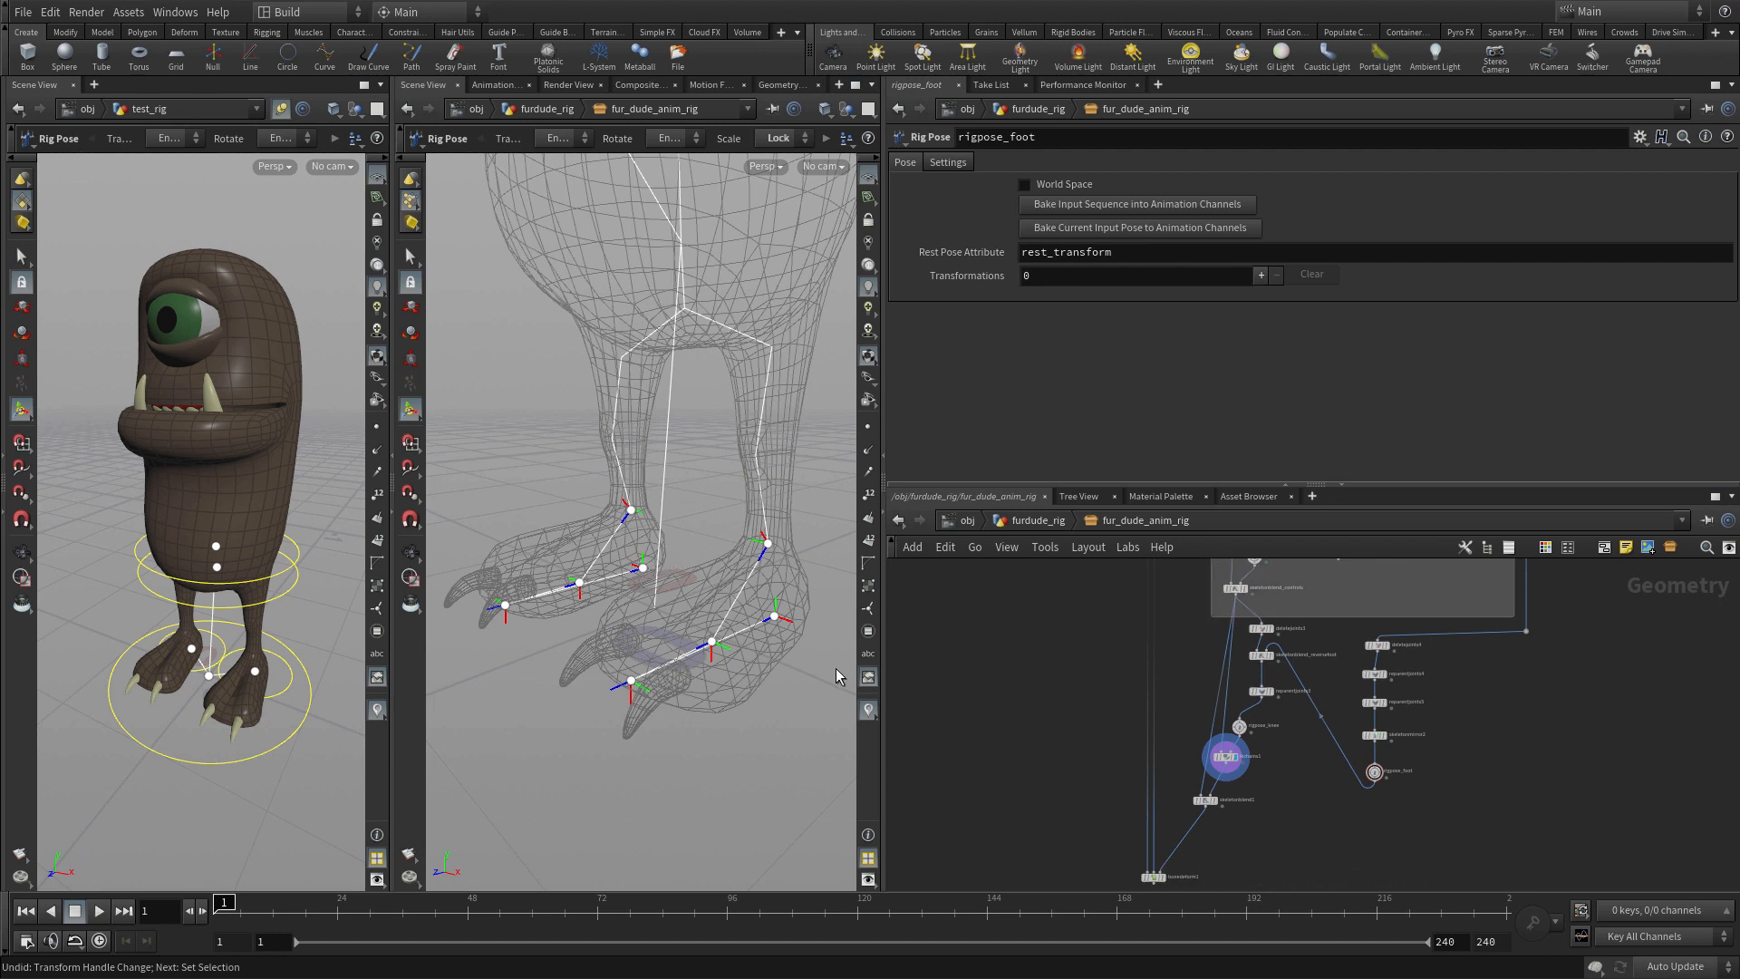
pyautogui.moveTo(1456, 741)
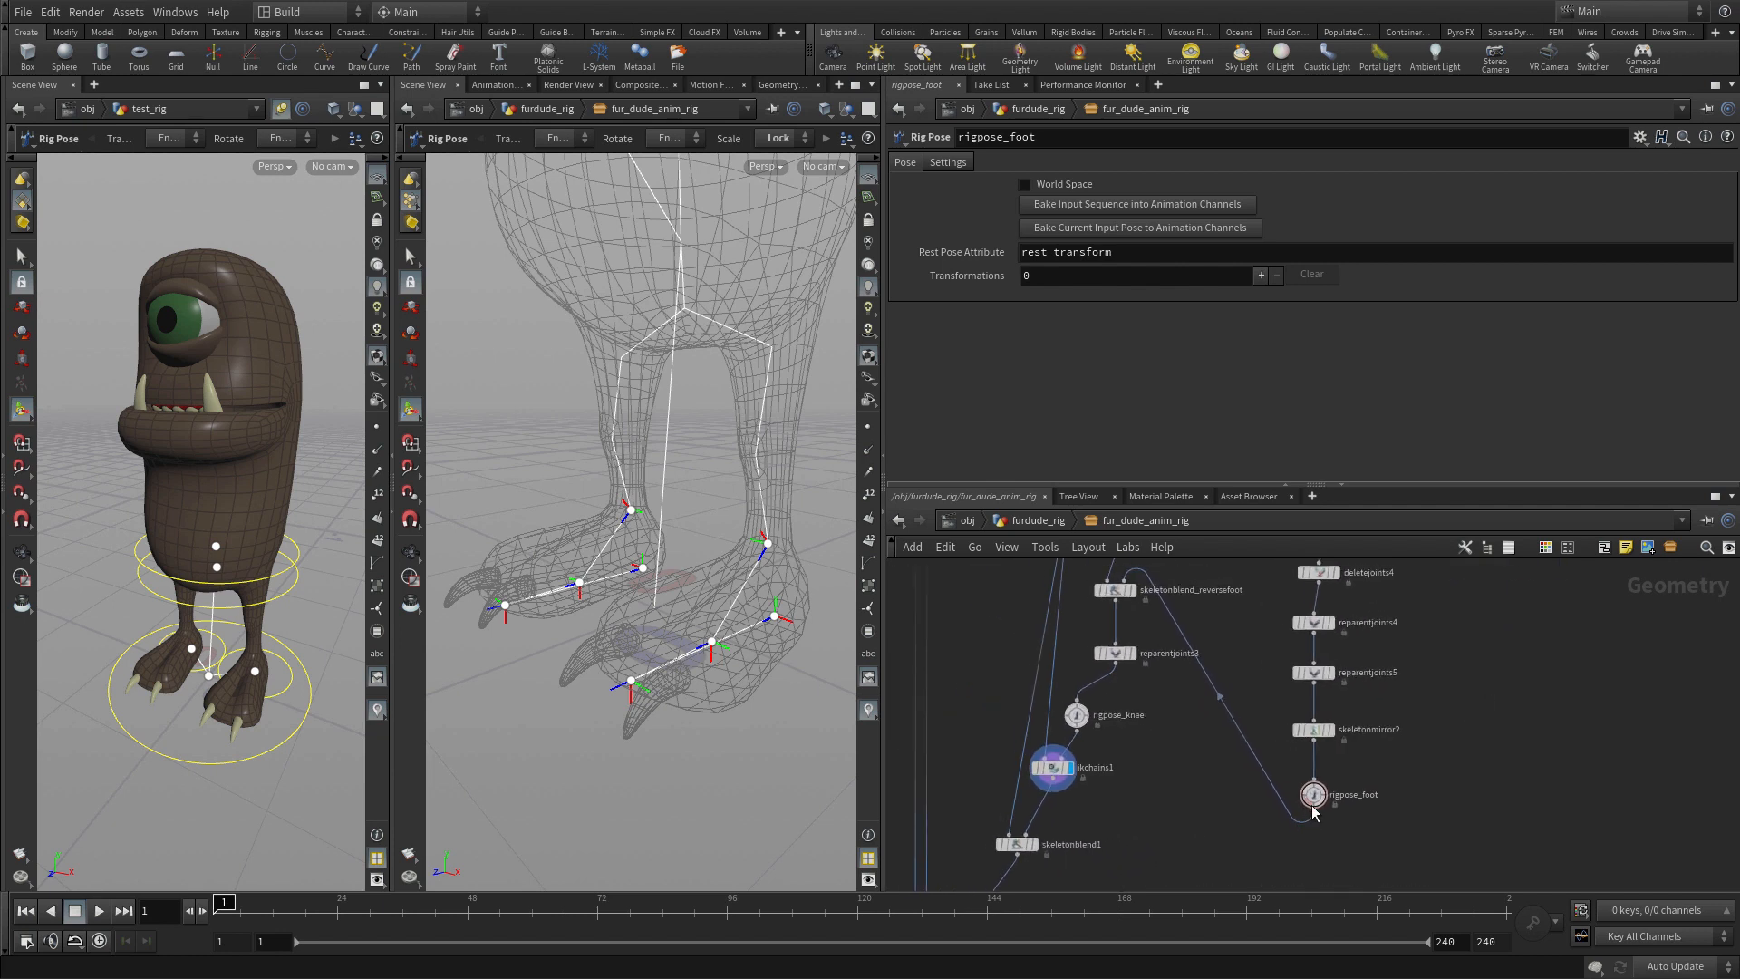
# - Insert a Skeleton Blend above rigpose_foot and rename it skeletonblend_heels
pyautogui.moveTo(1314, 794); pyautogui.dragTo(1314, 843)
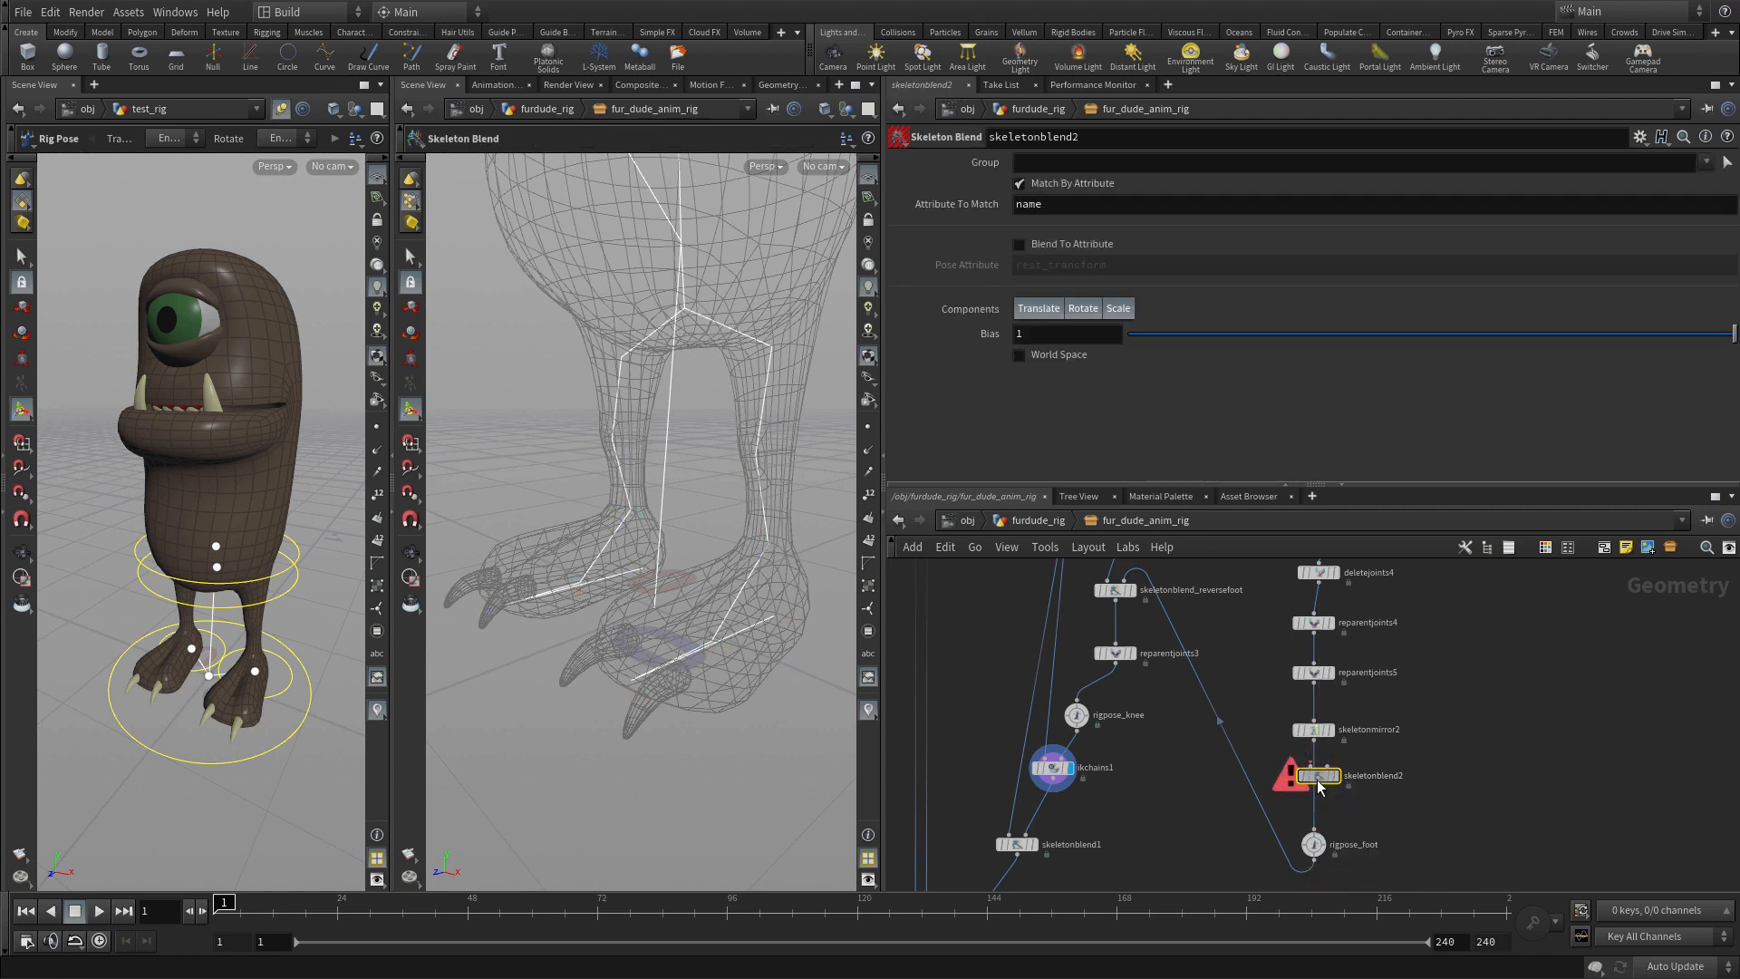
pyautogui.doubleClick(1373, 774)
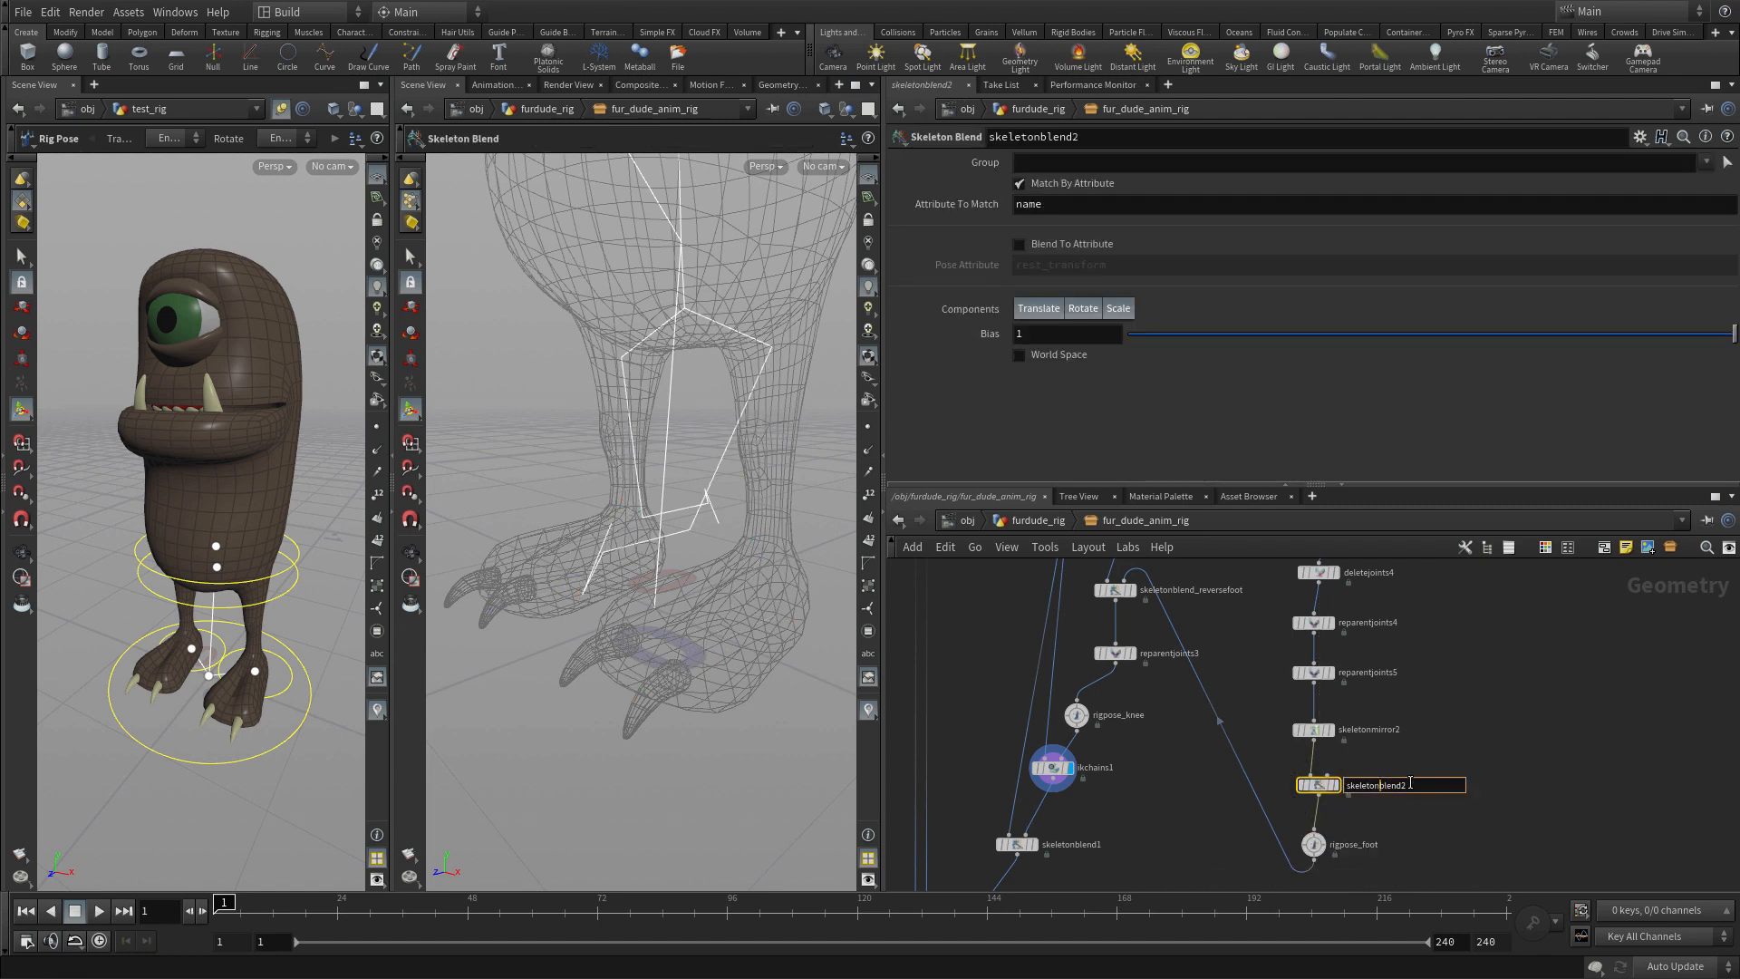
pyautogui.press('Backspace')
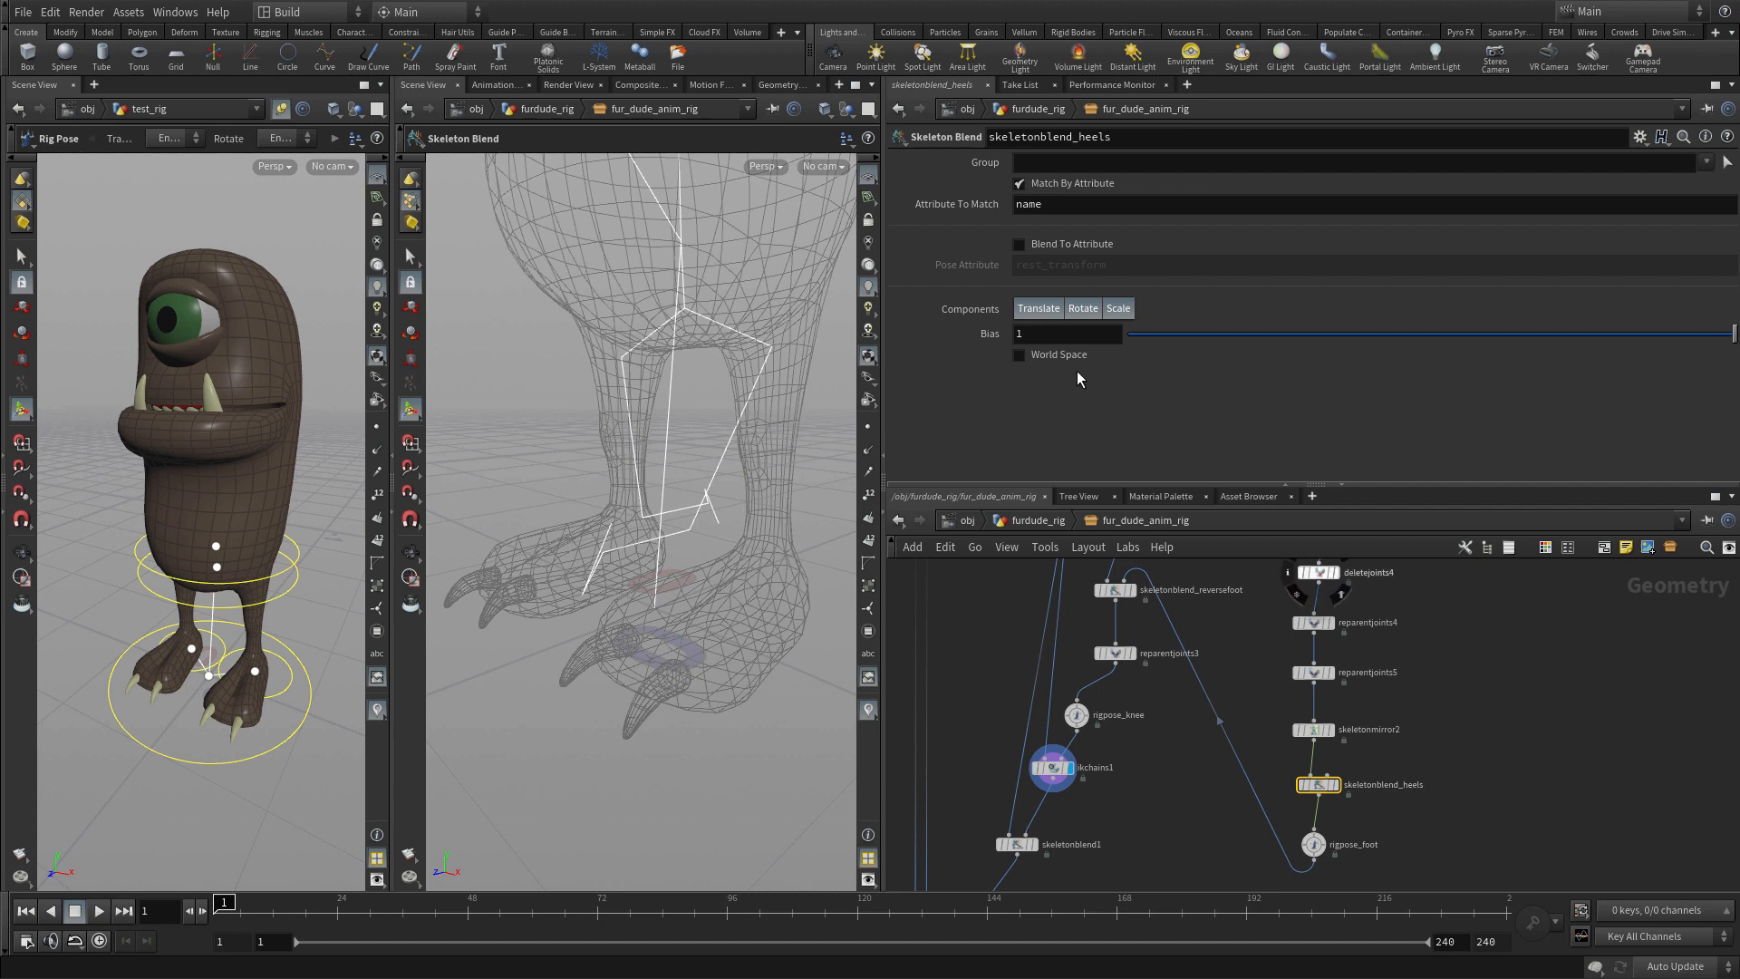
# - Enable World Space for the heel blend and wire in the reverse-foot skeleton
pyautogui.click(1017, 354)
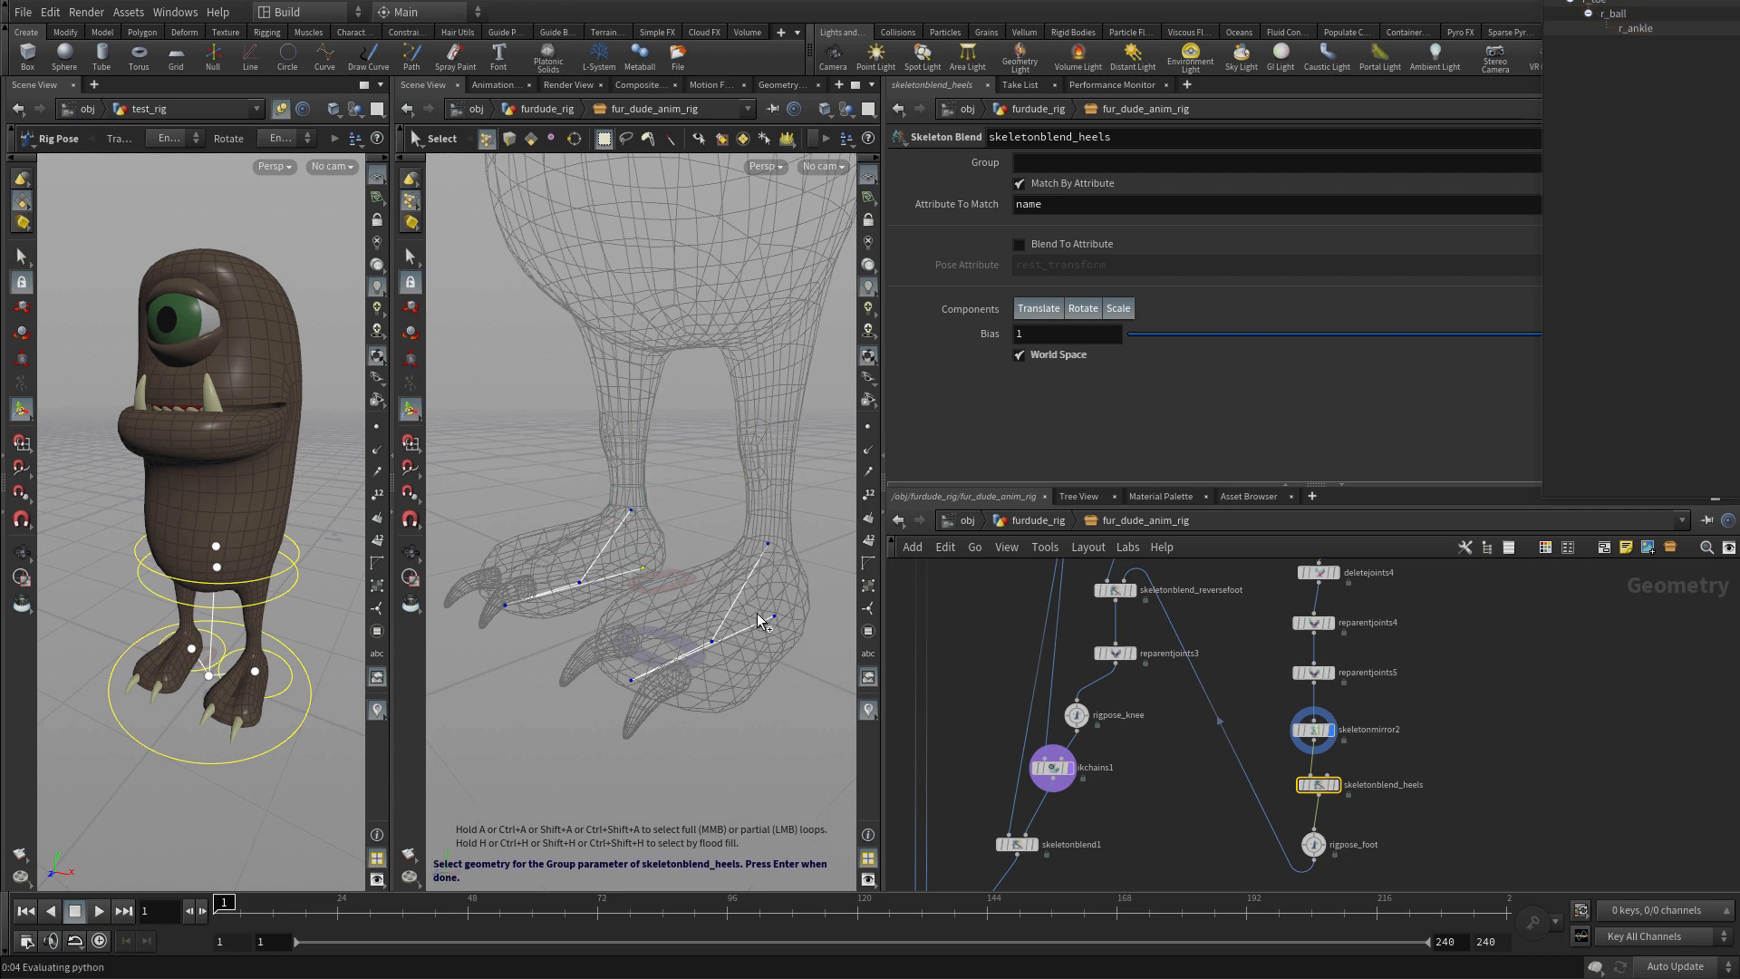
pyautogui.moveTo(763, 616)
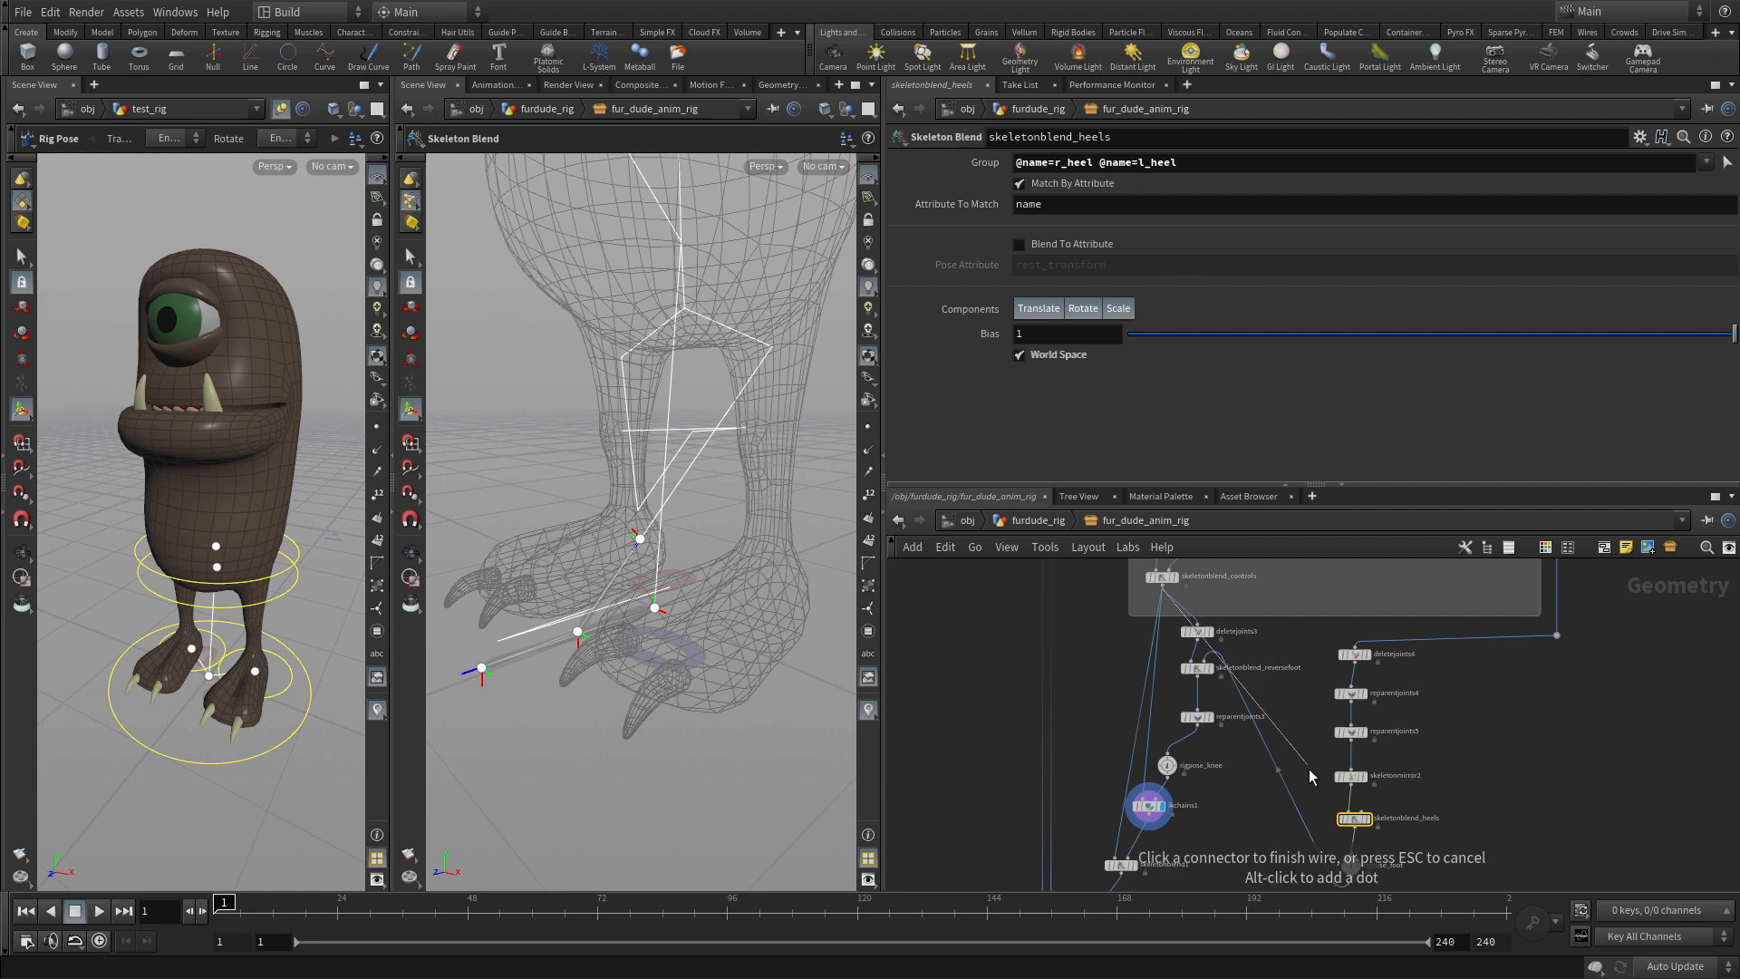
pyautogui.click(1351, 818)
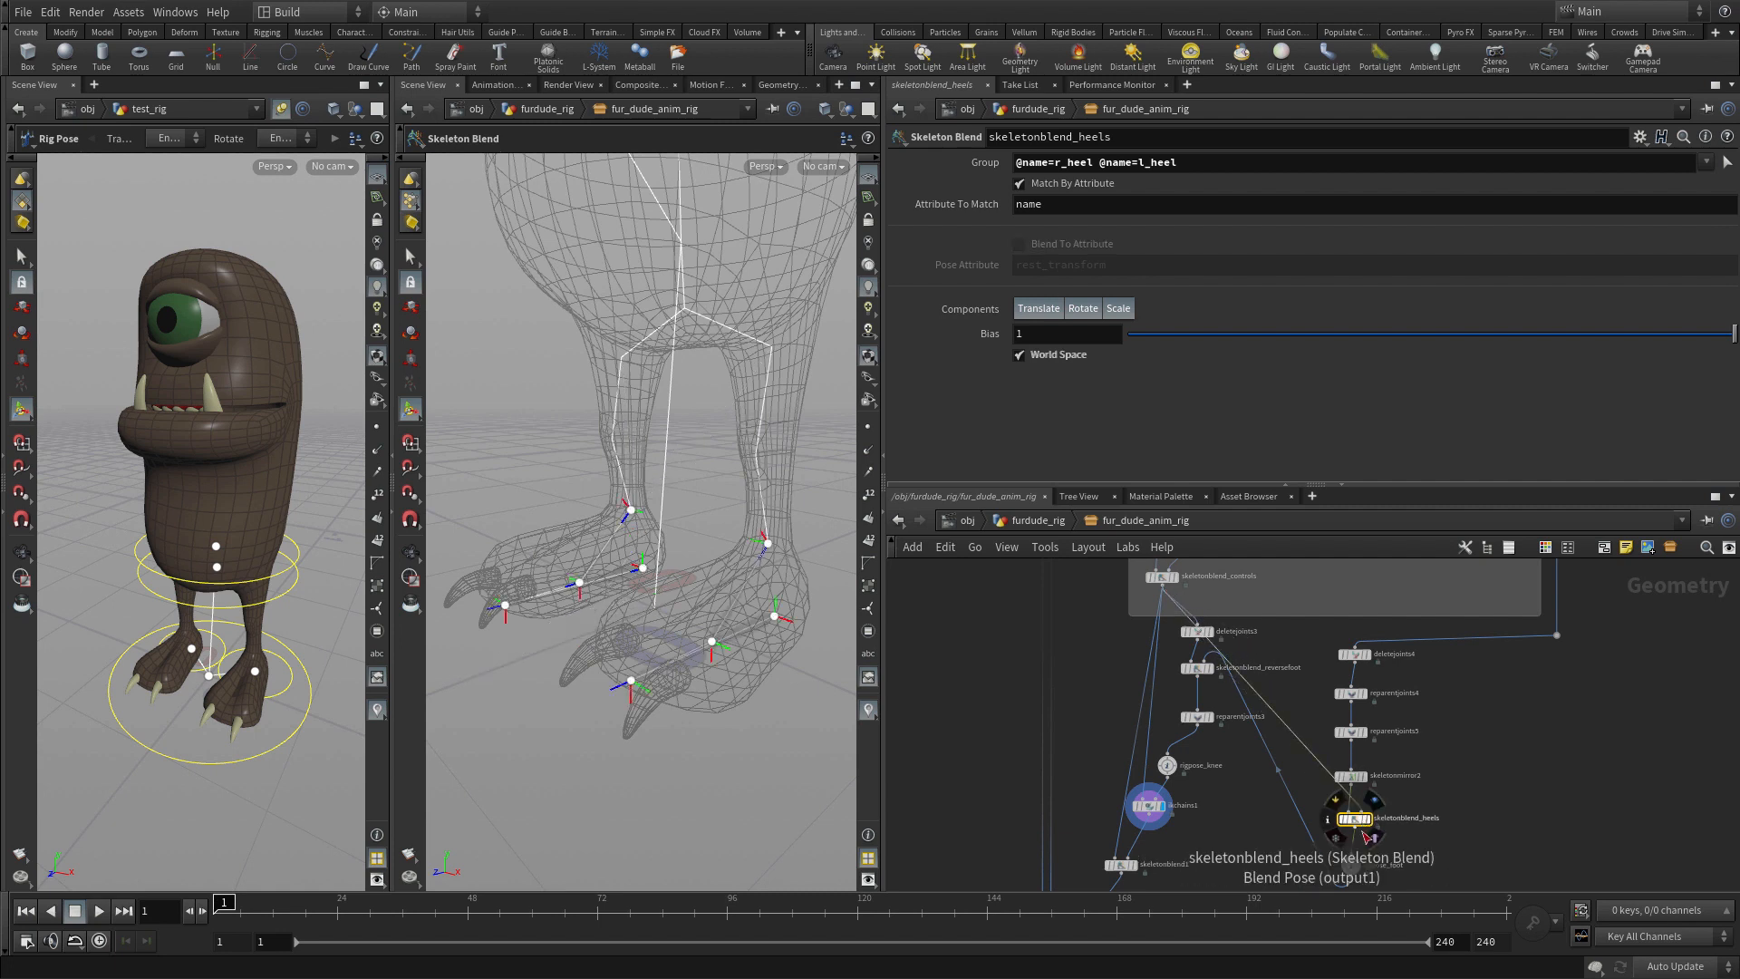
pyautogui.moveTo(1290, 745)
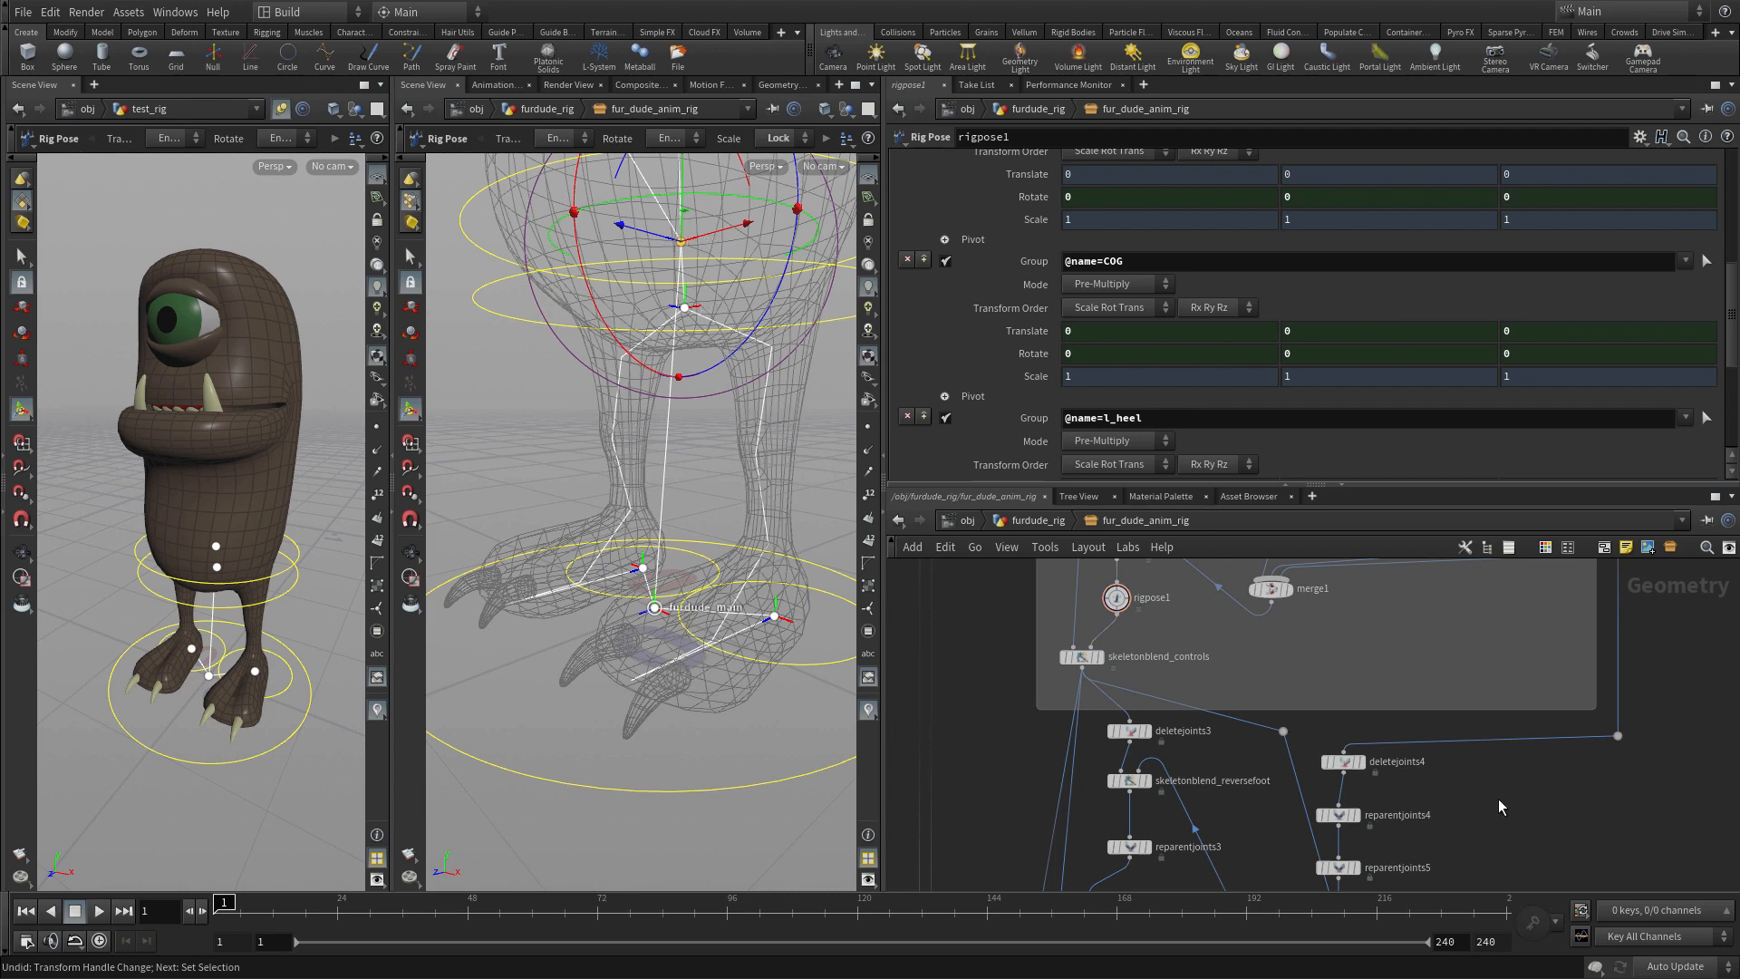
pyautogui.moveTo(1490, 787)
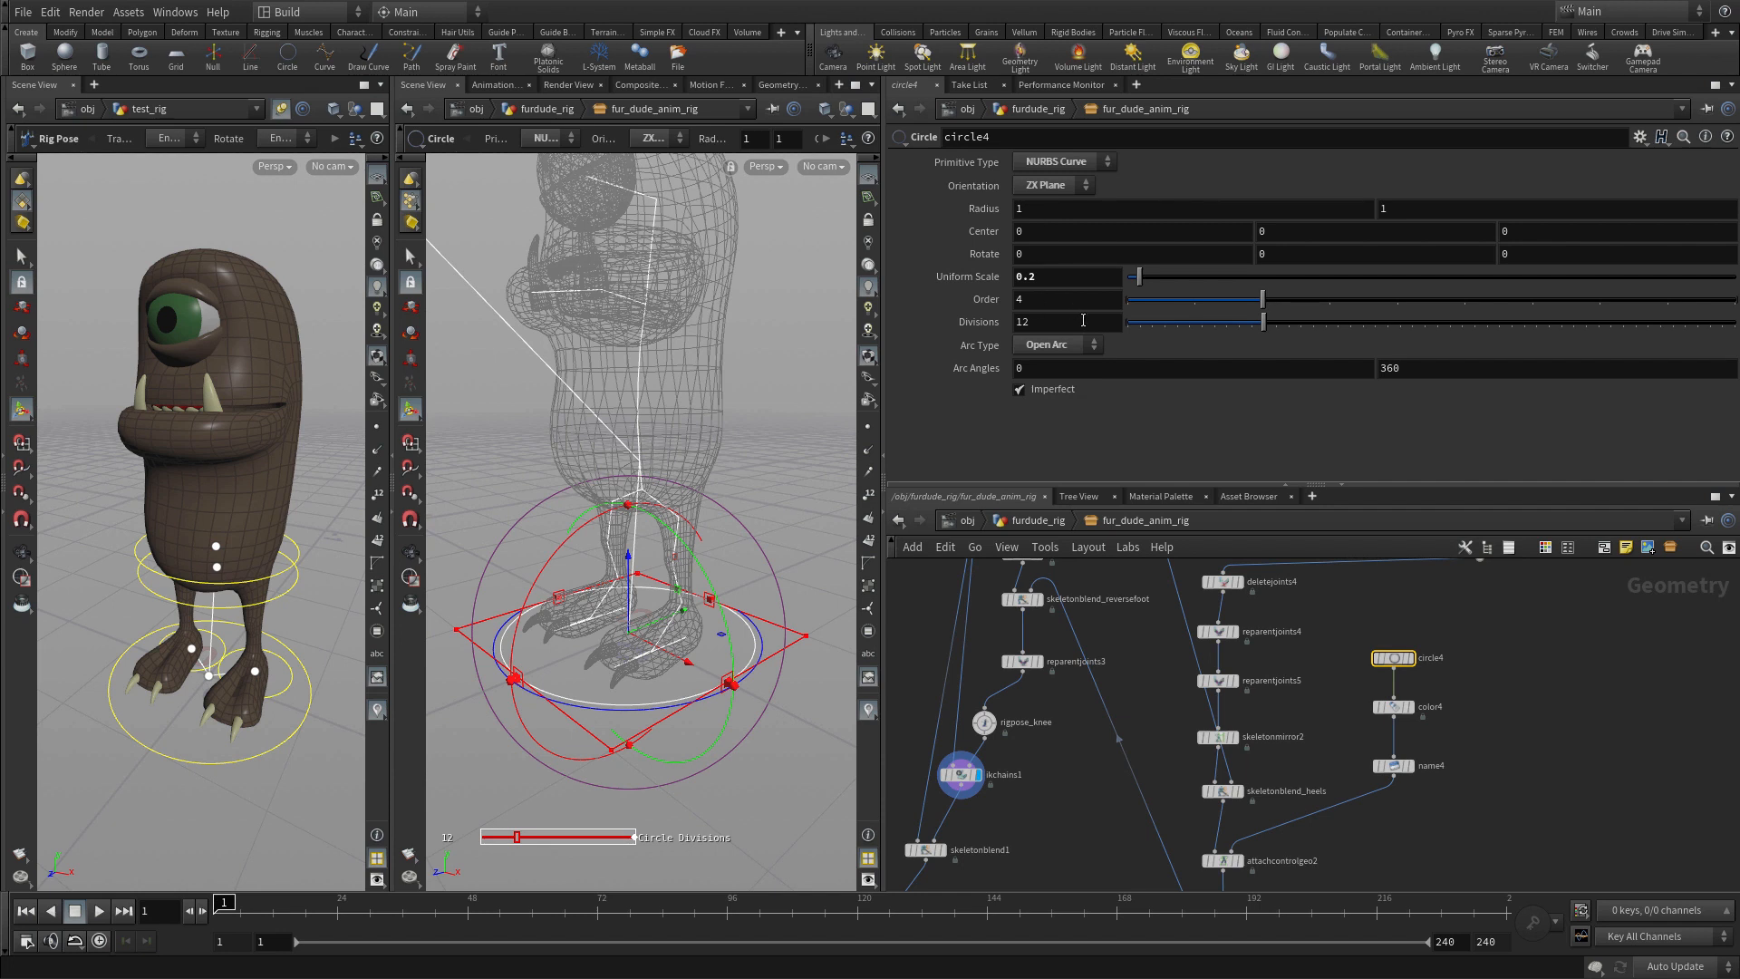
# - Set the control Circle's Uniform Scale to 0.05
pyautogui.click(1066, 276)
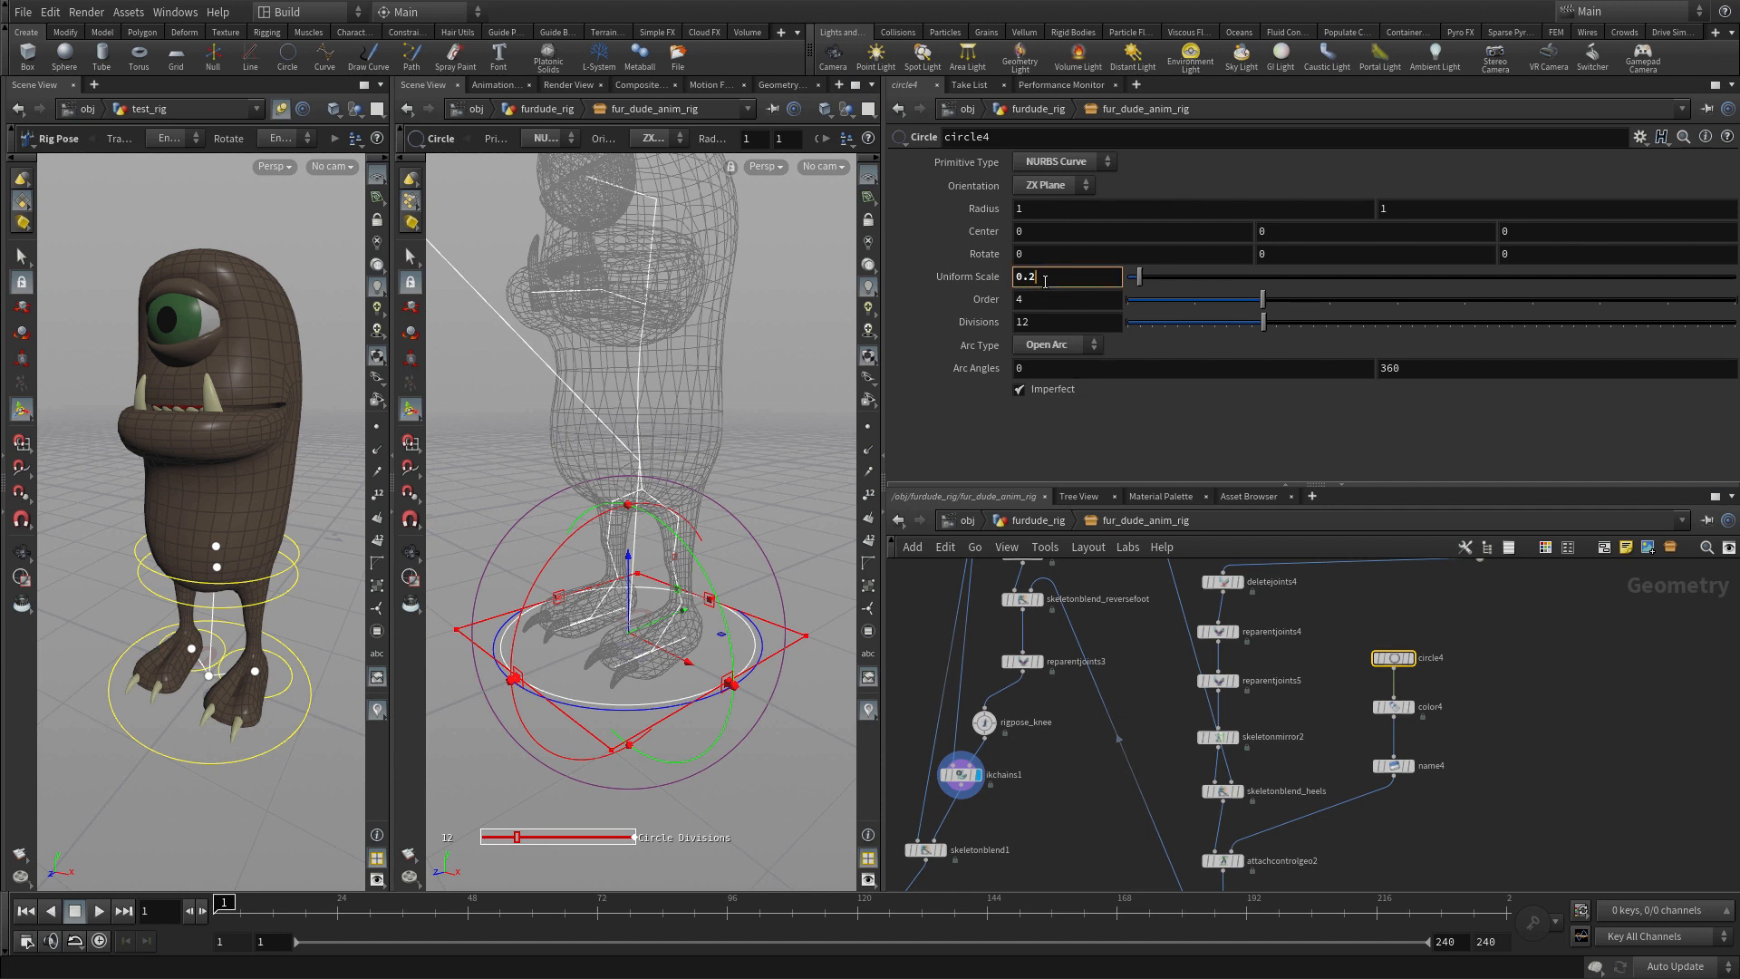
pyautogui.write('0.05')
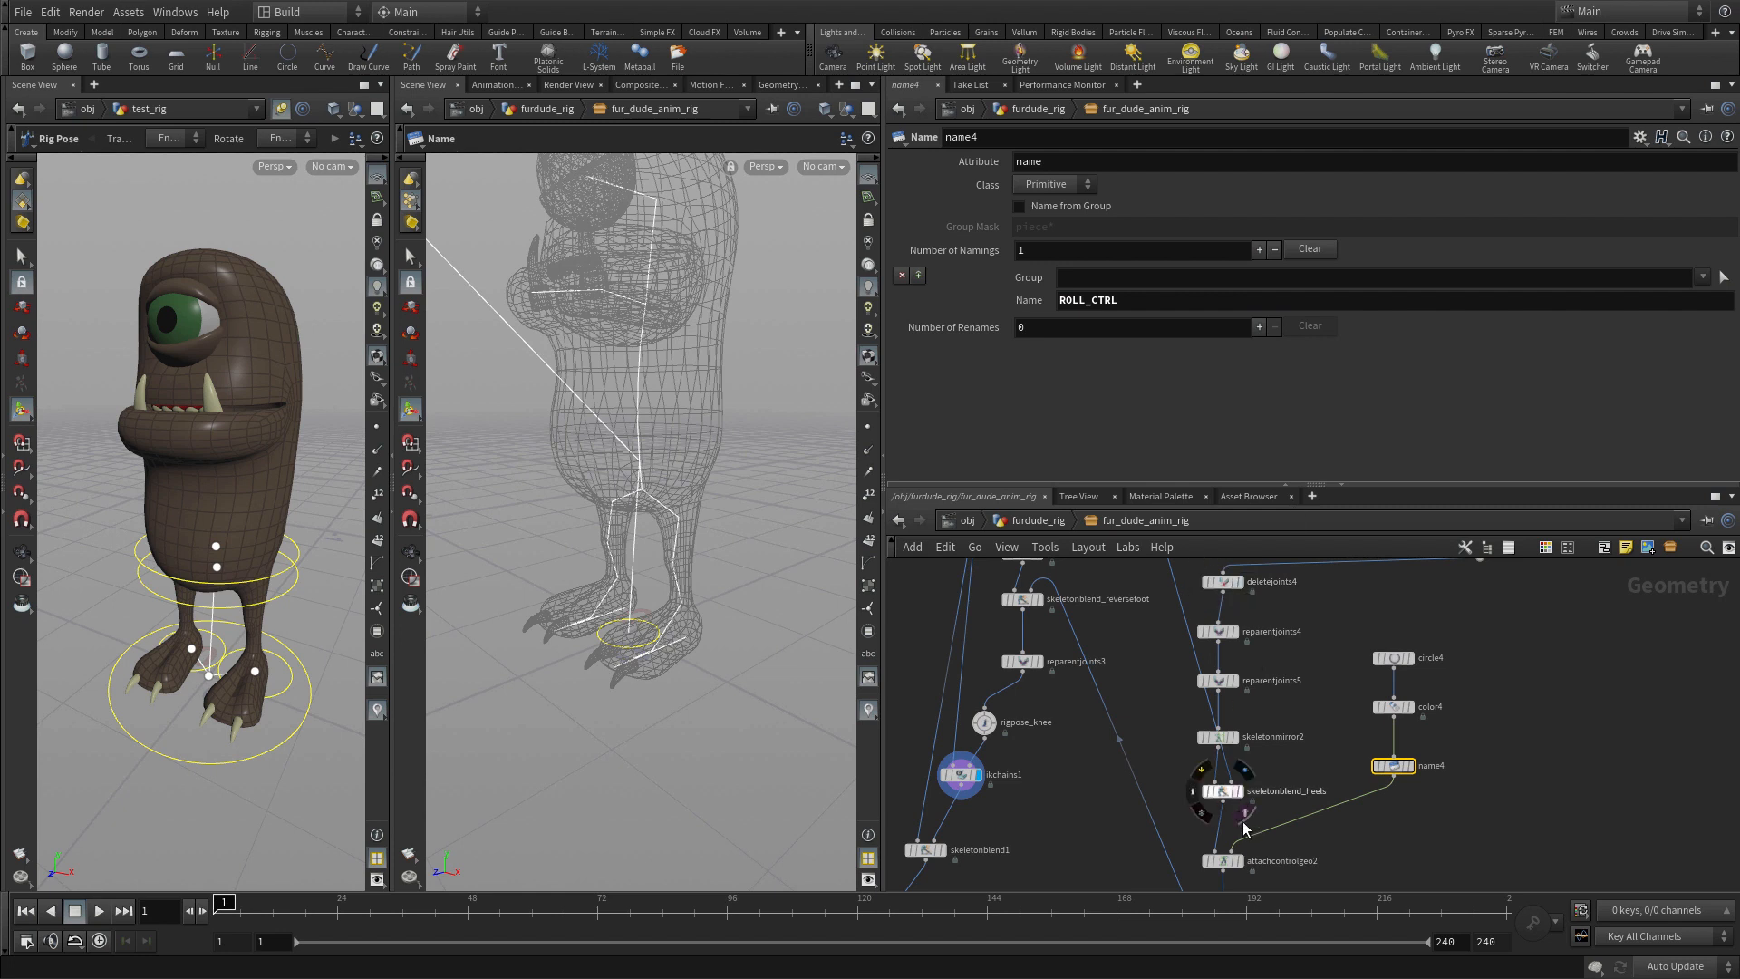
# - Wire the ROLL_CTRL circle into attachcontrolgeo2 with Control Name ROLL_CTRL and display rigpose_foot
pyautogui.click(1221, 859)
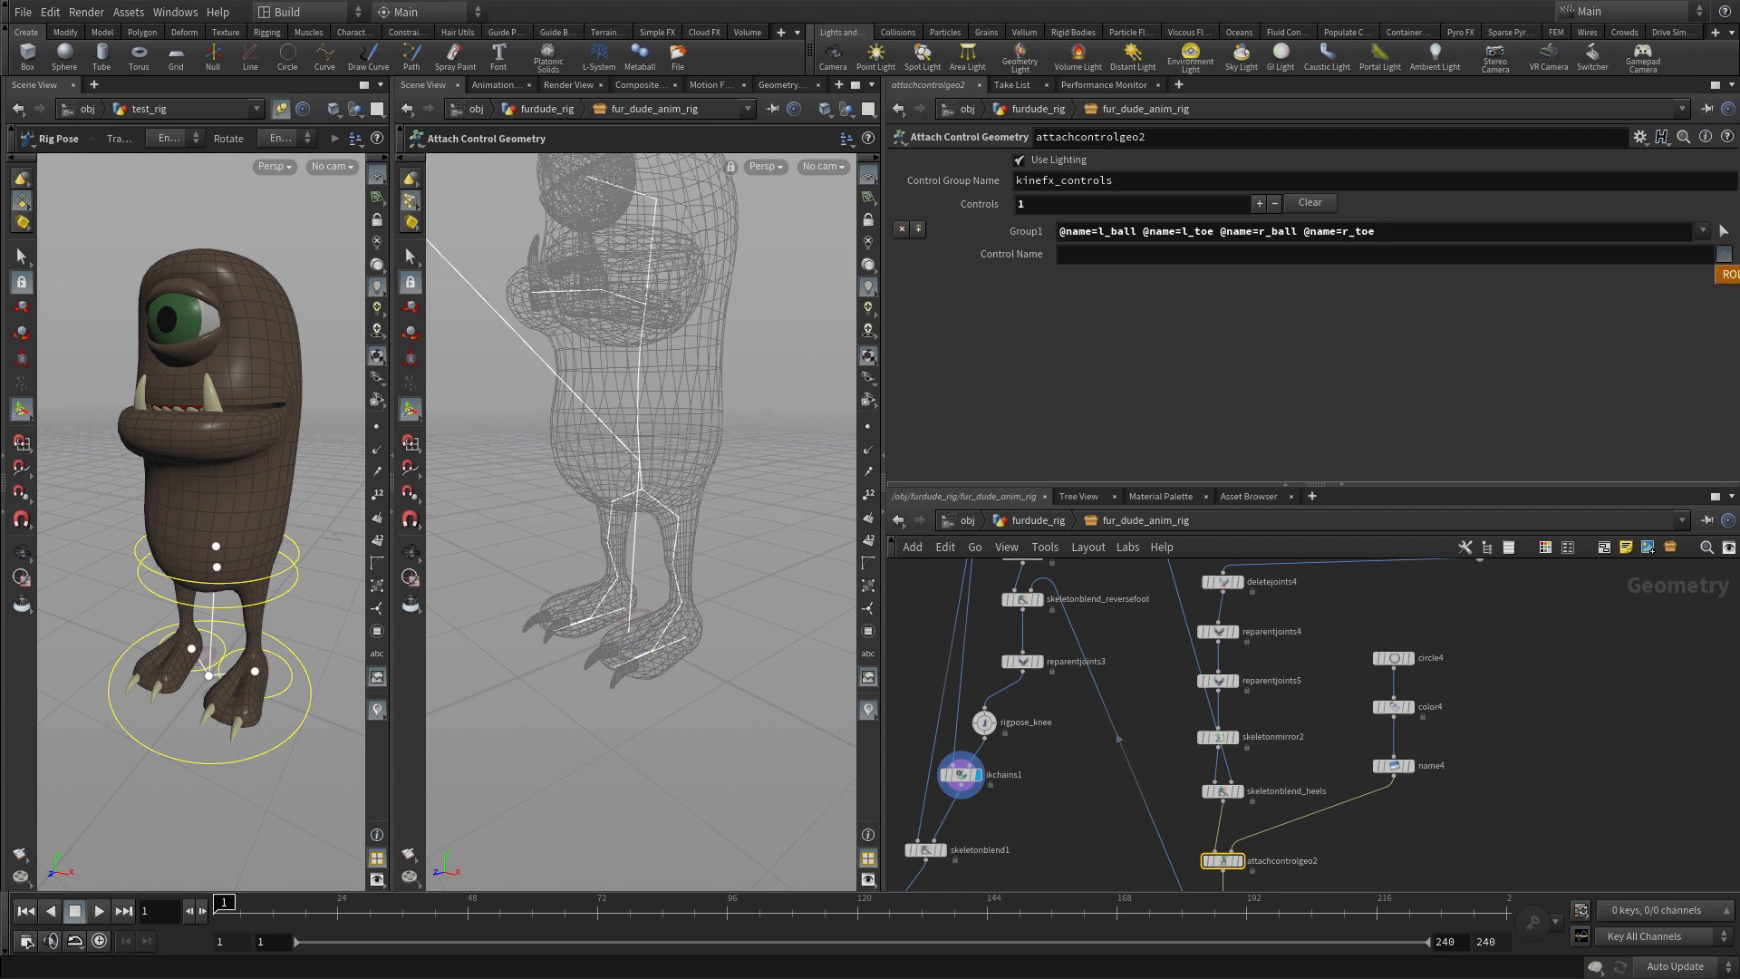
pyautogui.write('ROLL_CTRL')
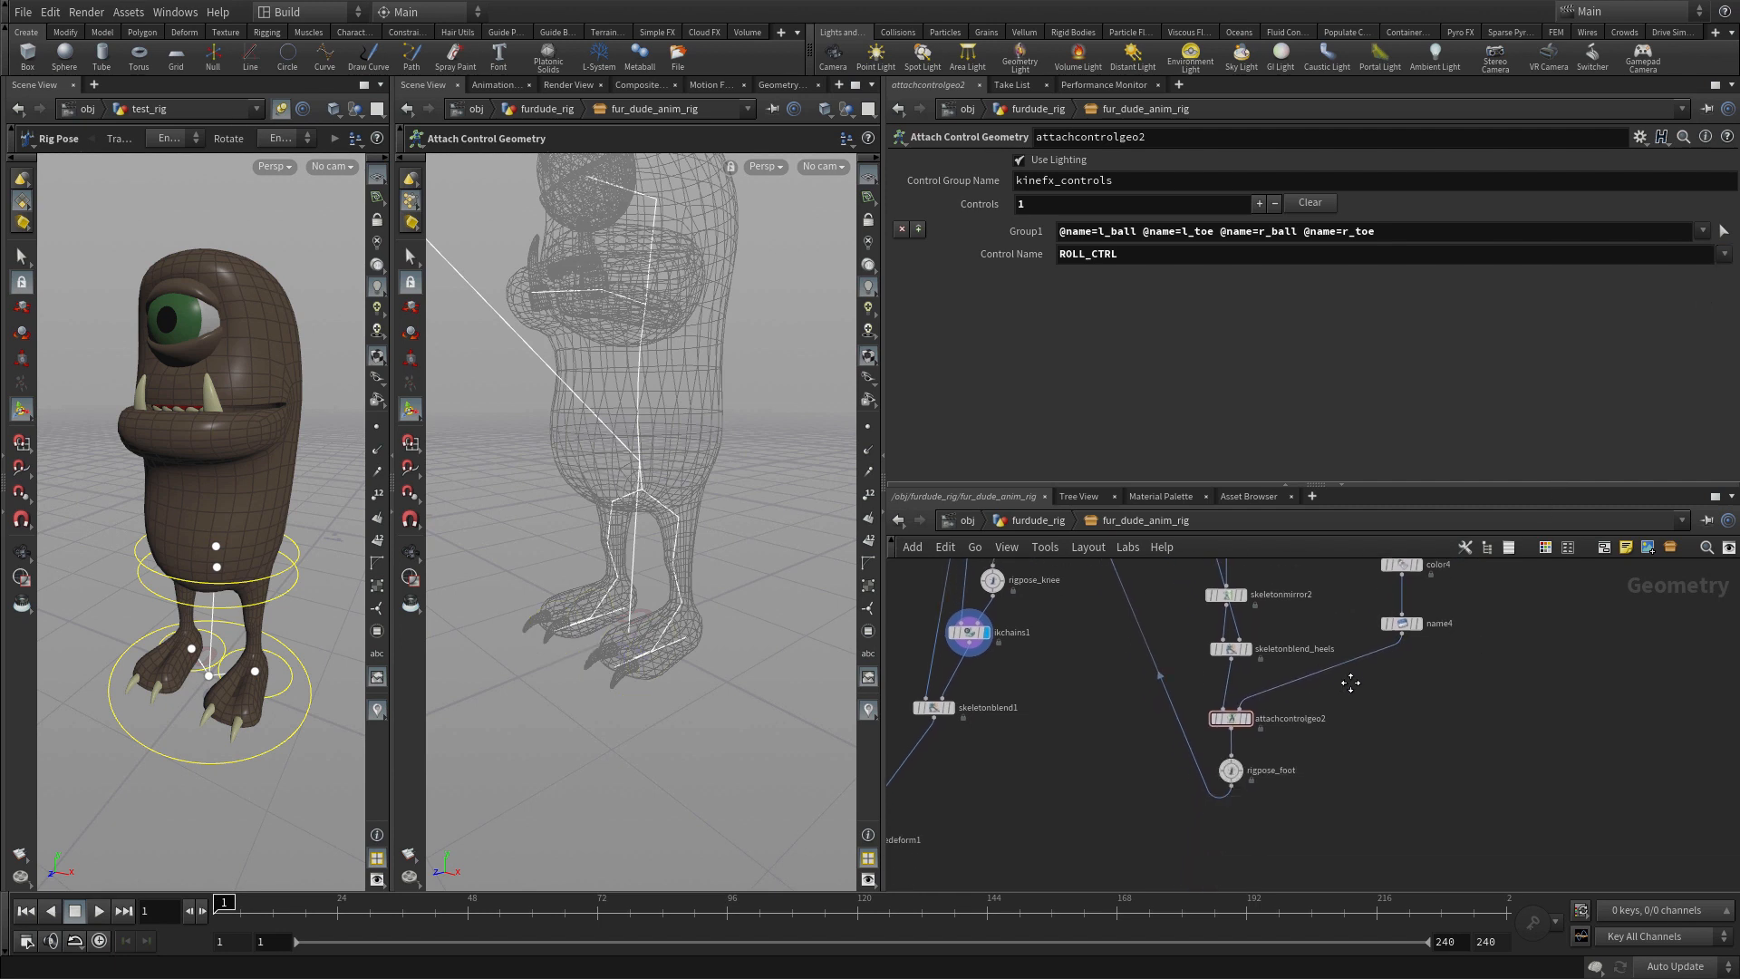
pyautogui.click(1229, 769)
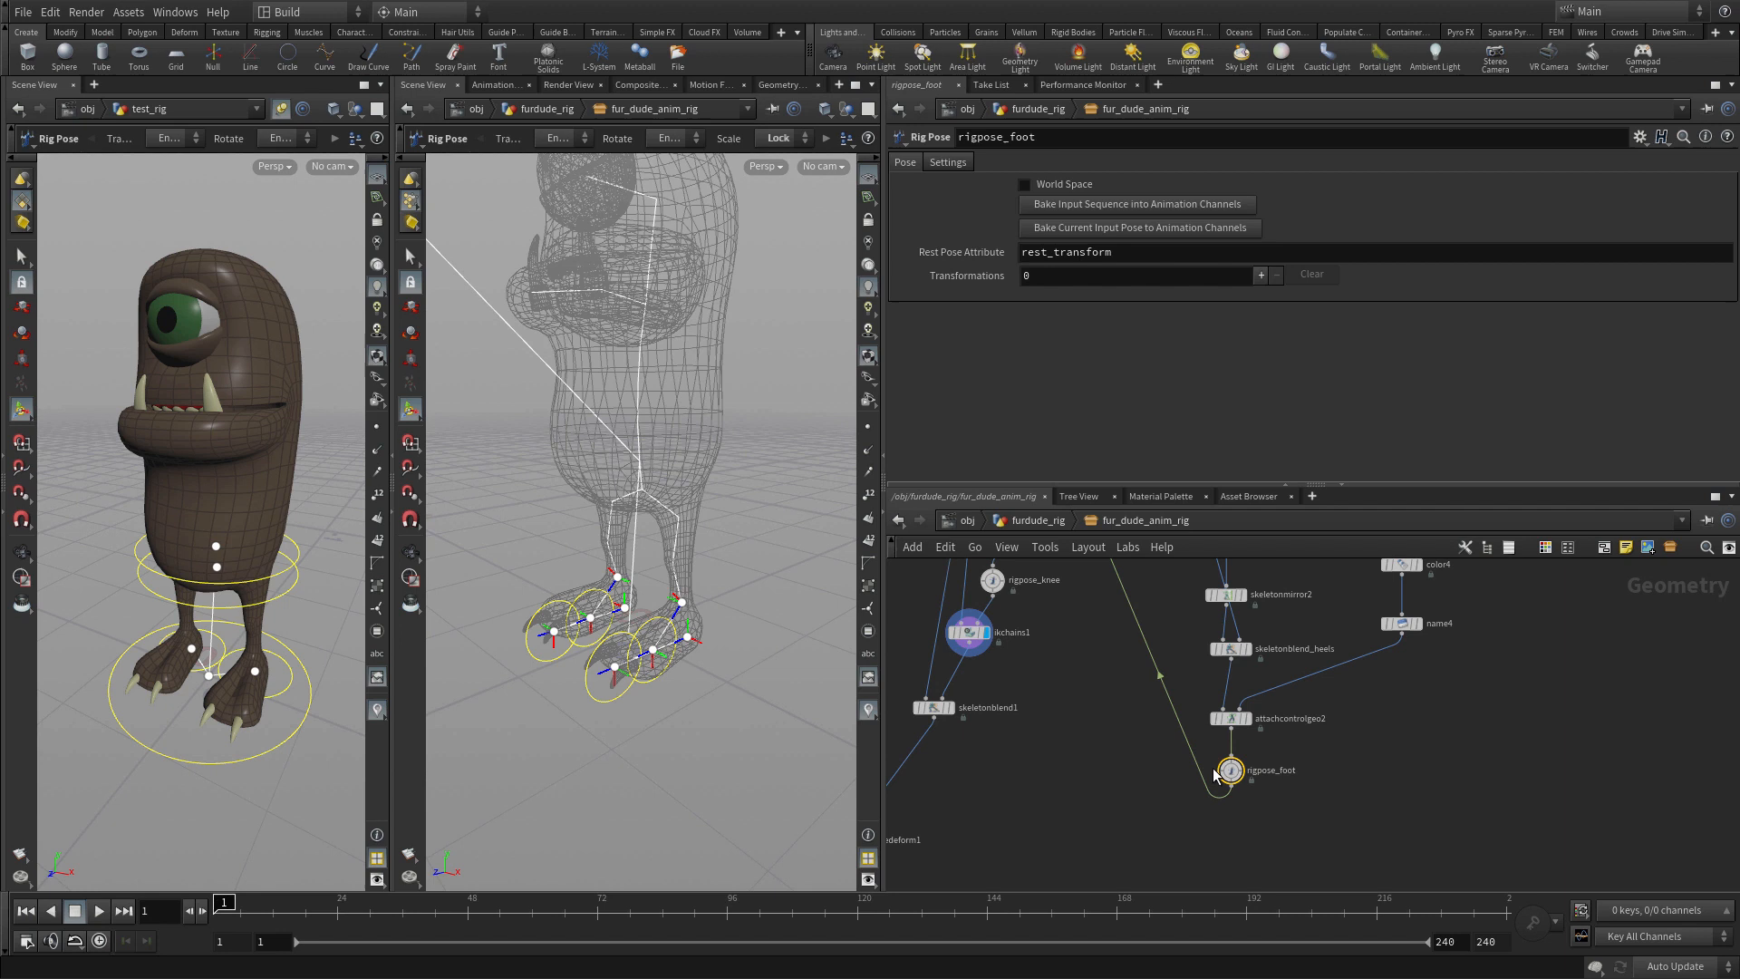
pyautogui.moveTo(759, 711)
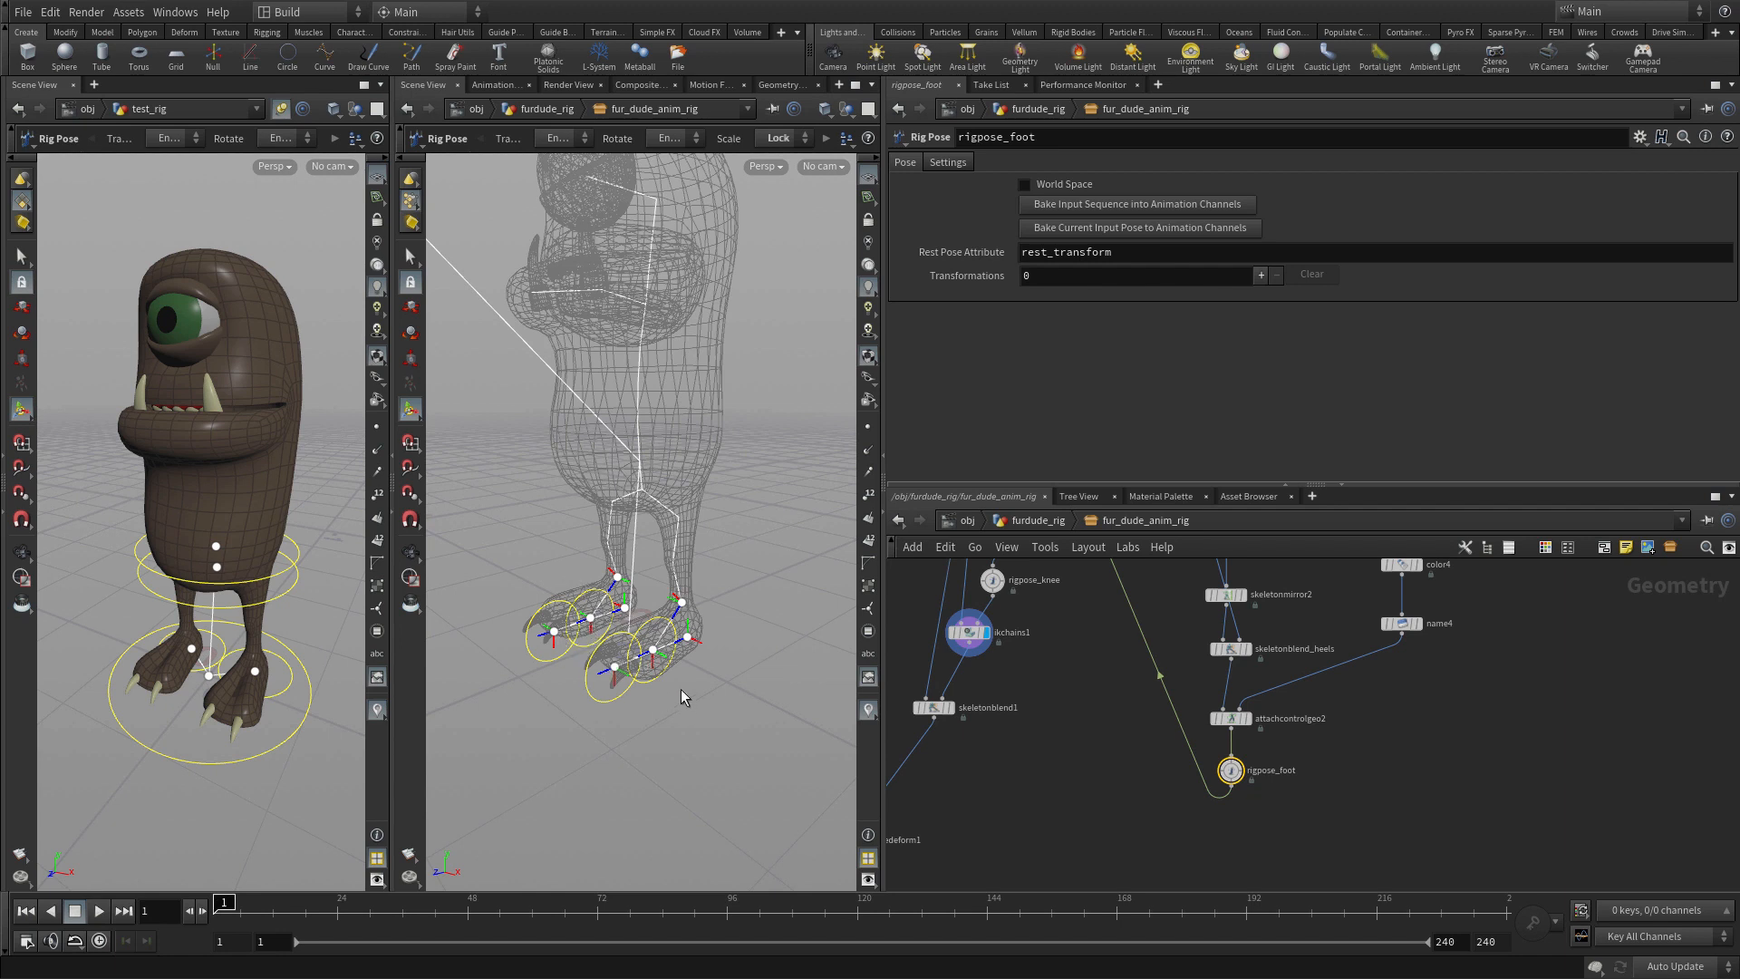
# - Pick the ball and toe control circles to add l_ball, l_toe, r_toe and r_ball entries to rigpose_foot
pyautogui.click(614, 665)
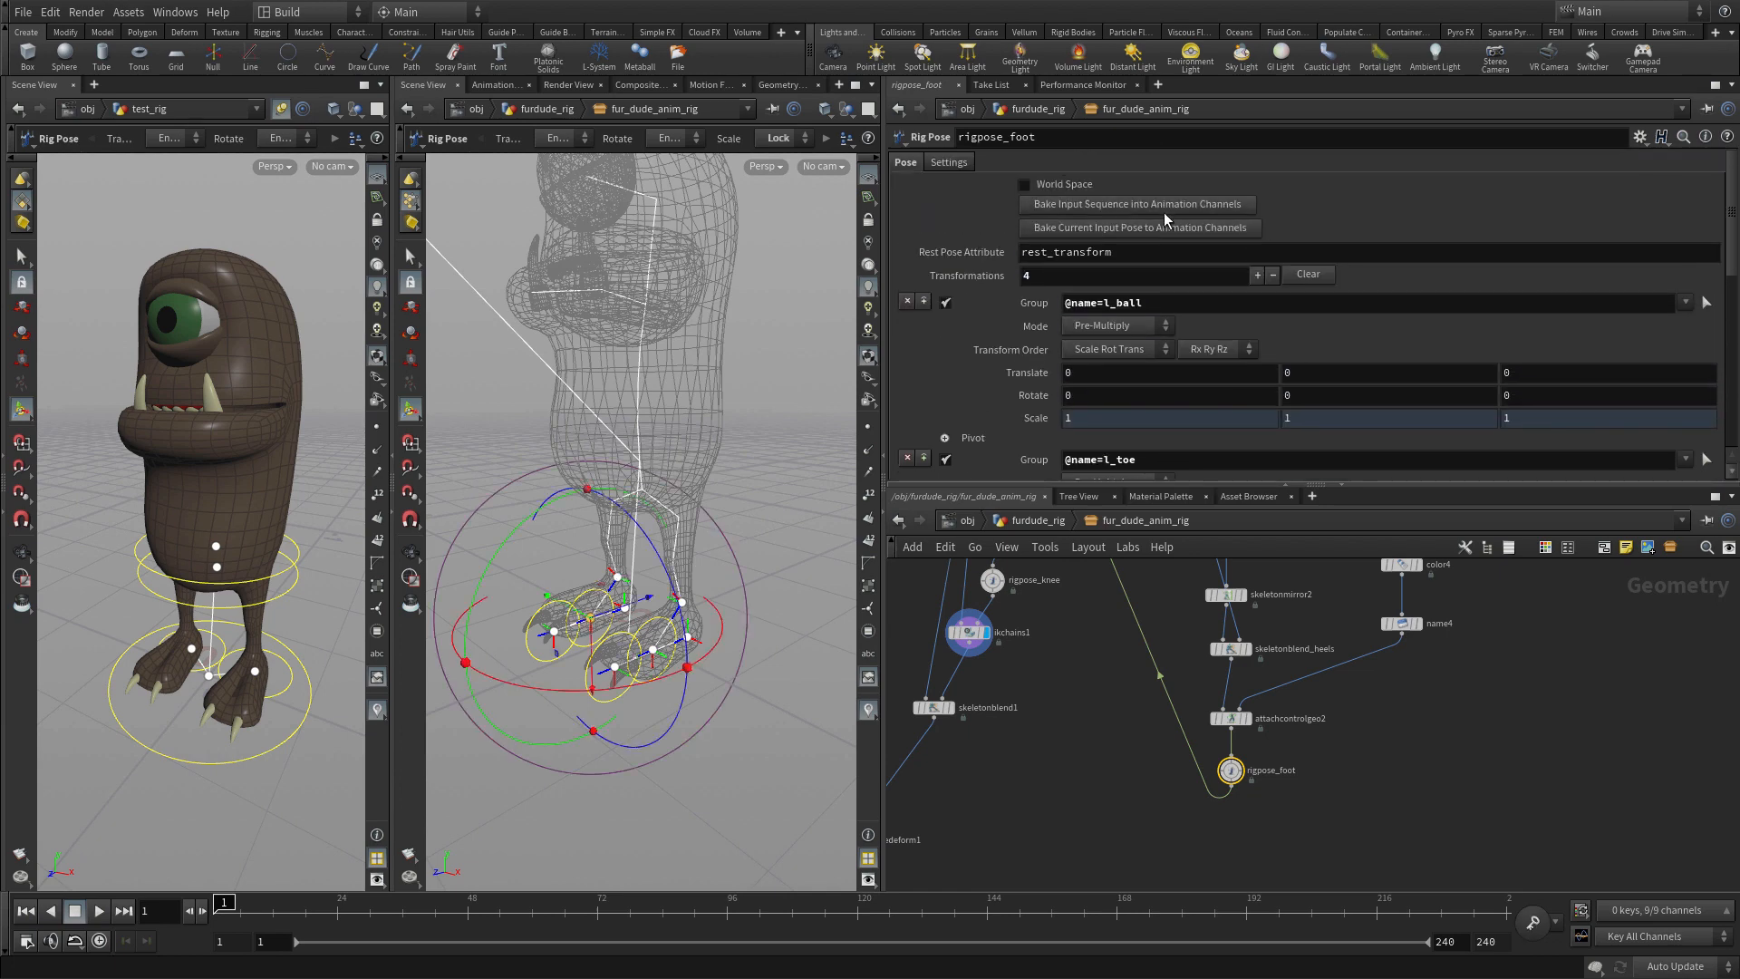
pyautogui.scroll(-3)
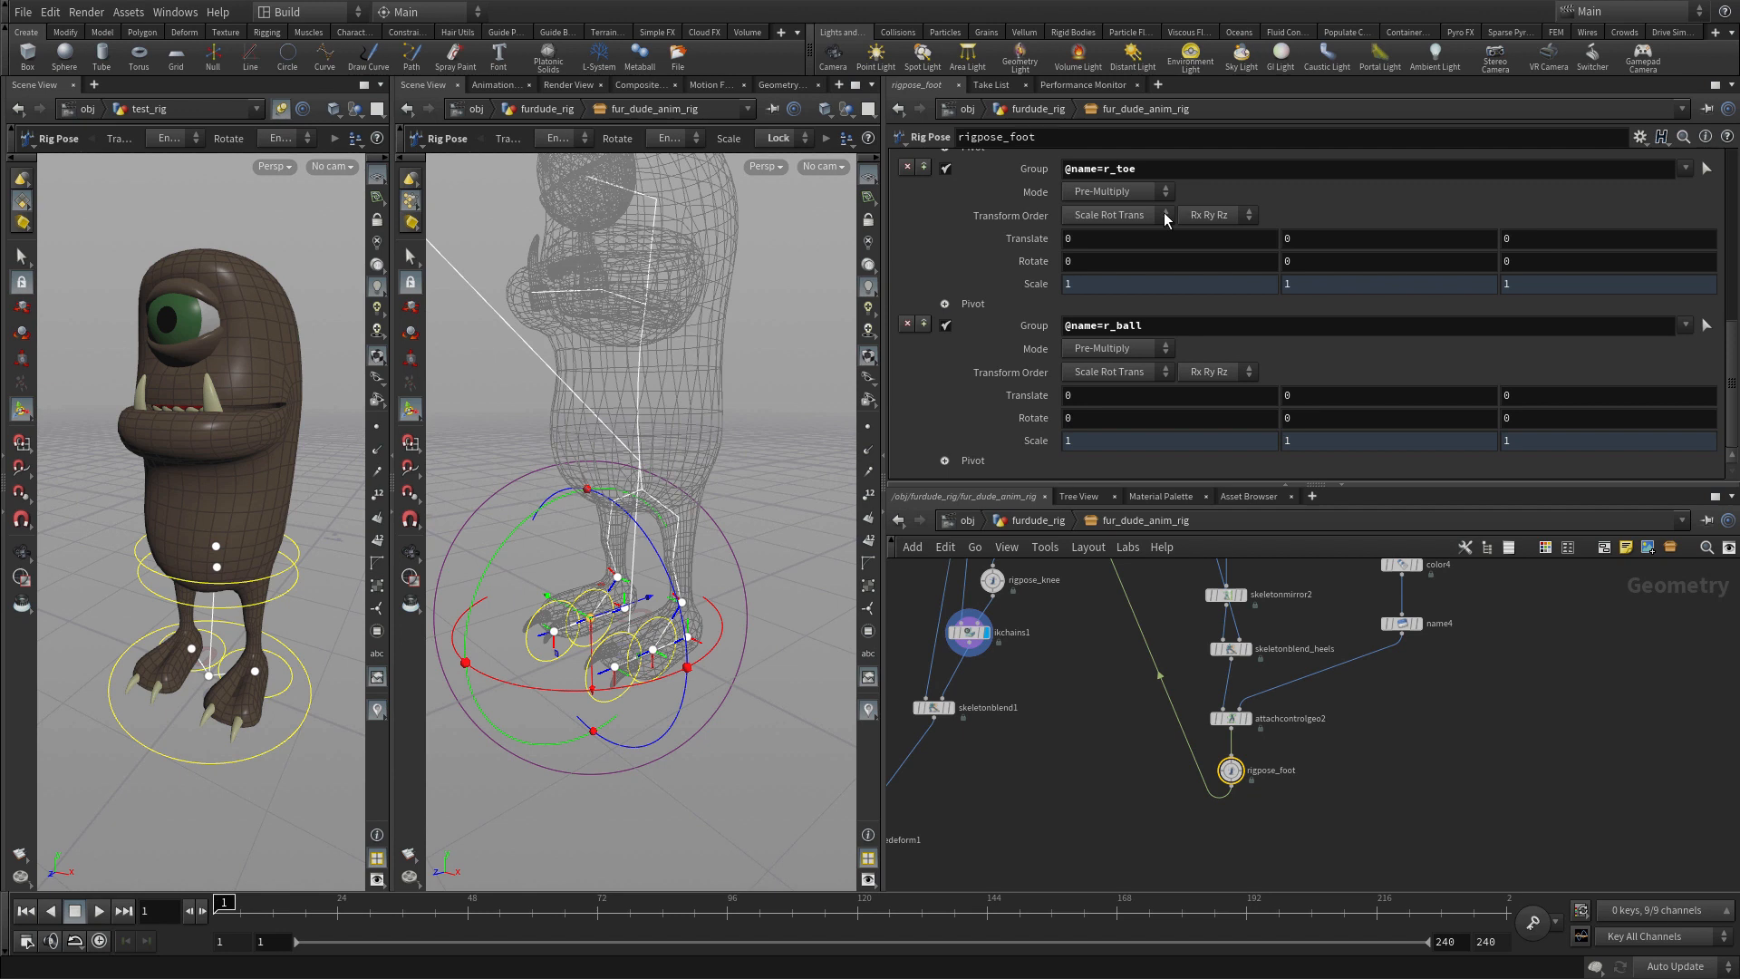
pyautogui.moveTo(1030, 772)
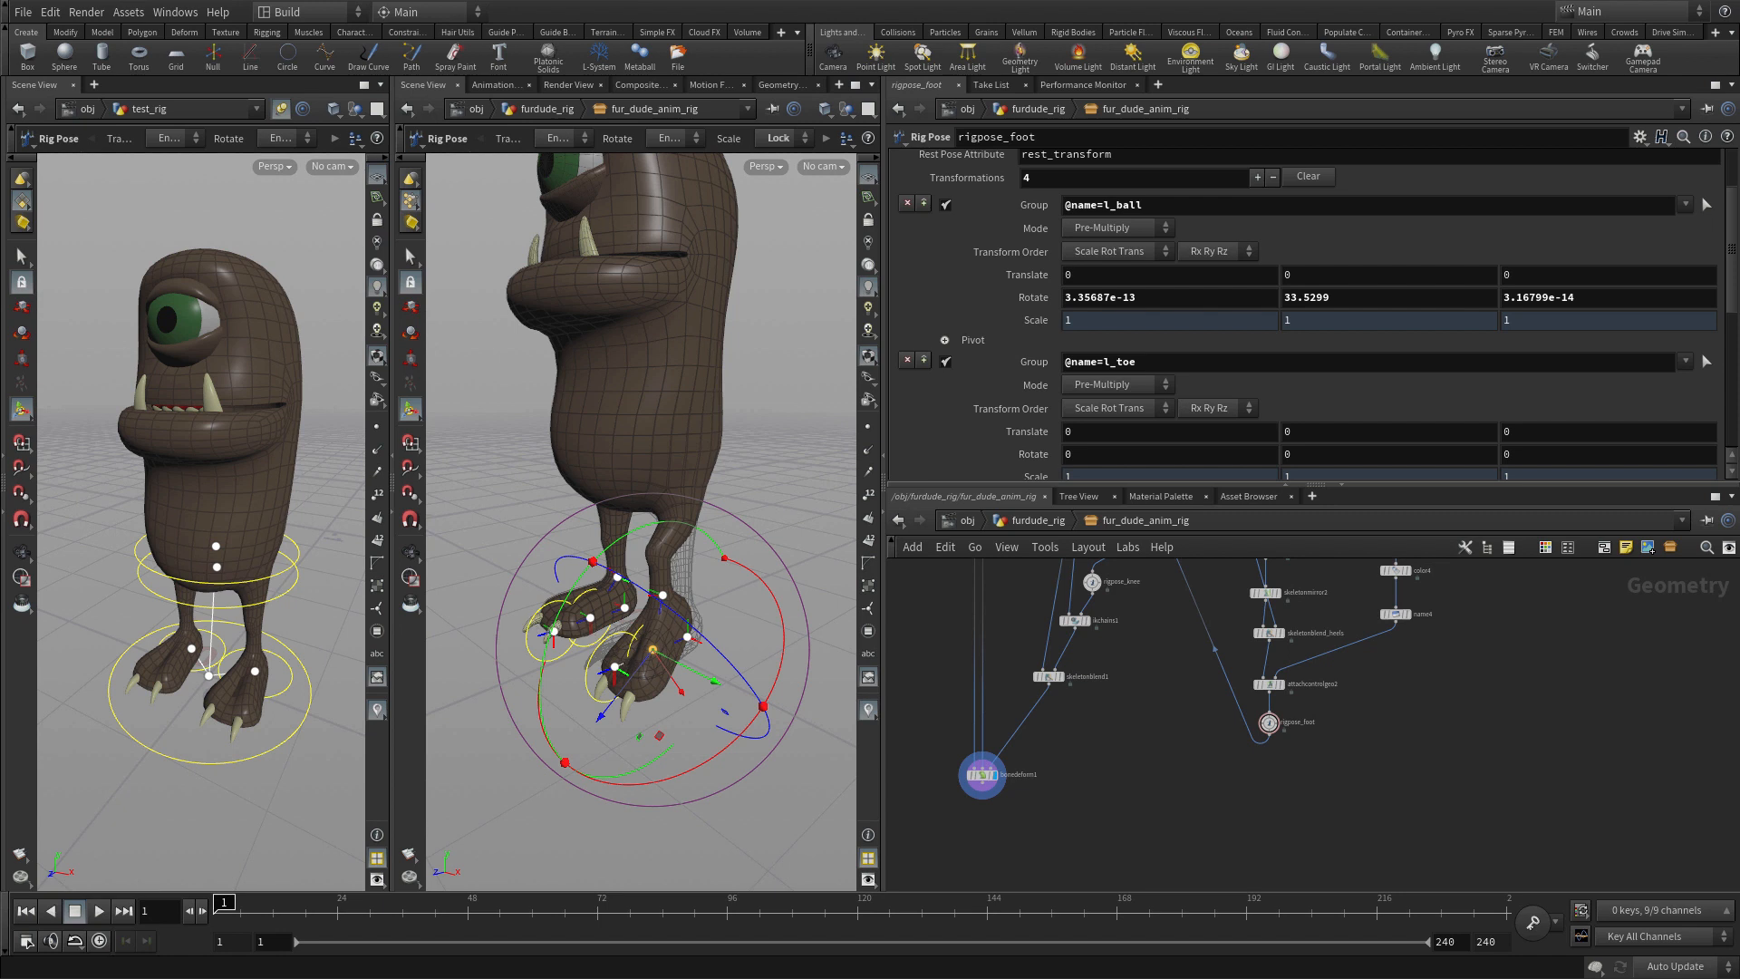
pyautogui.moveTo(1646, 950)
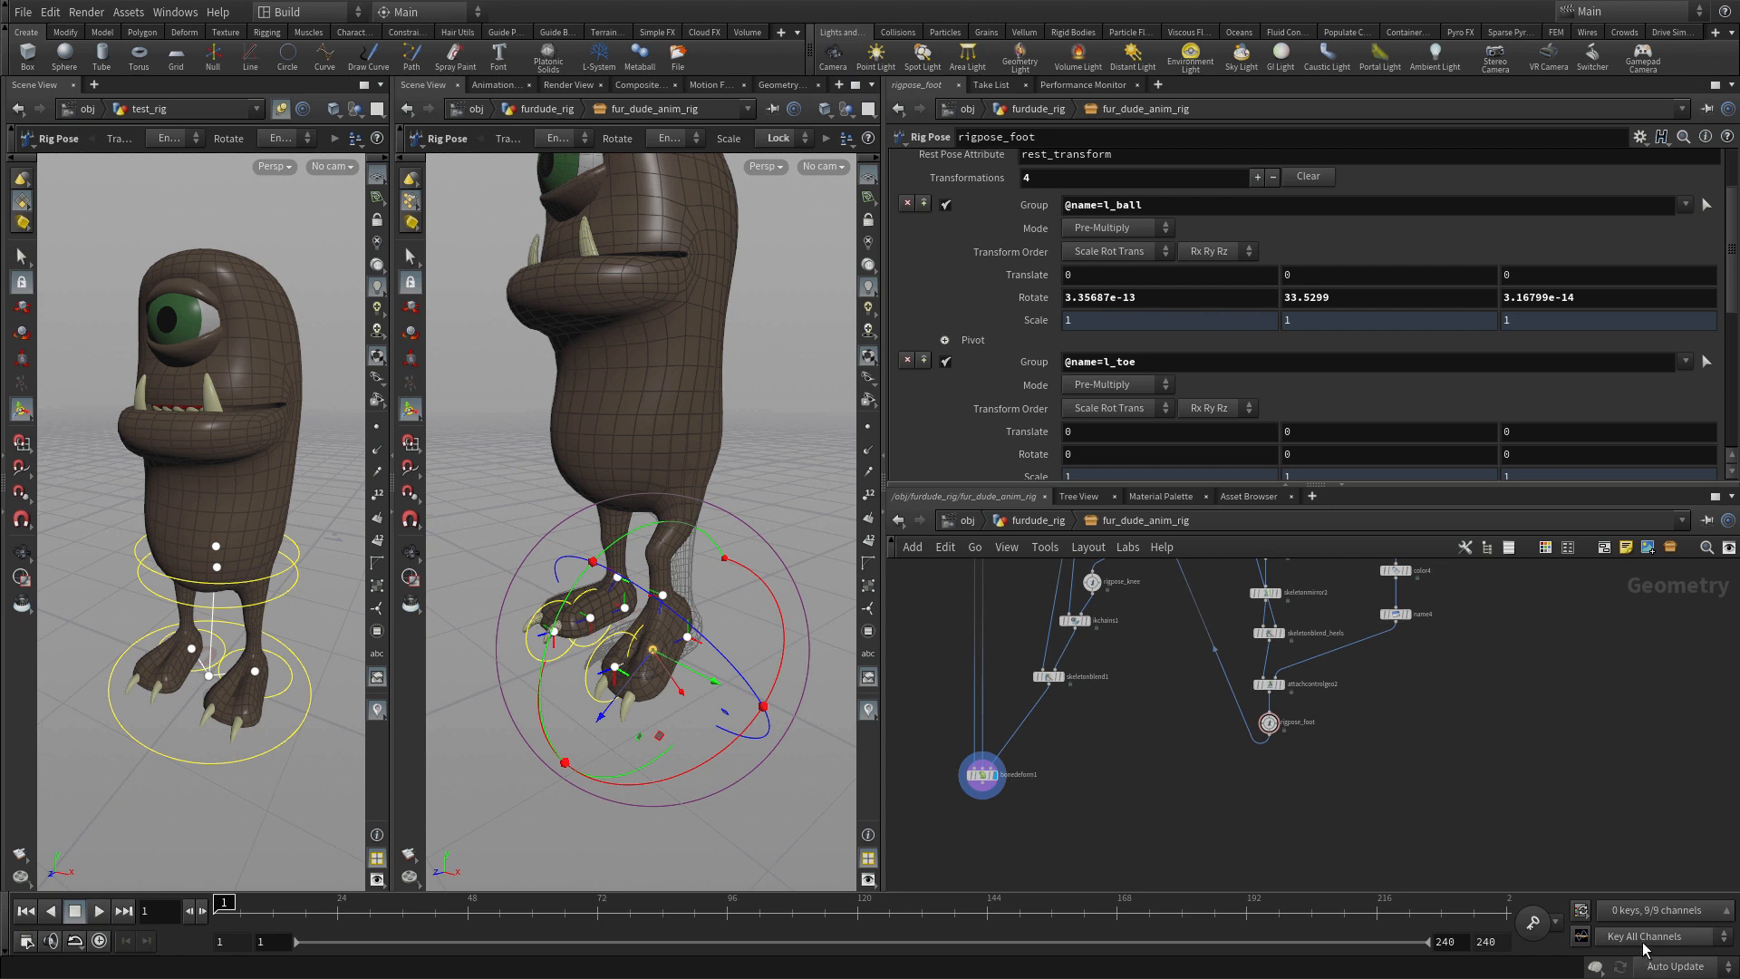
pyautogui.moveTo(700, 627)
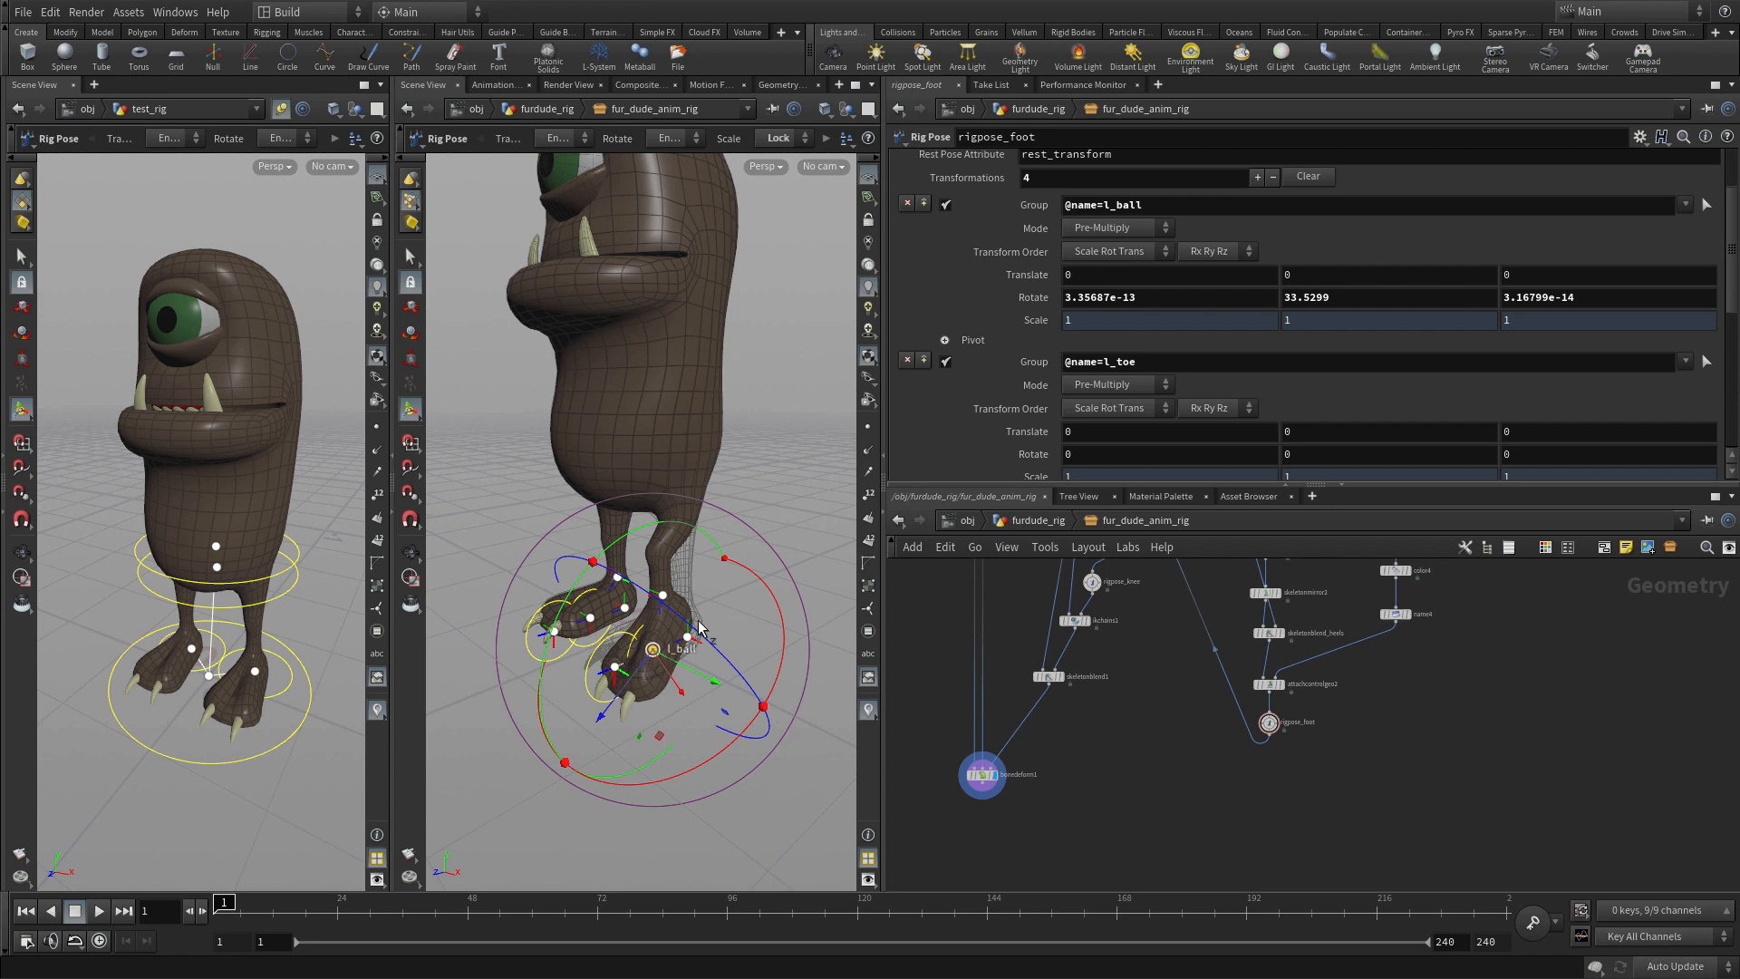
pyautogui.moveTo(676, 627)
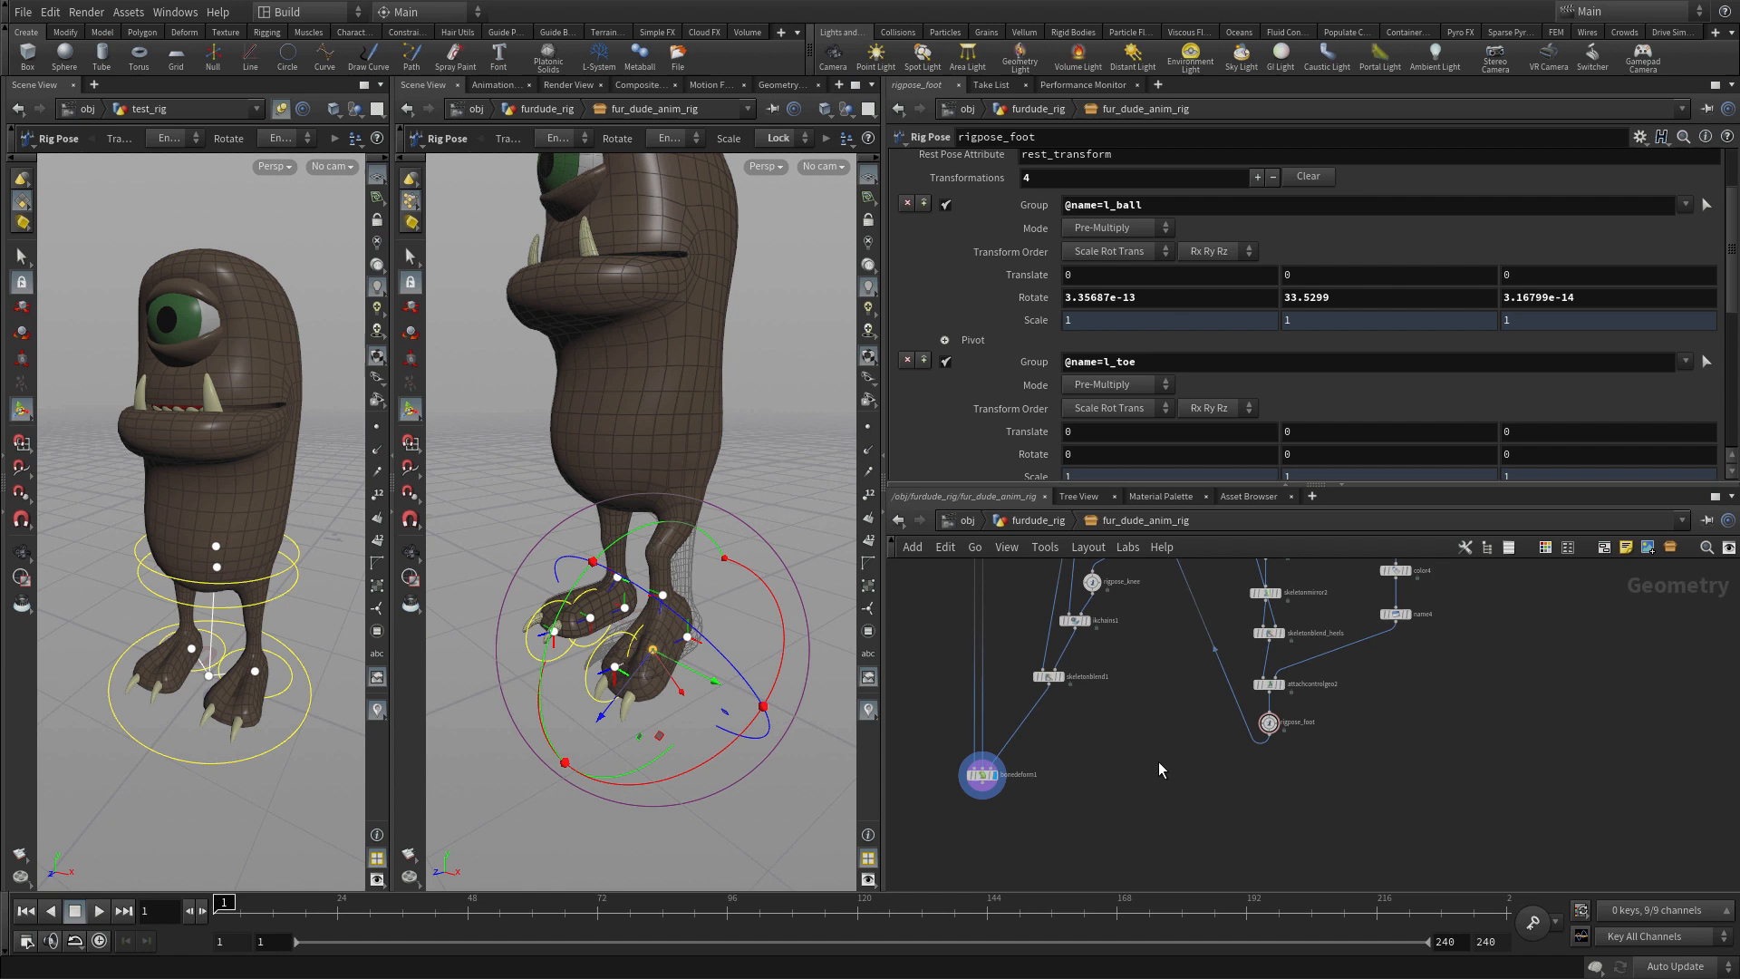
pyautogui.moveTo(1204, 783)
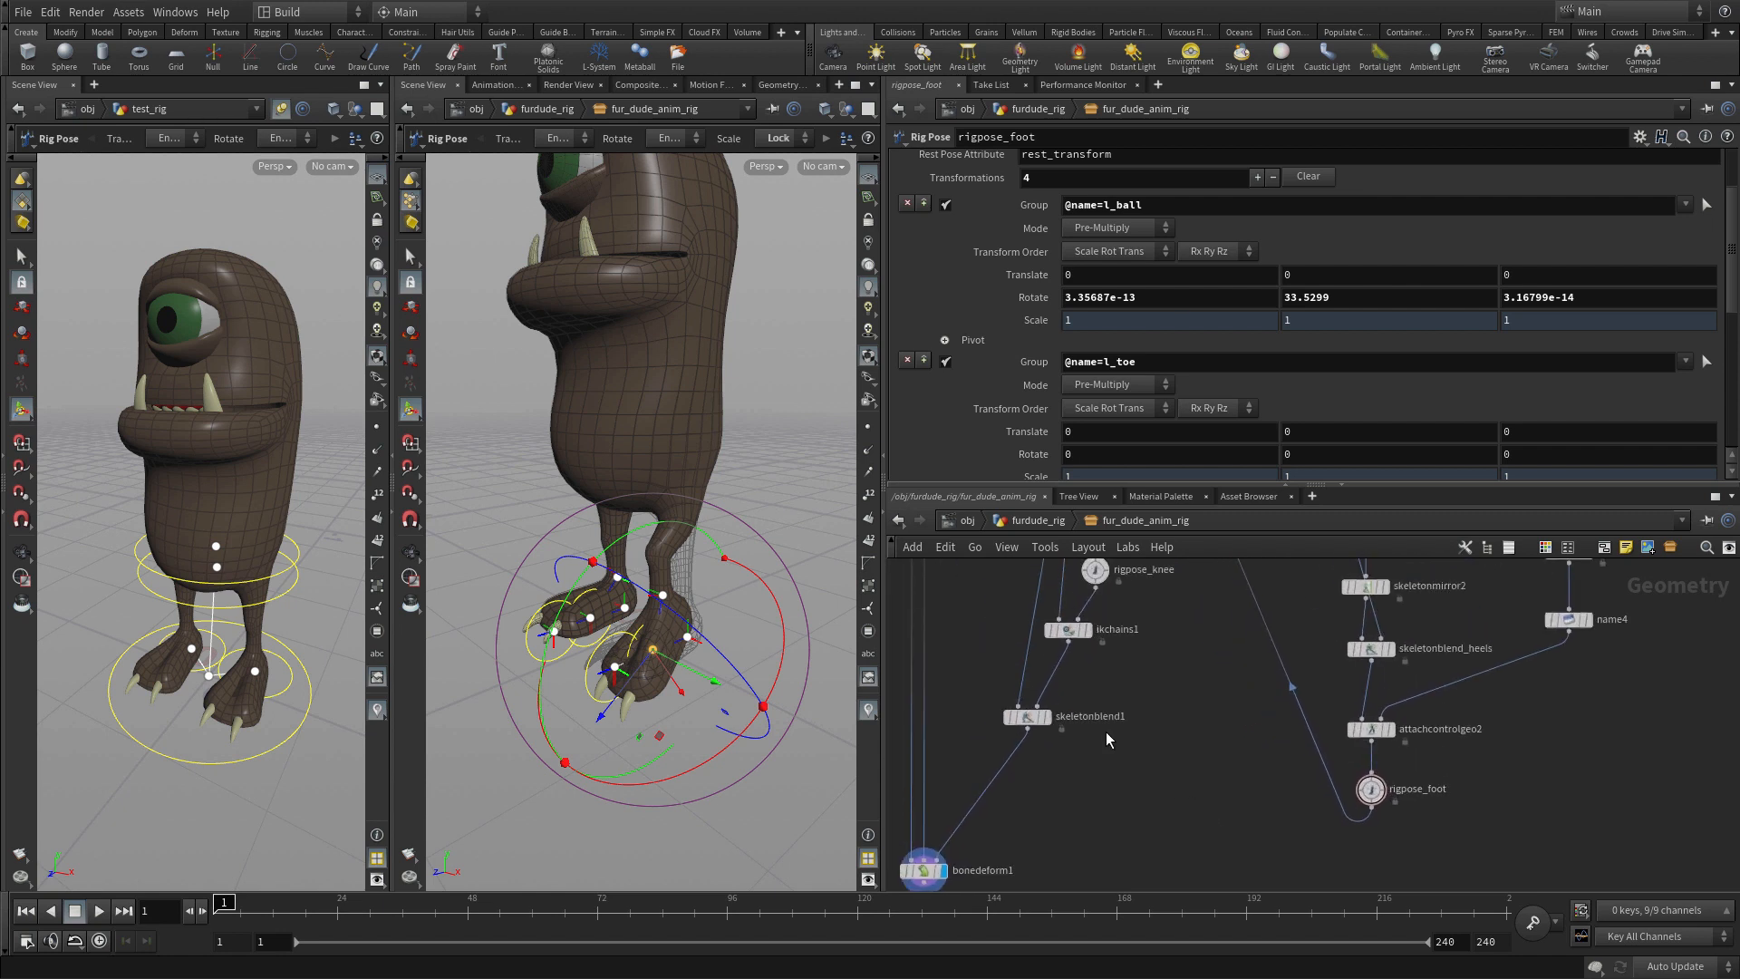
# - Rename skeletonblend1 to skeletonblend_ik and place a new Skeleton Blend node in the network
pyautogui.doubleClick(1089, 716)
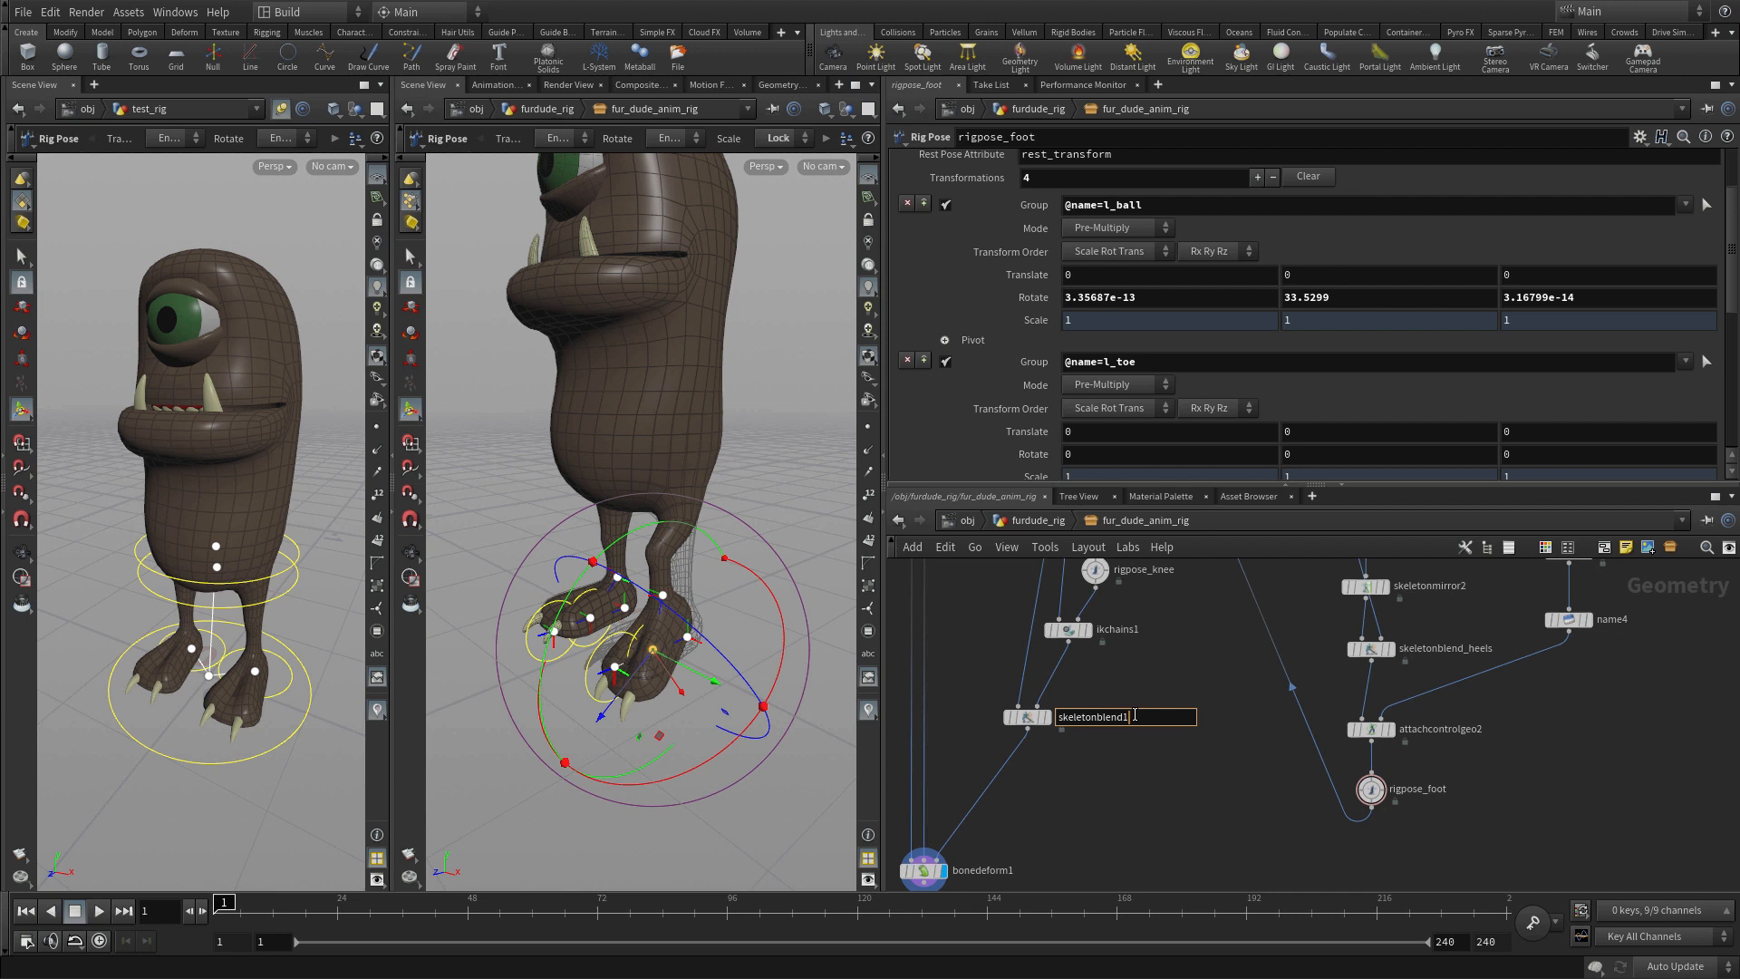
pyautogui.press('Backspace')
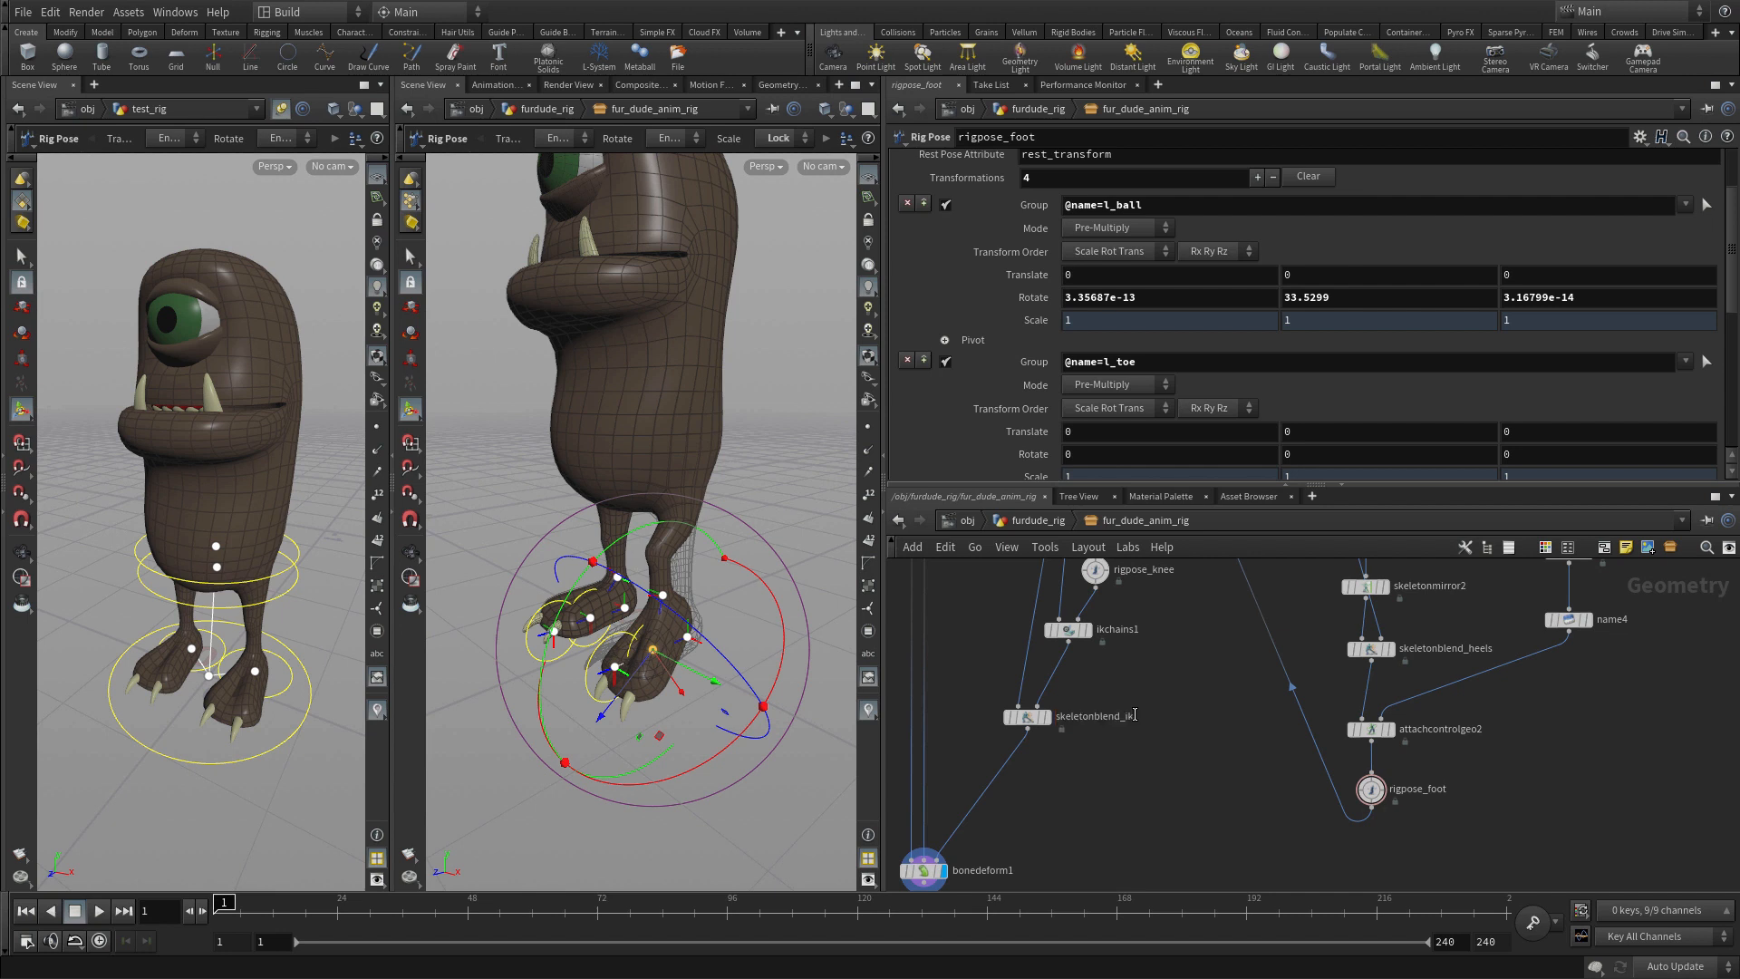
pyautogui.moveTo(1120, 674)
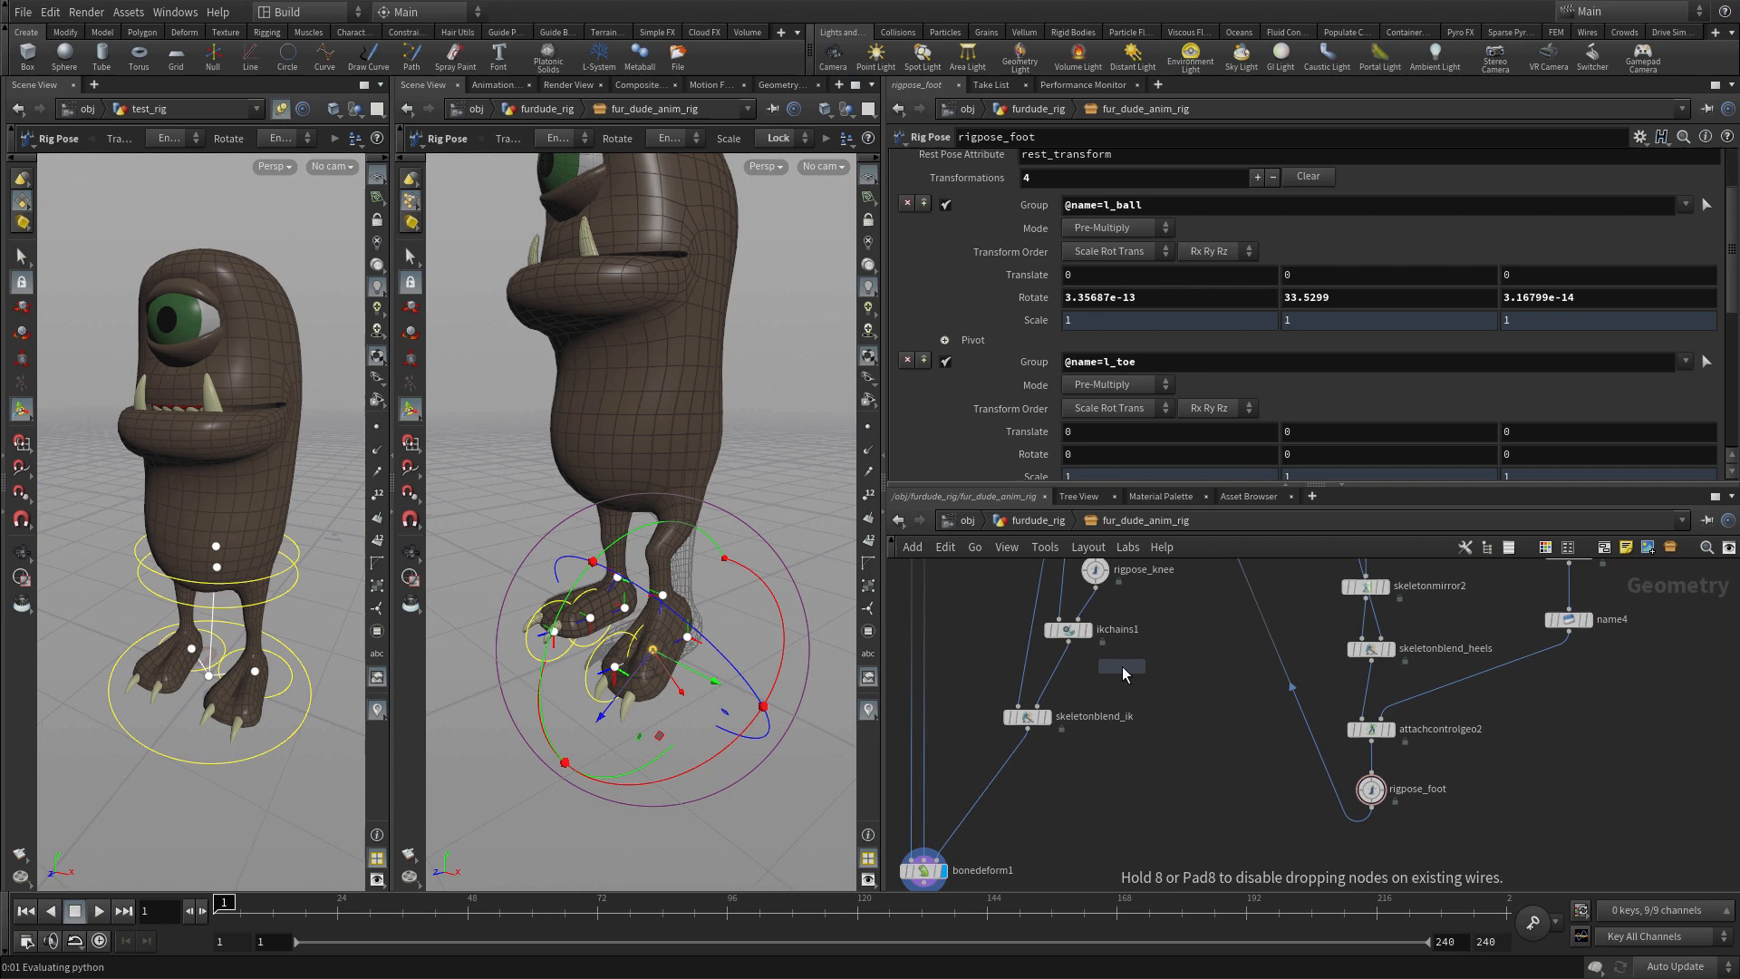
pyautogui.click(1057, 676)
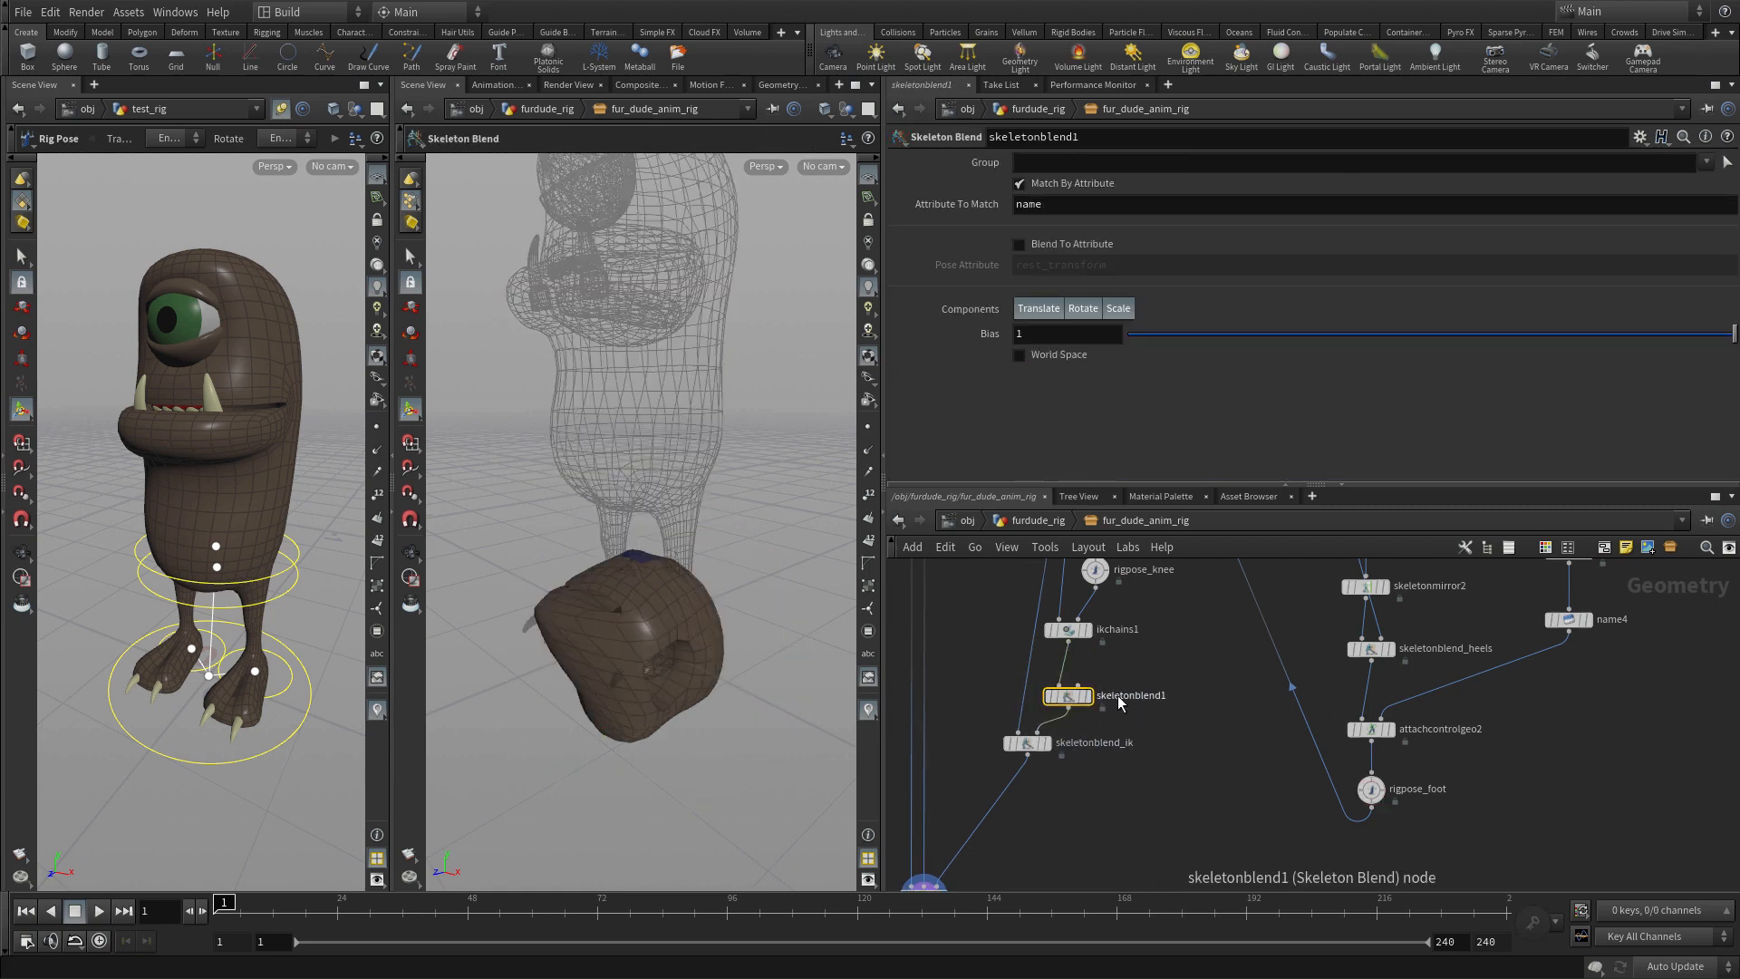
# - Name the new blend skeletonblend_toes, feed it rigpose_foot, and enable World Space
pyautogui.doubleClick(1129, 695)
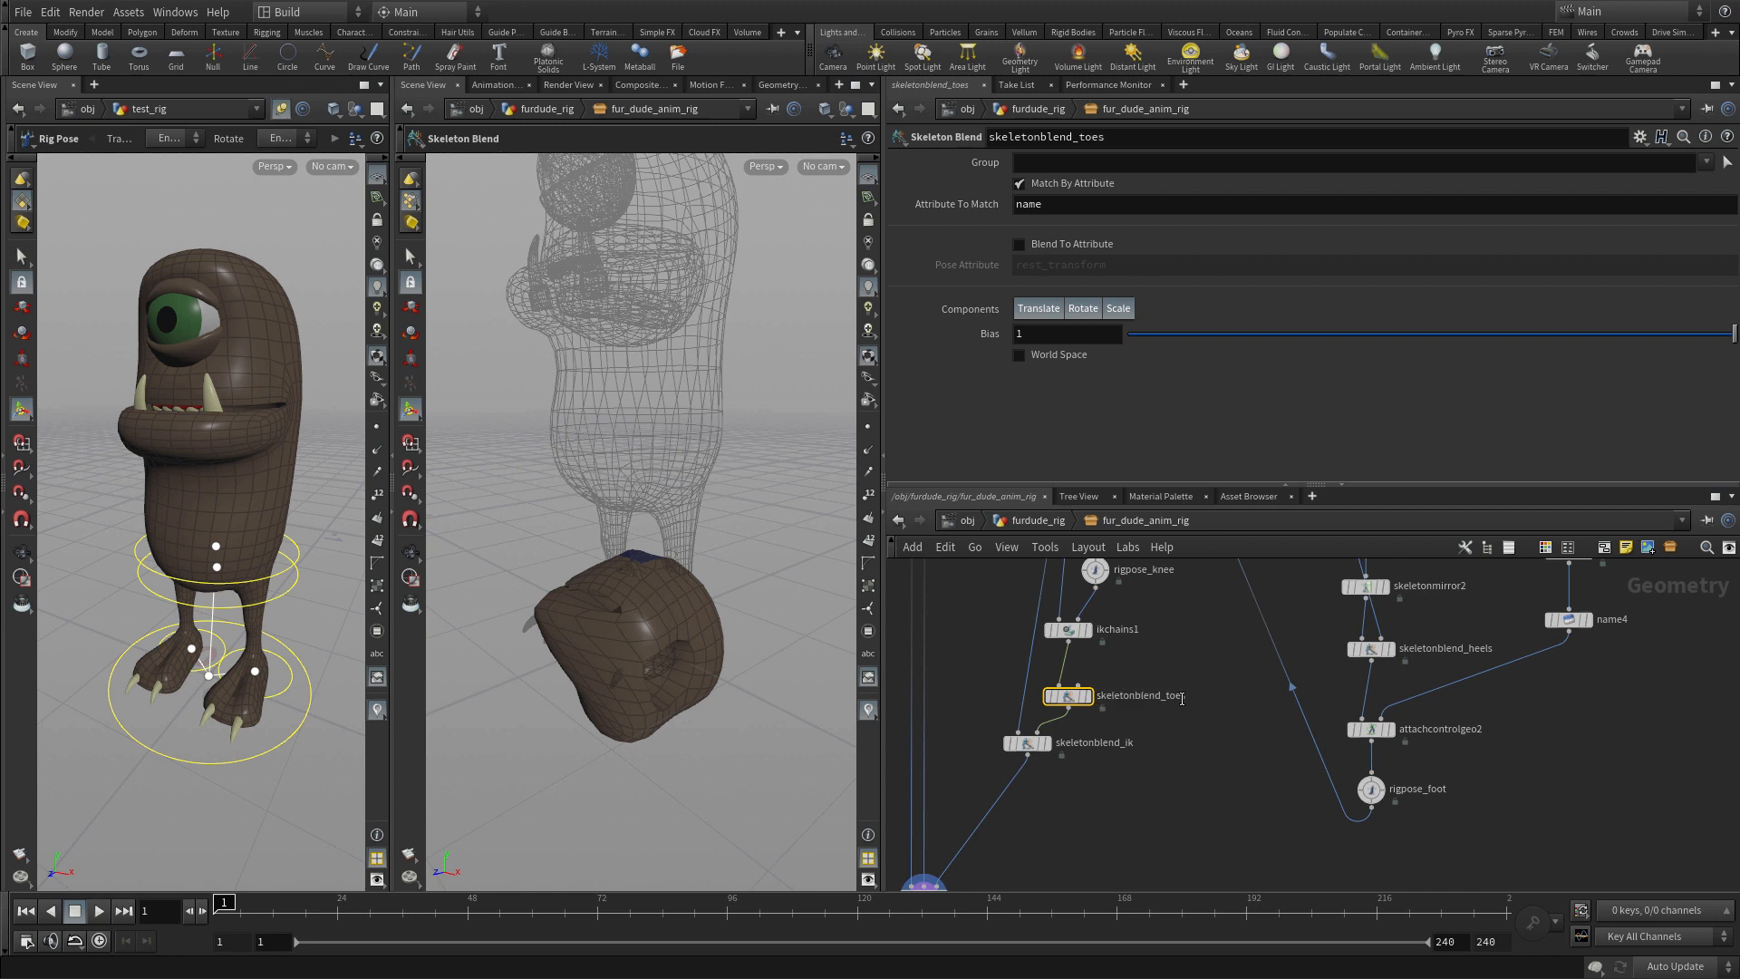
pyautogui.moveTo(1373, 814)
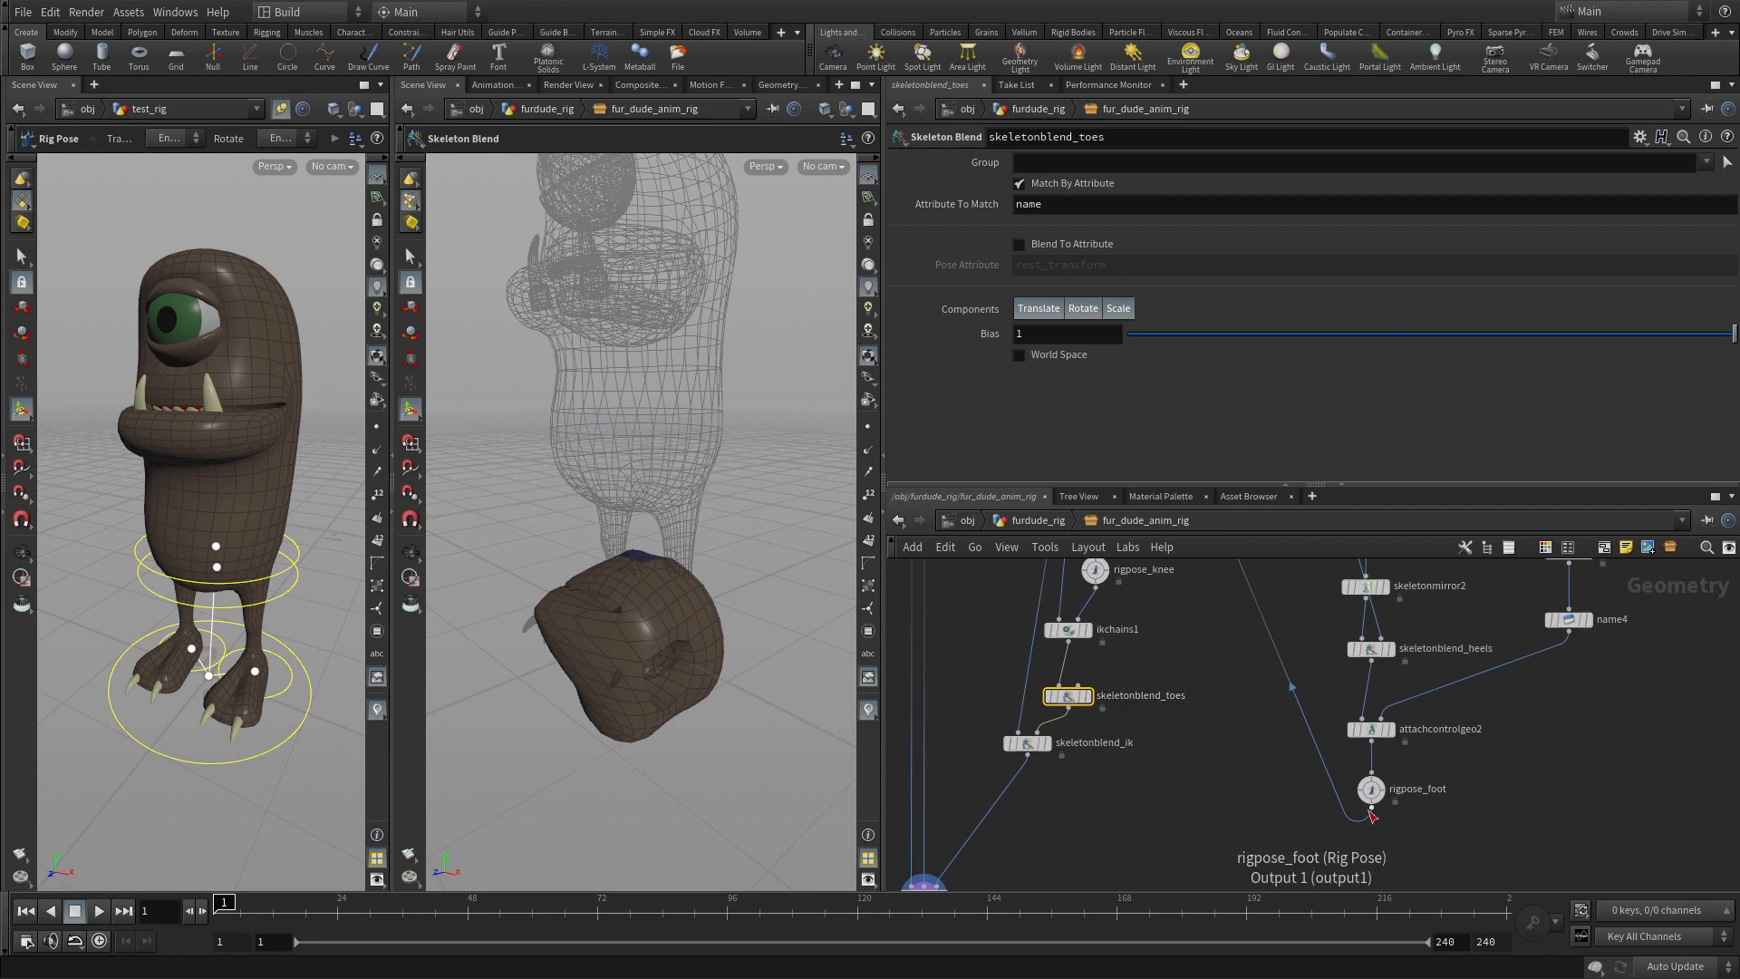
pyautogui.scroll(-3)
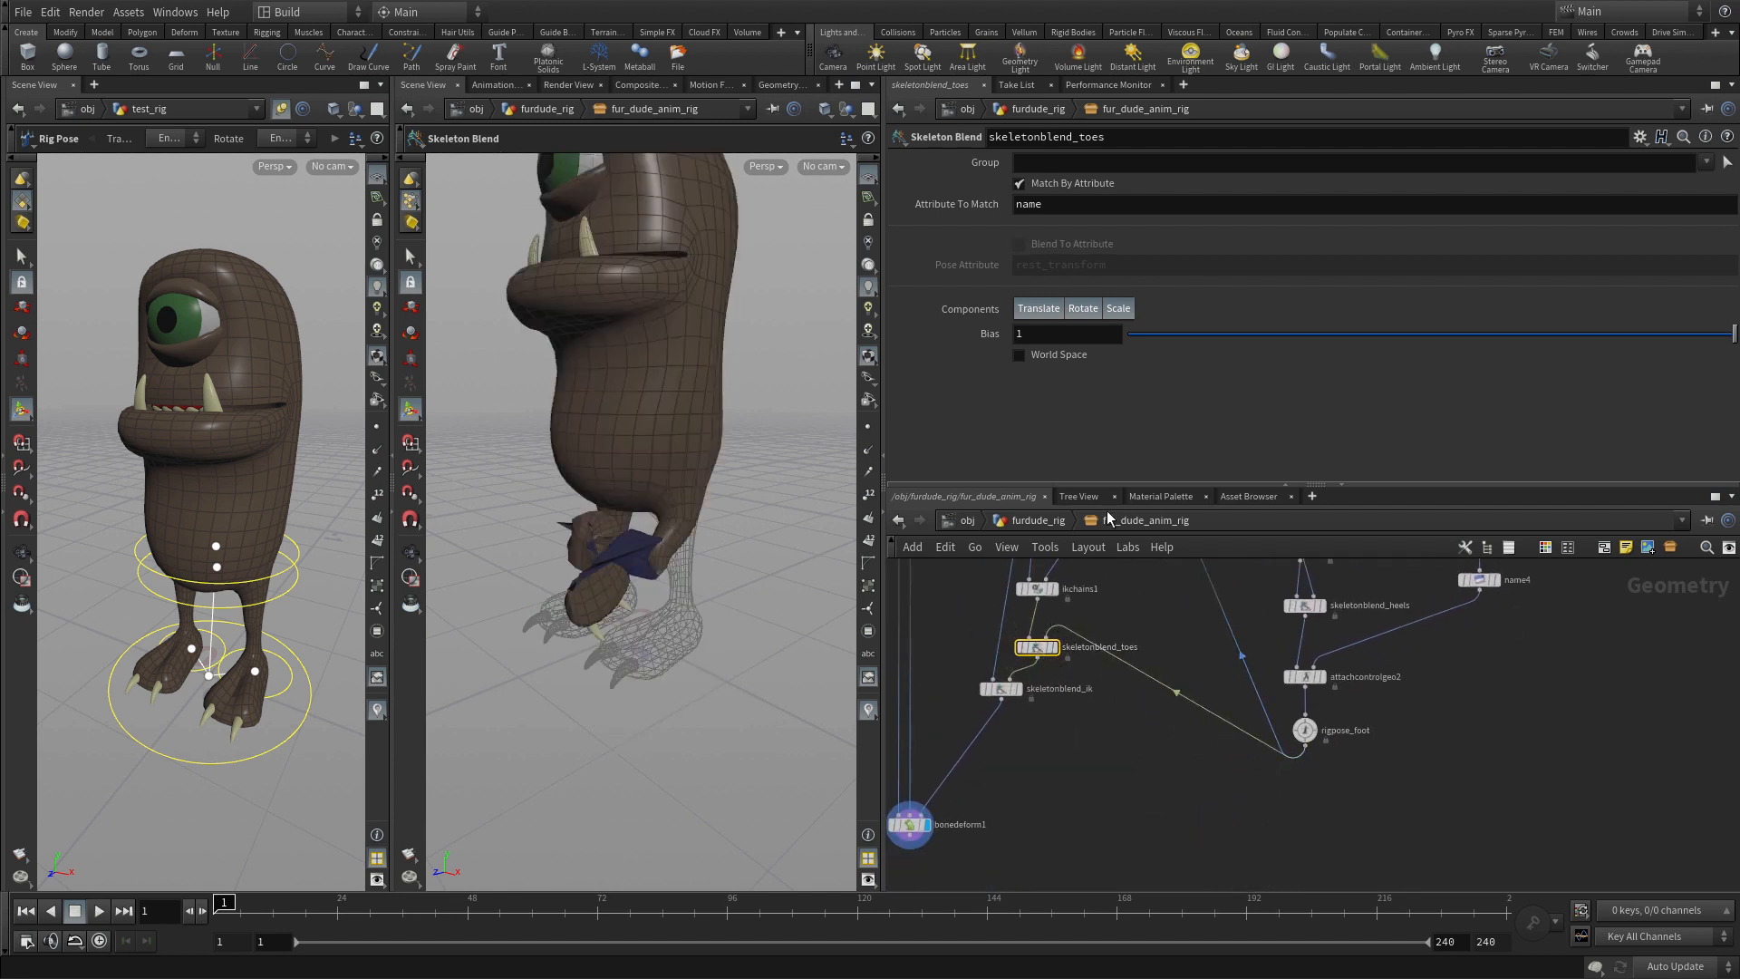
pyautogui.click(1021, 354)
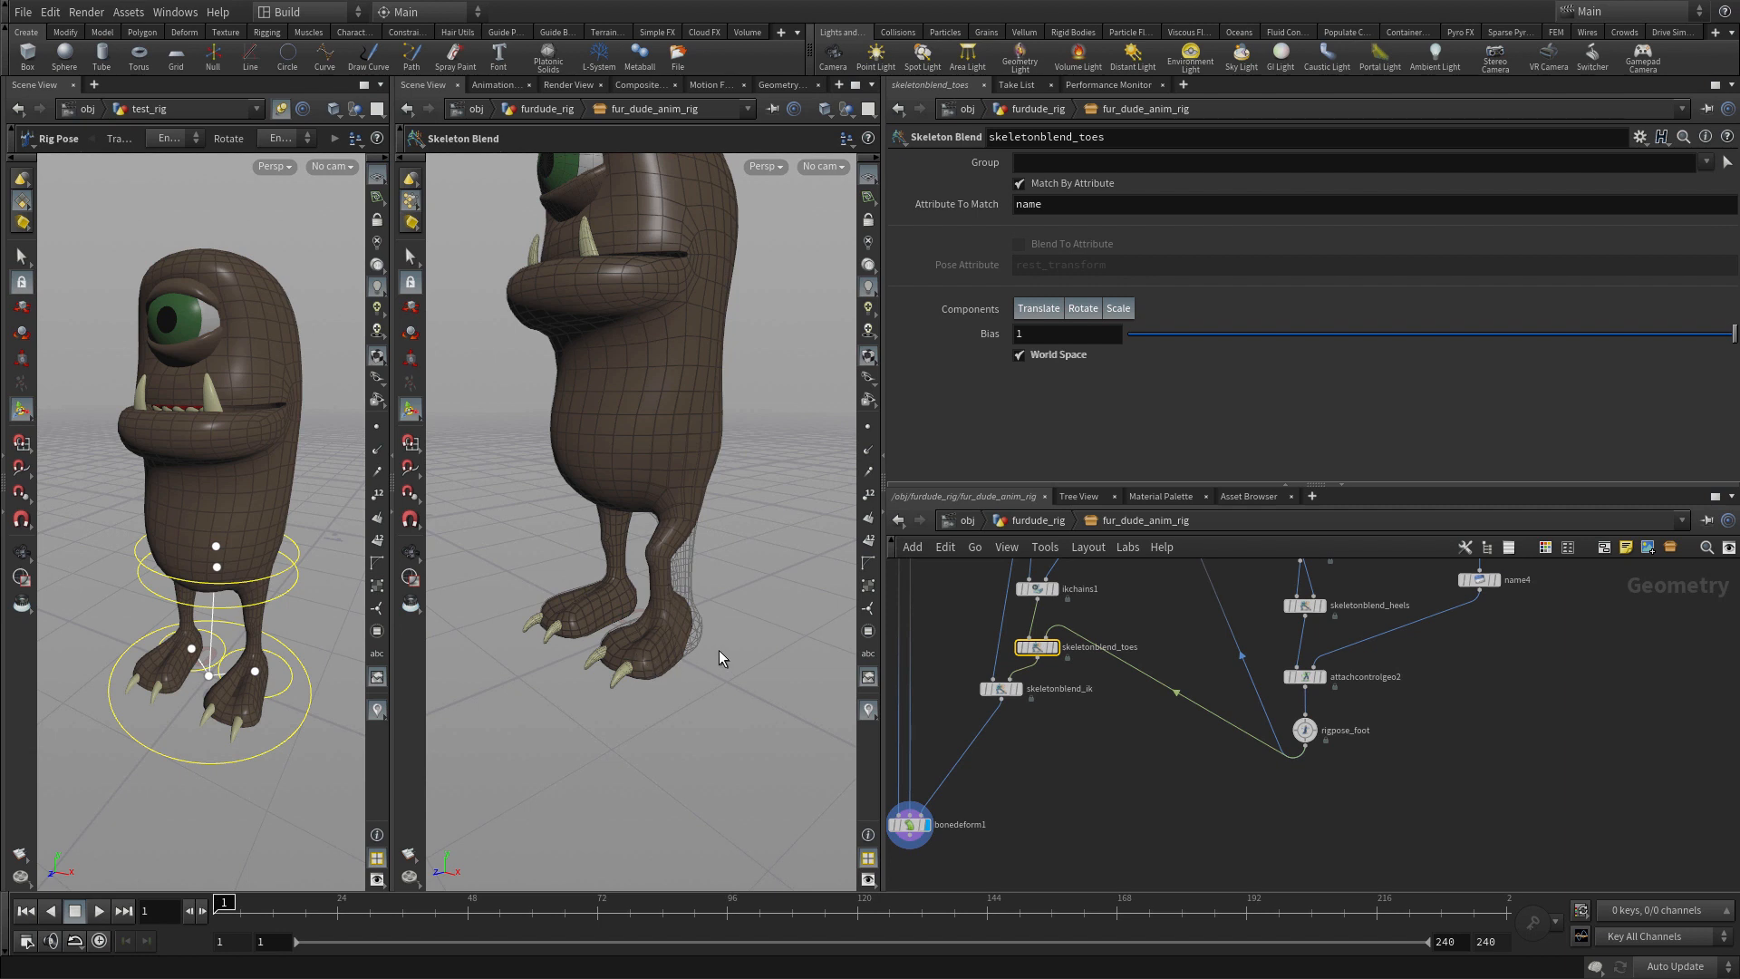
pyautogui.moveTo(726, 656)
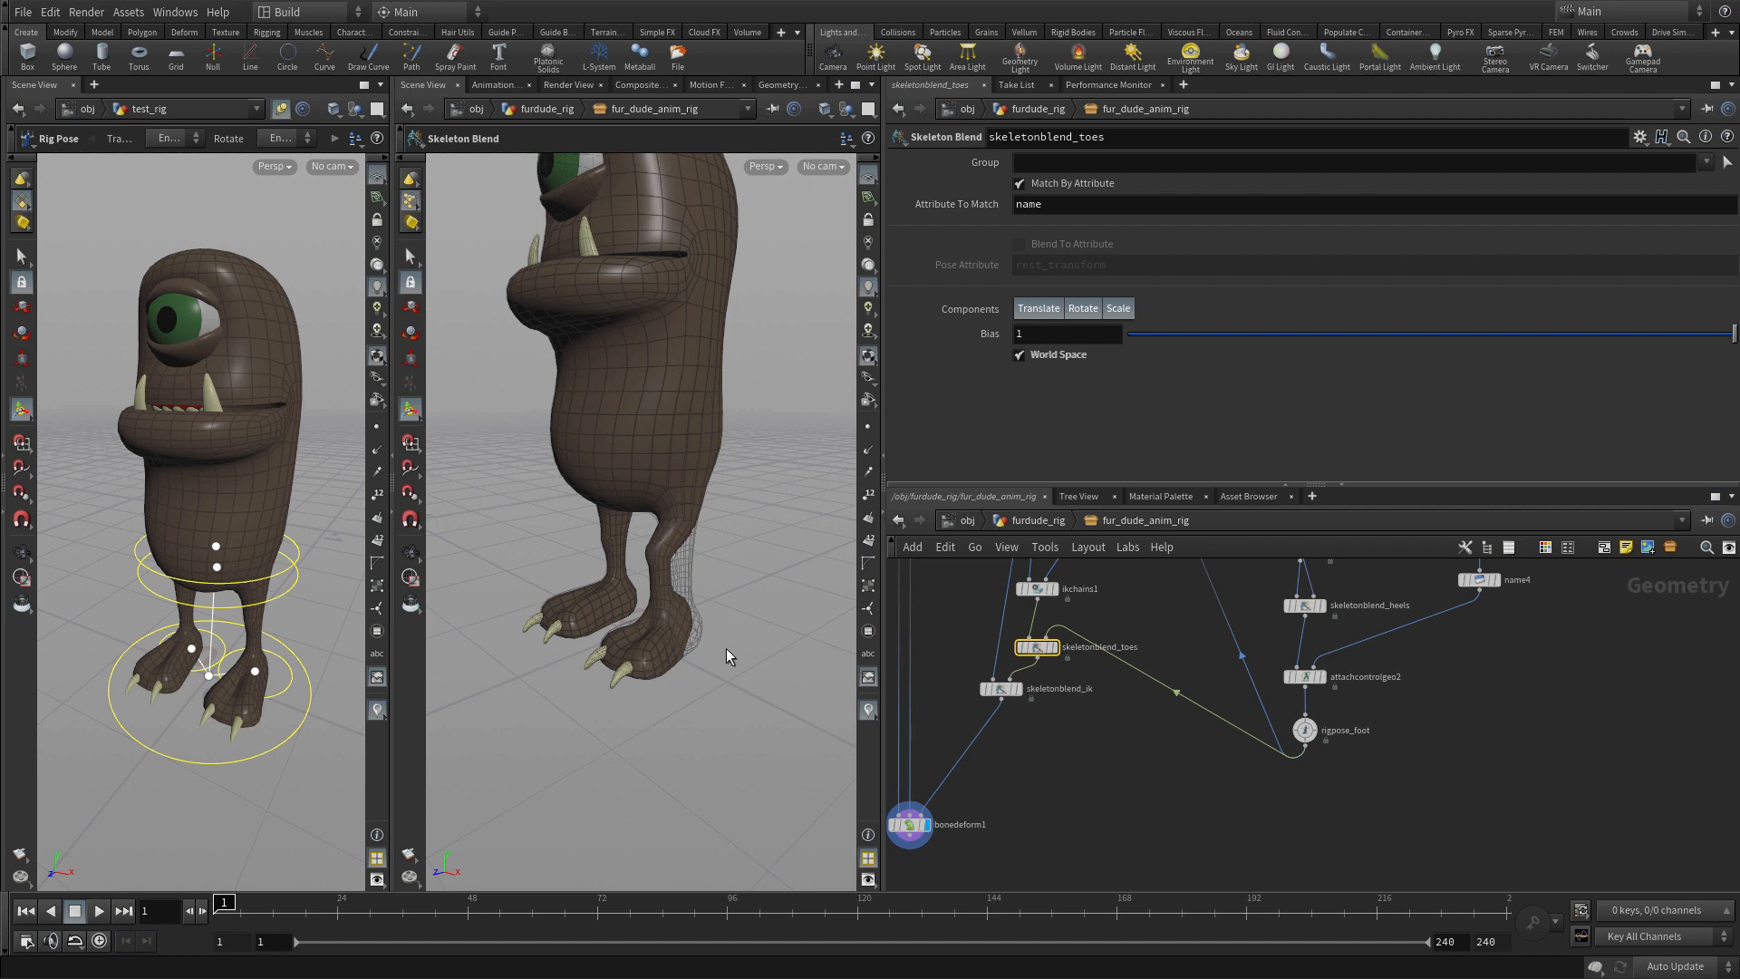
pyautogui.moveTo(1305, 728)
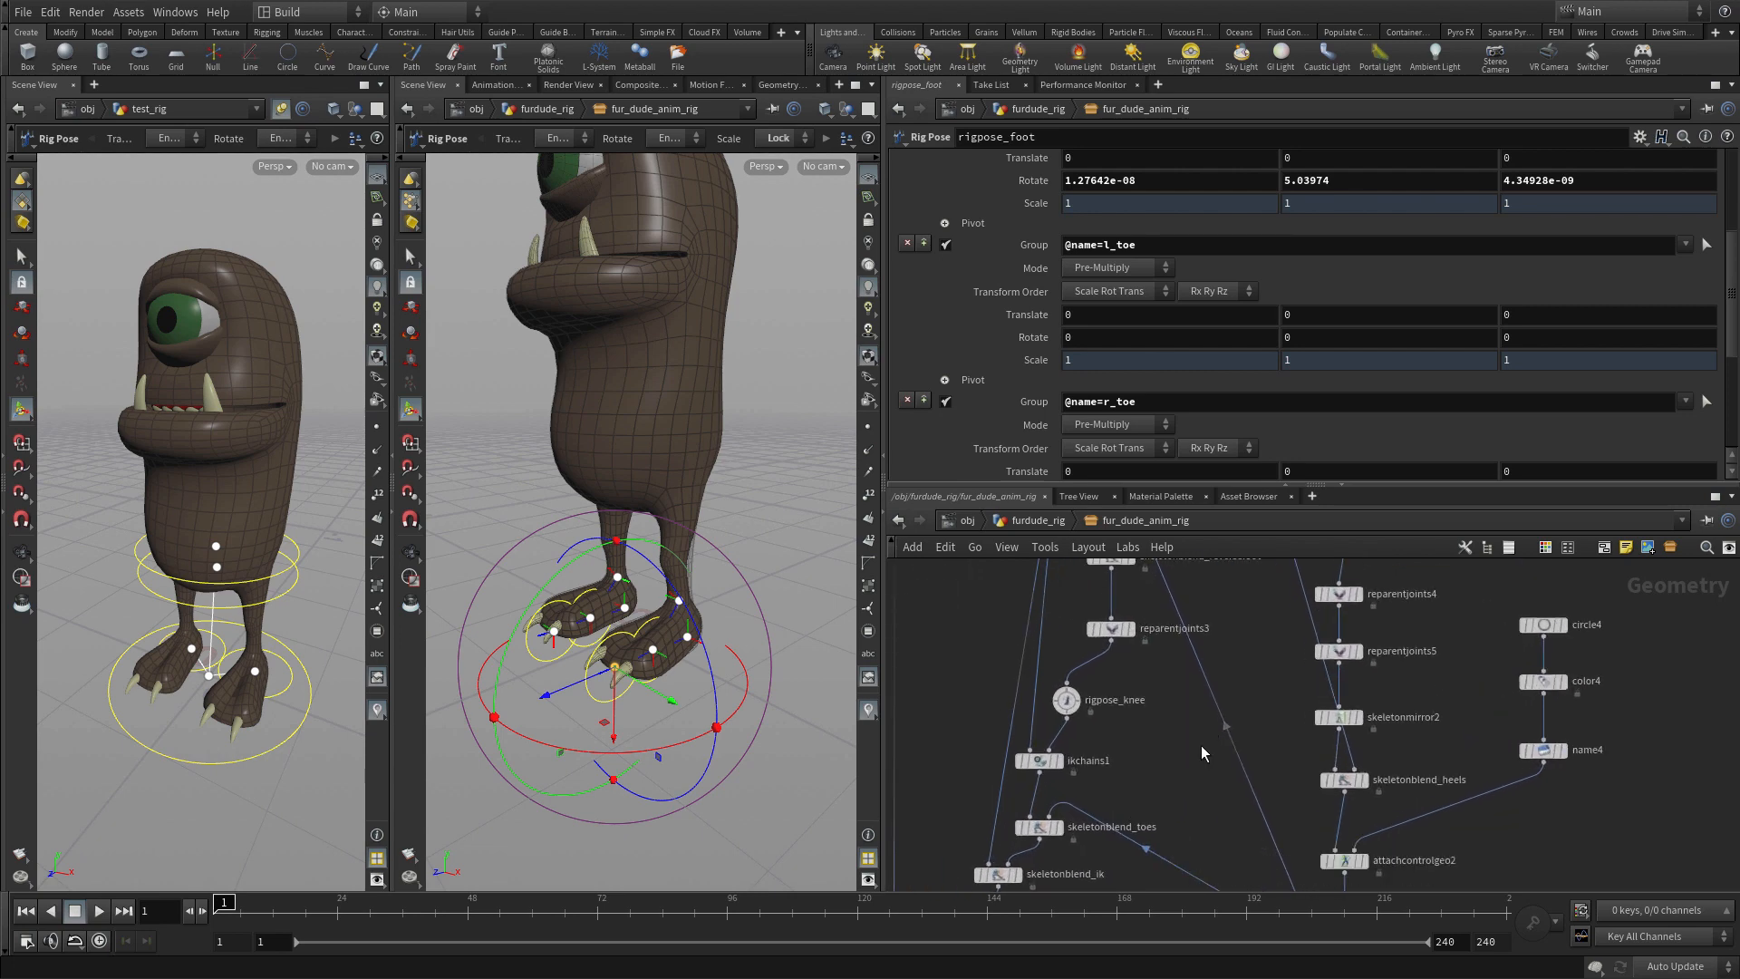
pyautogui.moveTo(1231, 725)
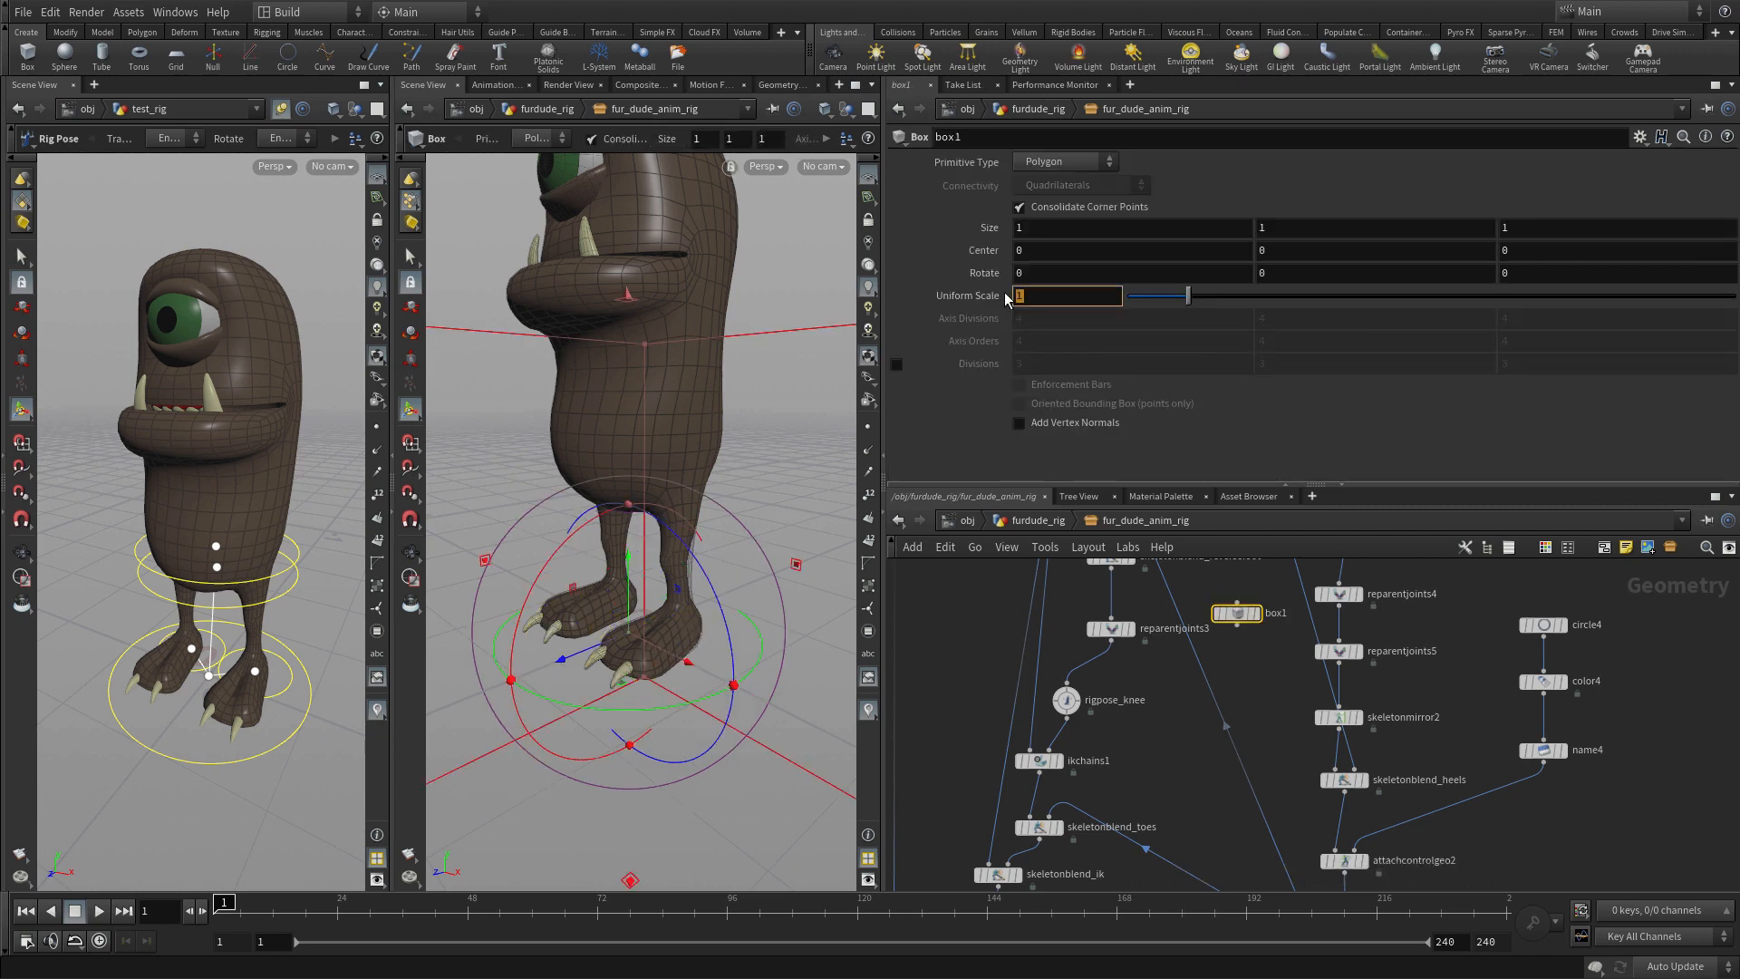
# - Give the Box a Uniform Scale of .02 and colour it red with a Color SOP
pyautogui.write('.0')
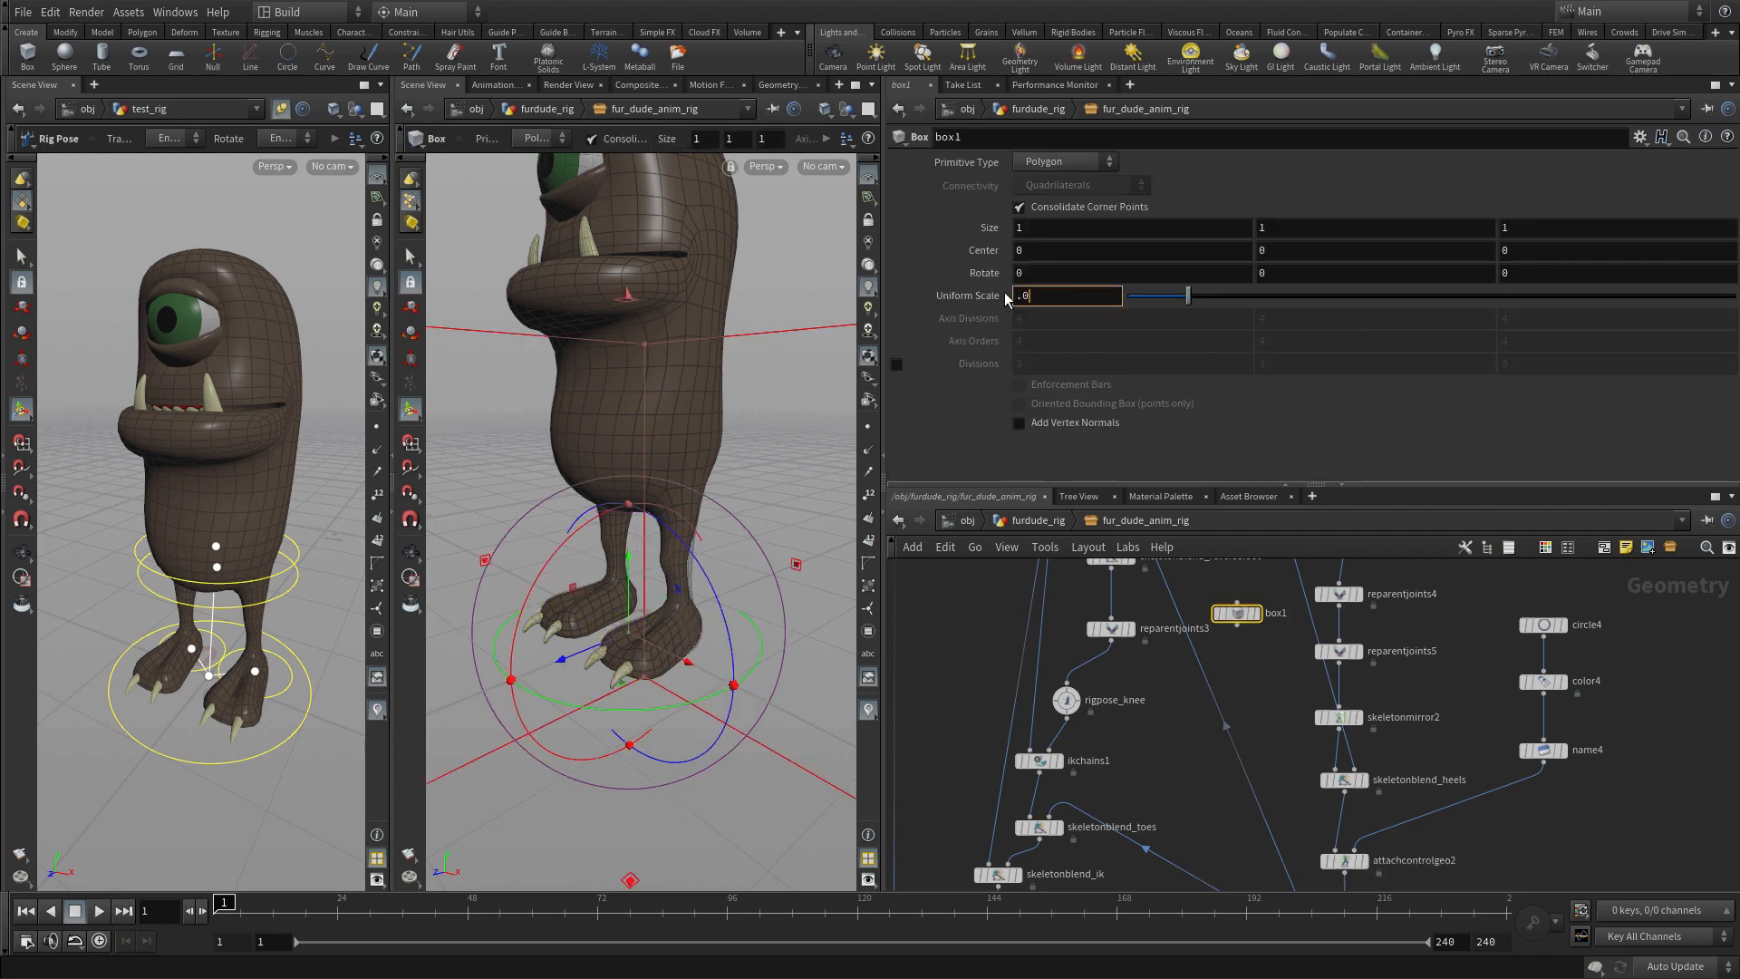
pyautogui.write('02')
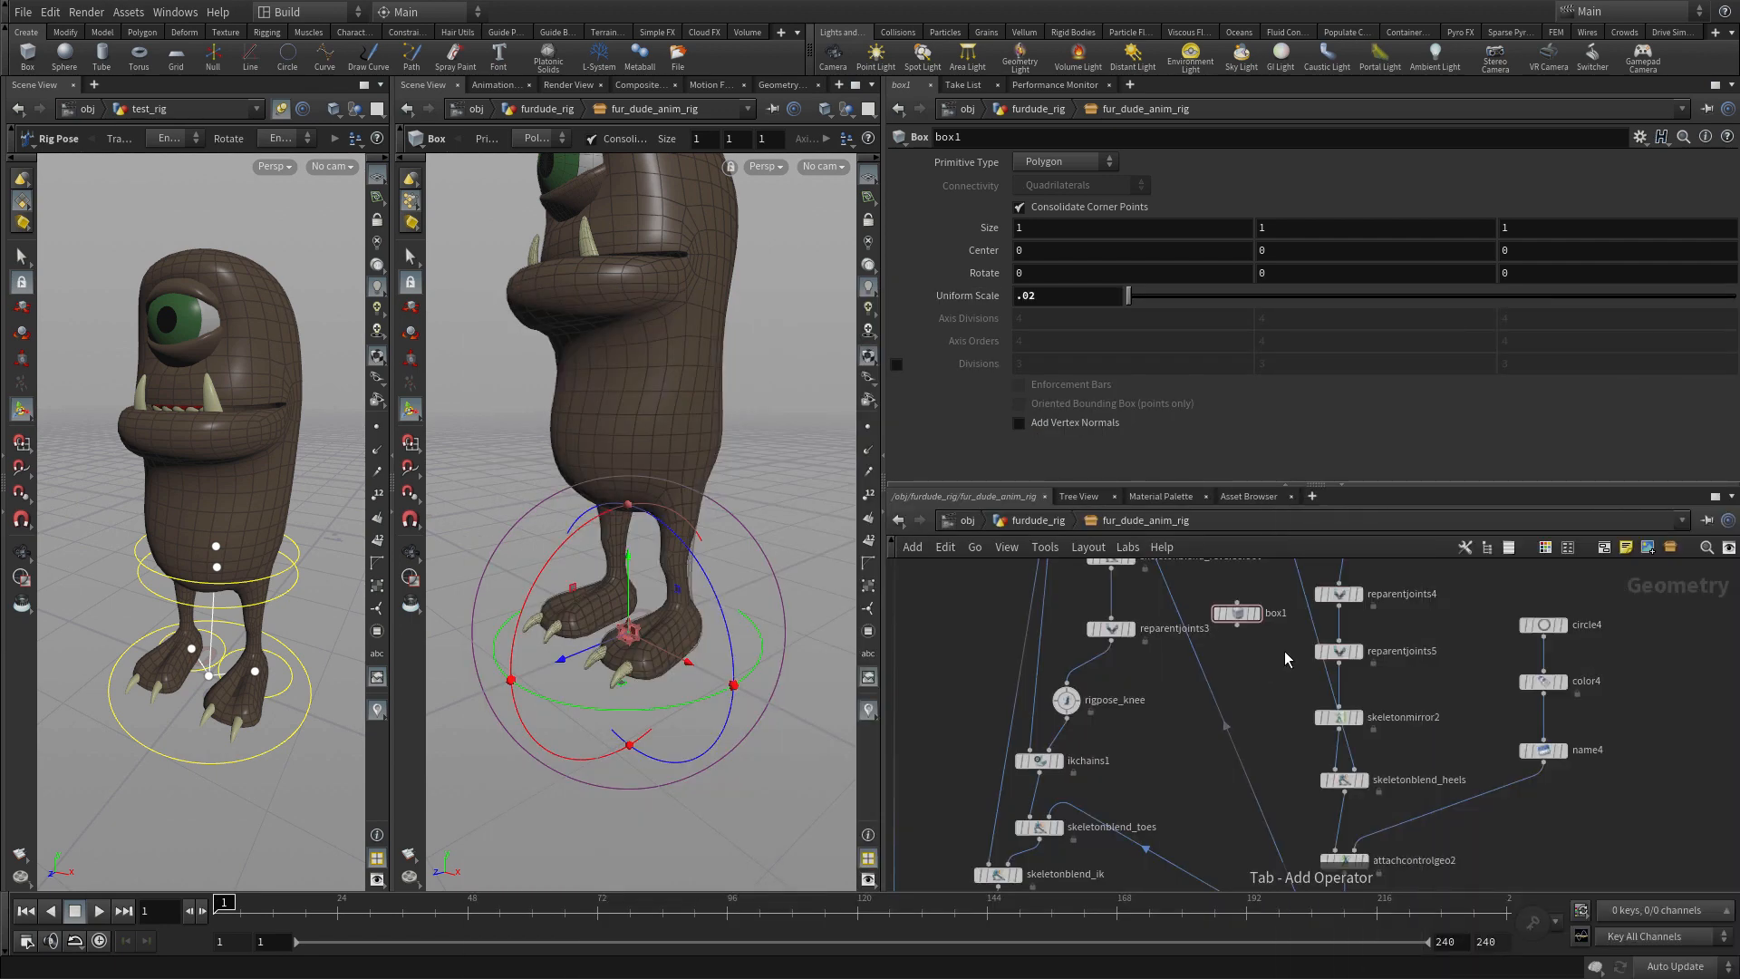
pyautogui.click(1235, 664)
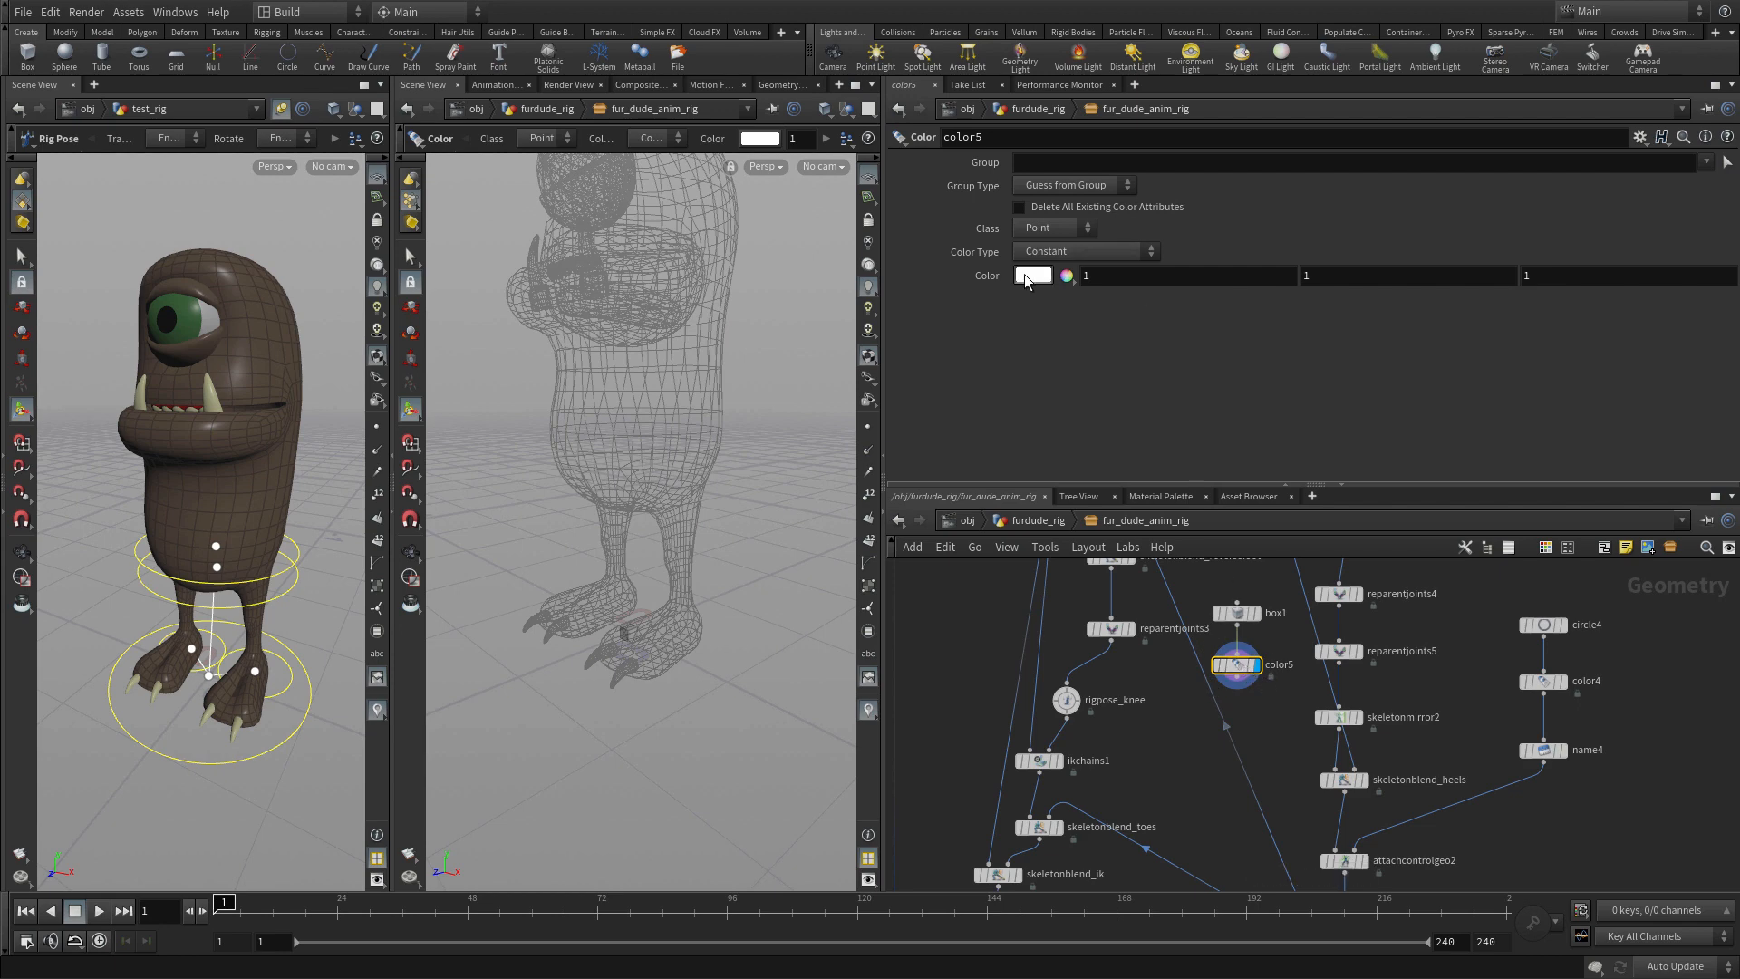
pyautogui.click(1032, 276)
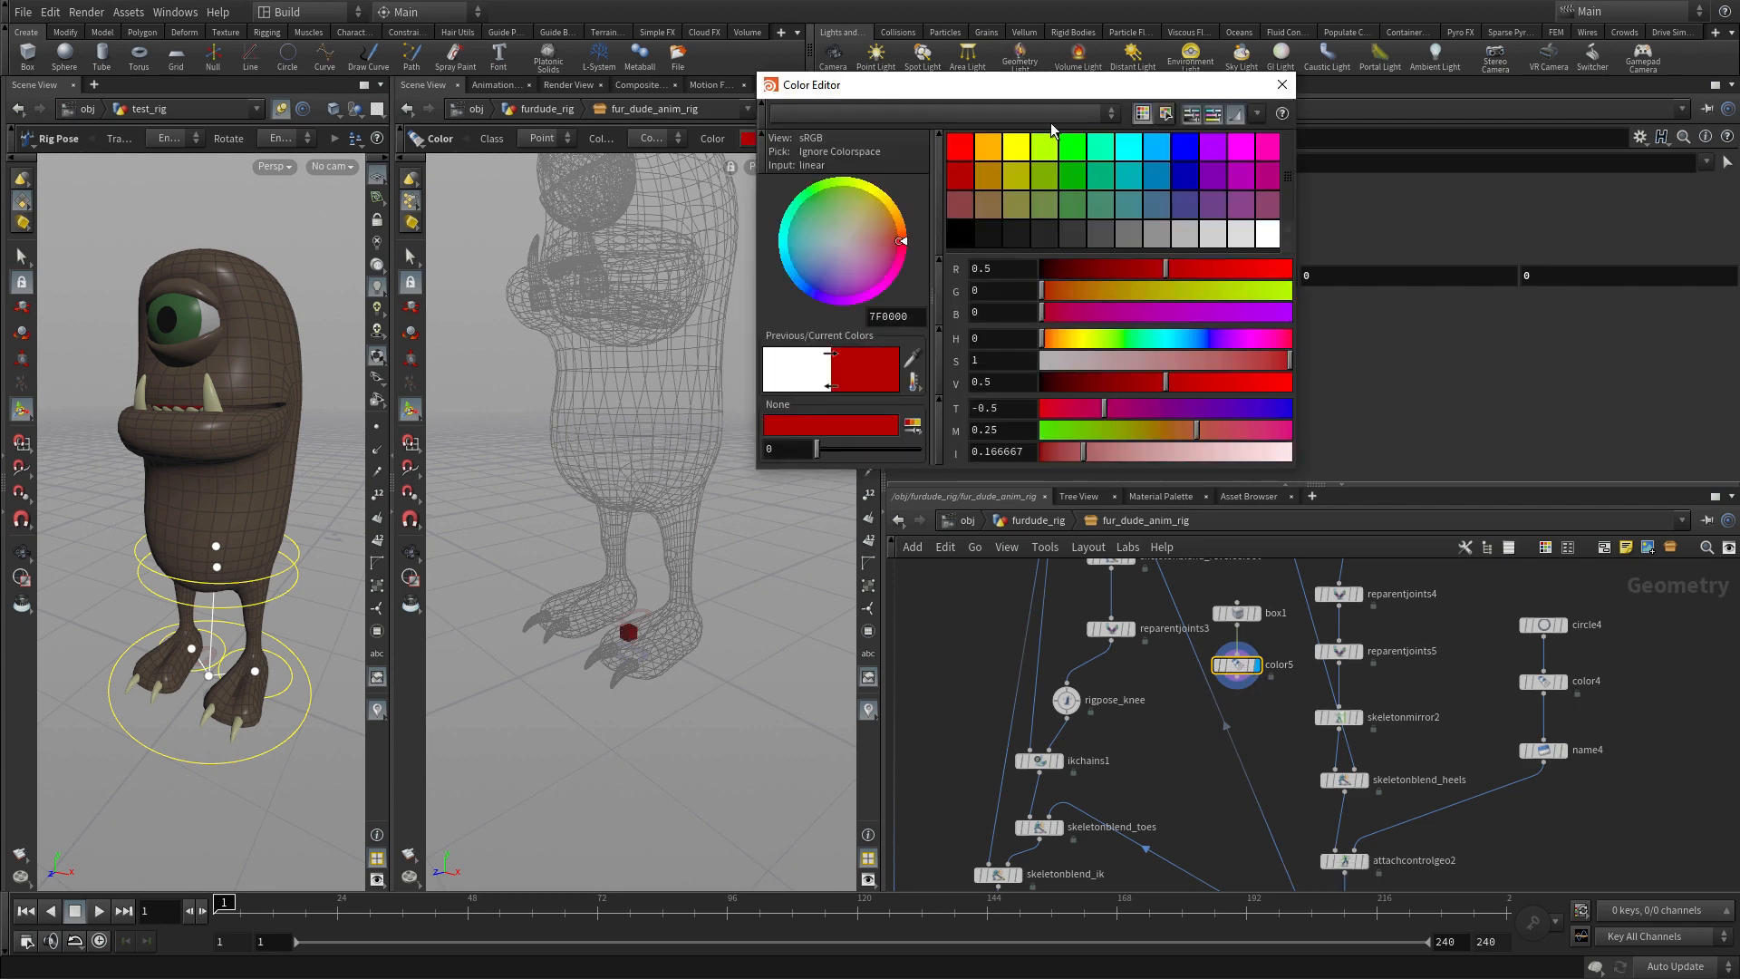
pyautogui.click(1282, 86)
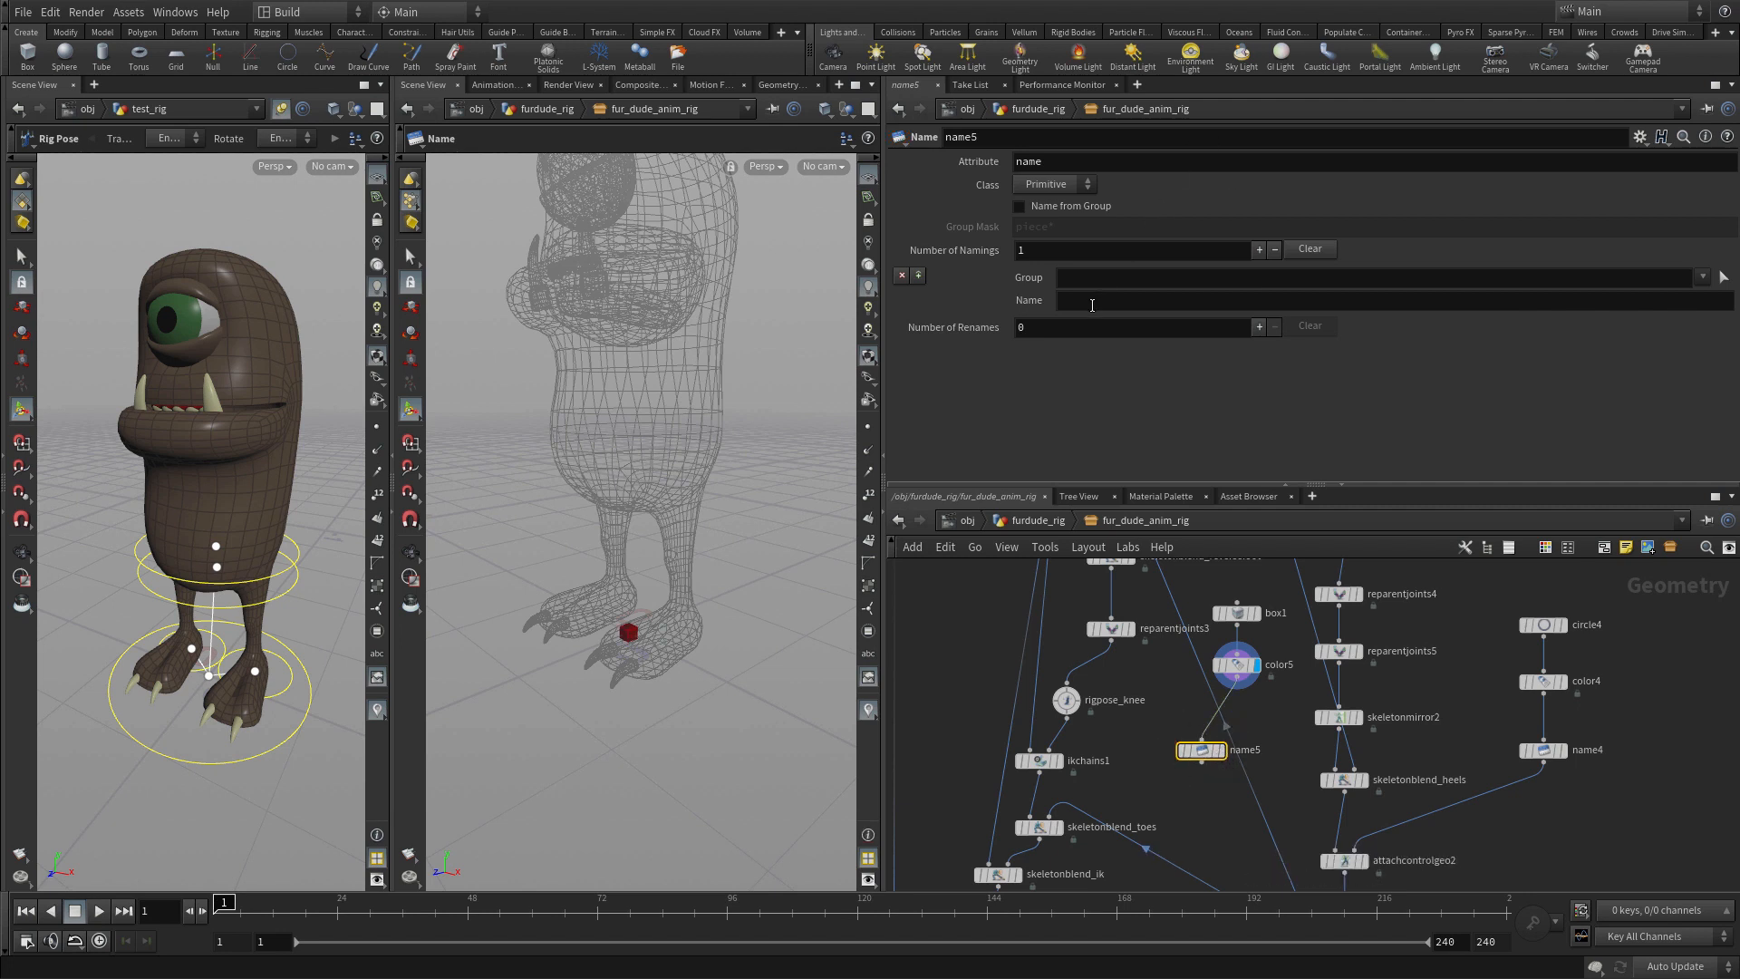
# - Name the box shape KNEE_CTRL with a Name SOP
pyautogui.write('KNEE')
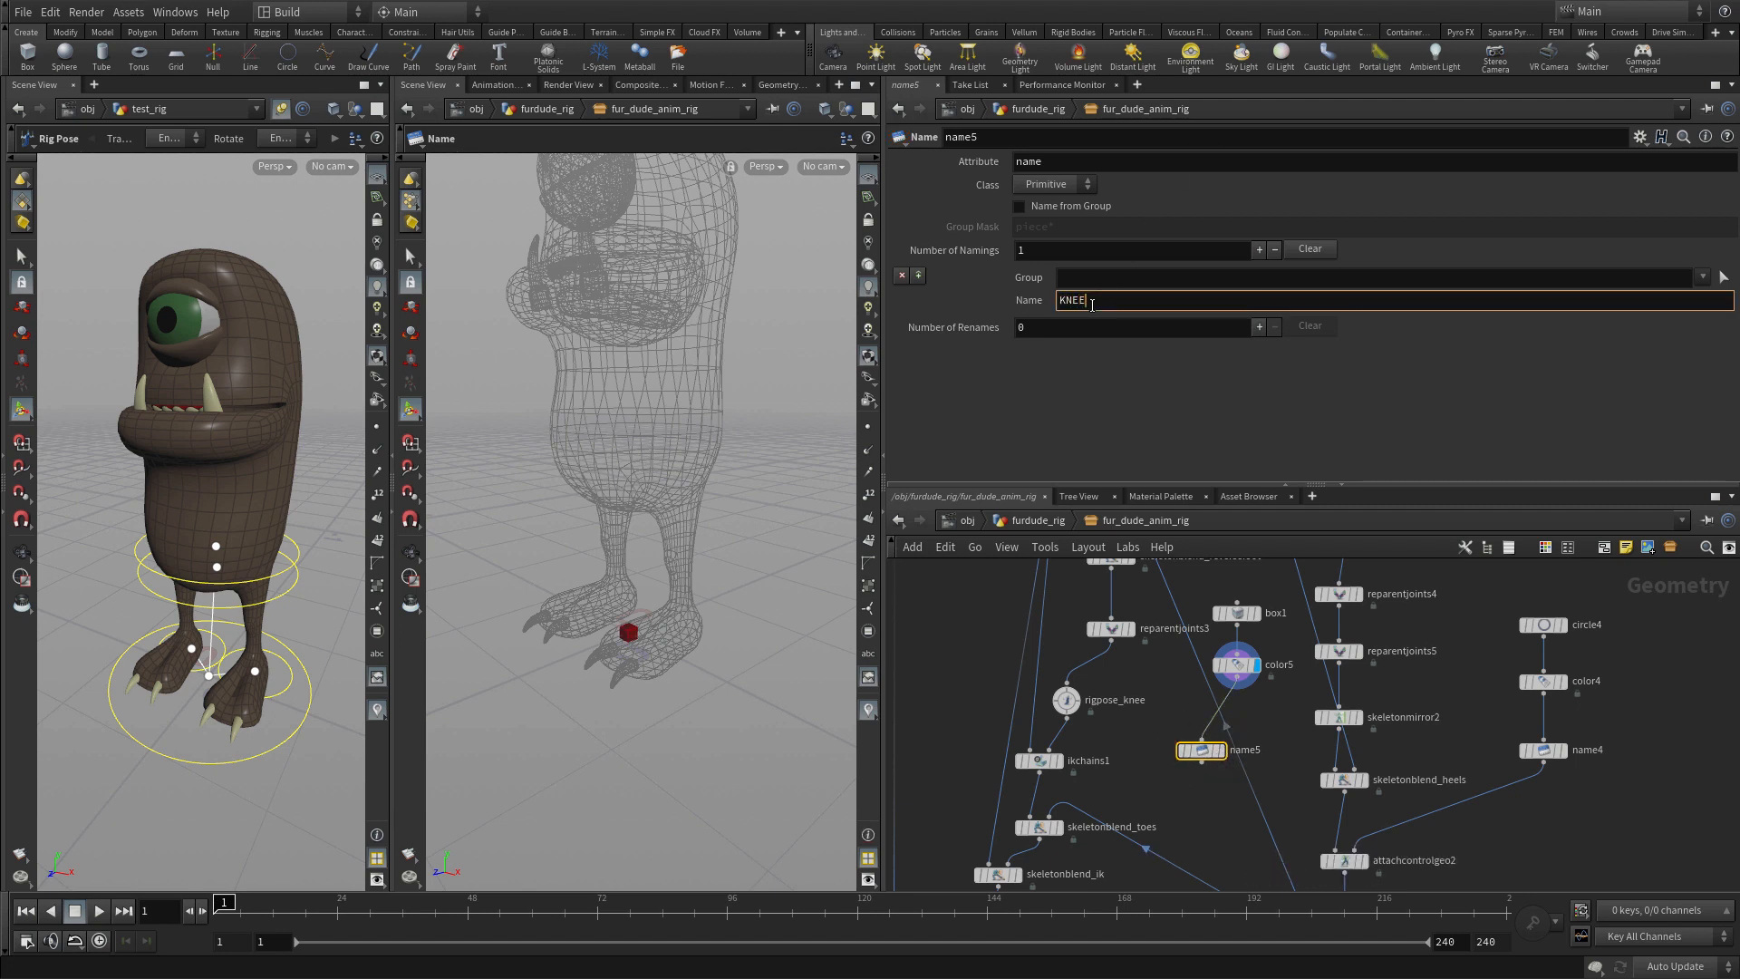
pyautogui.write('_CTRL')
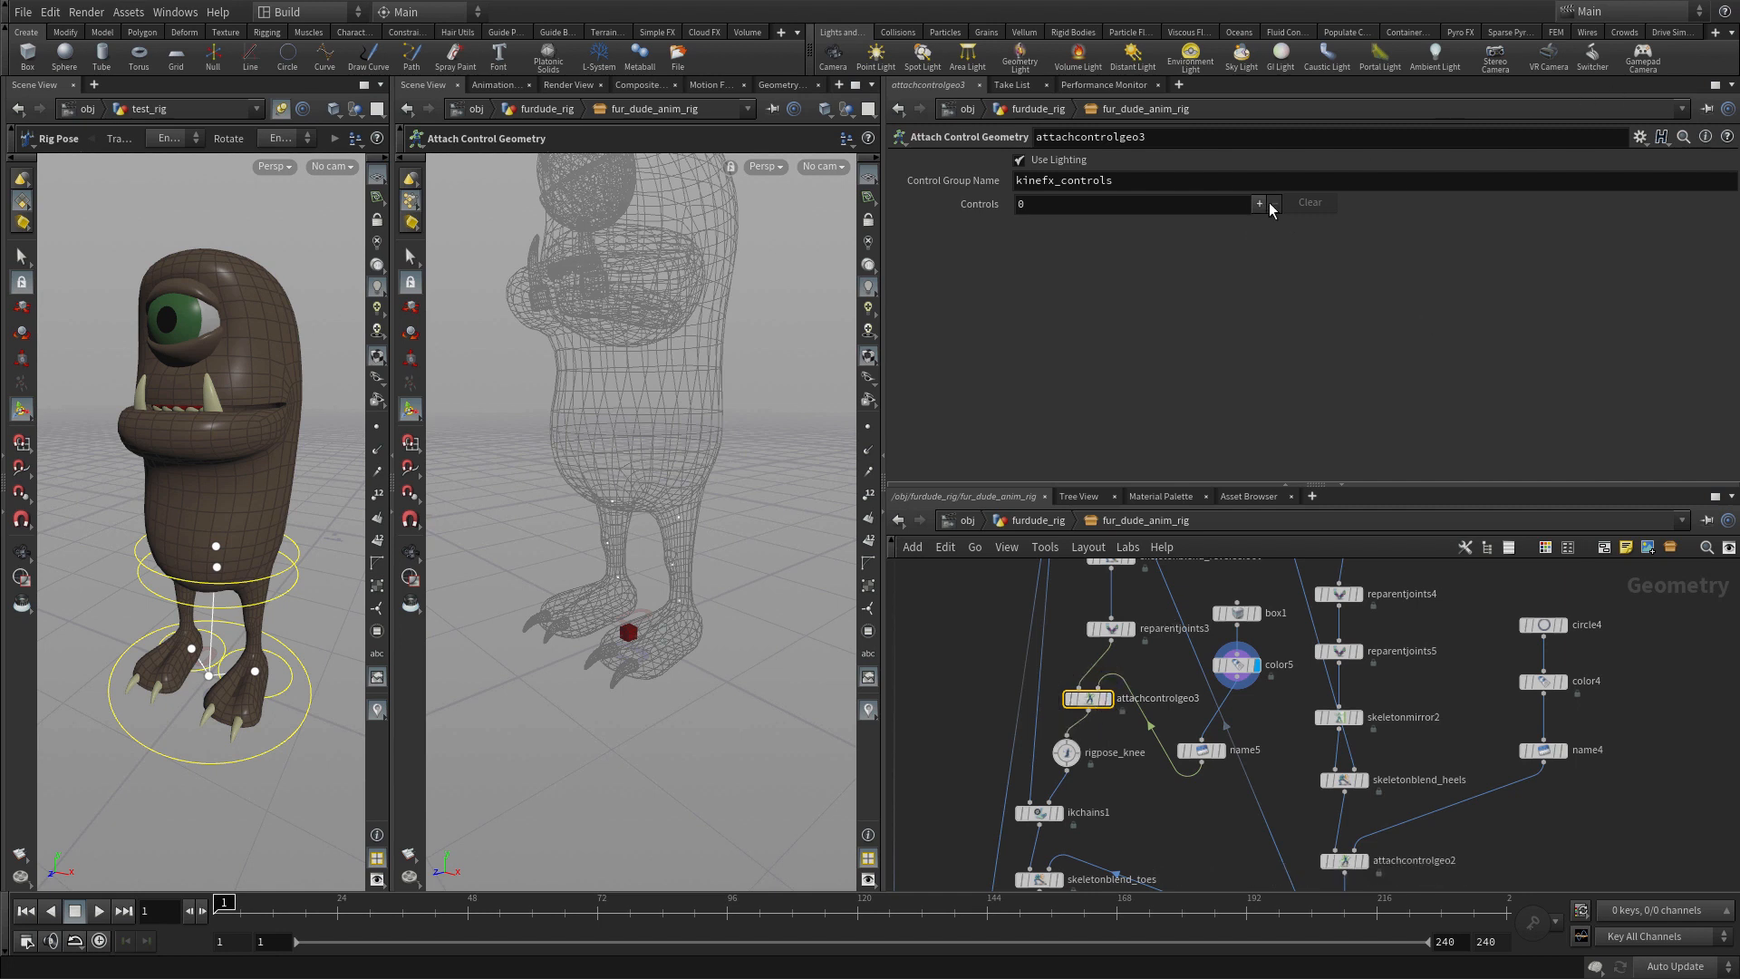
# - Add one Attach Control Geometry entry using KNEE_CTRL for the r_knee and l_knee joints
pyautogui.click(1258, 203)
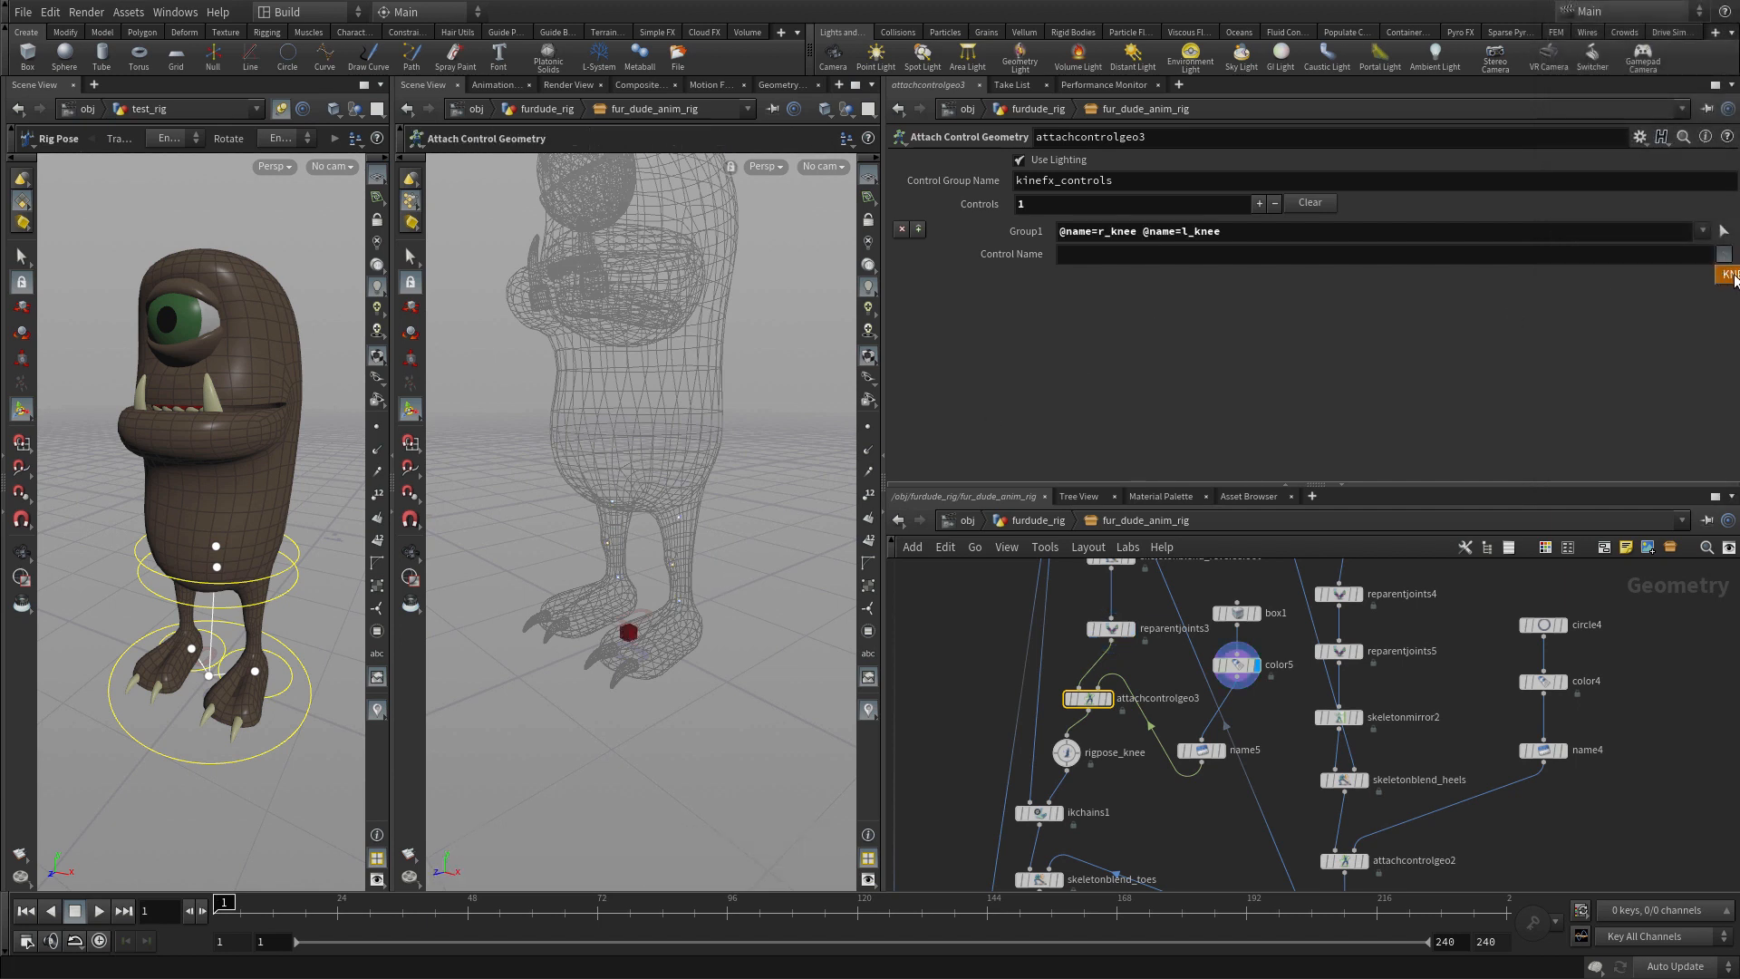
pyautogui.write('KNEE_CTRL')
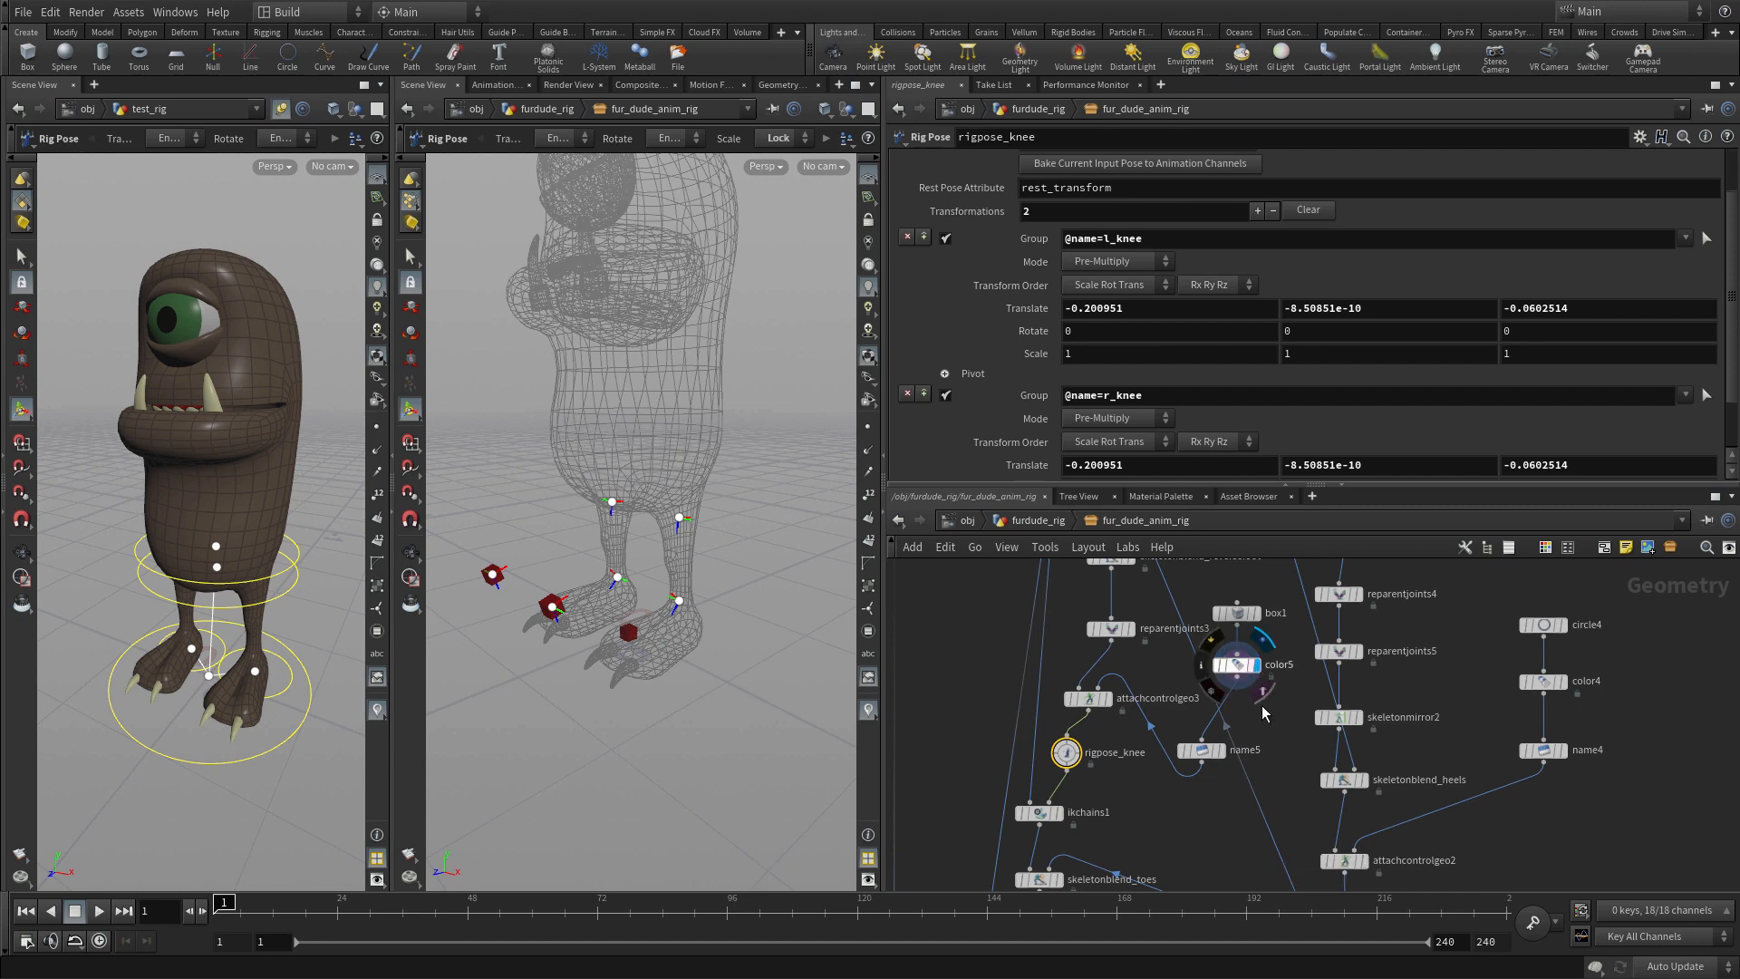
pyautogui.scroll(-3)
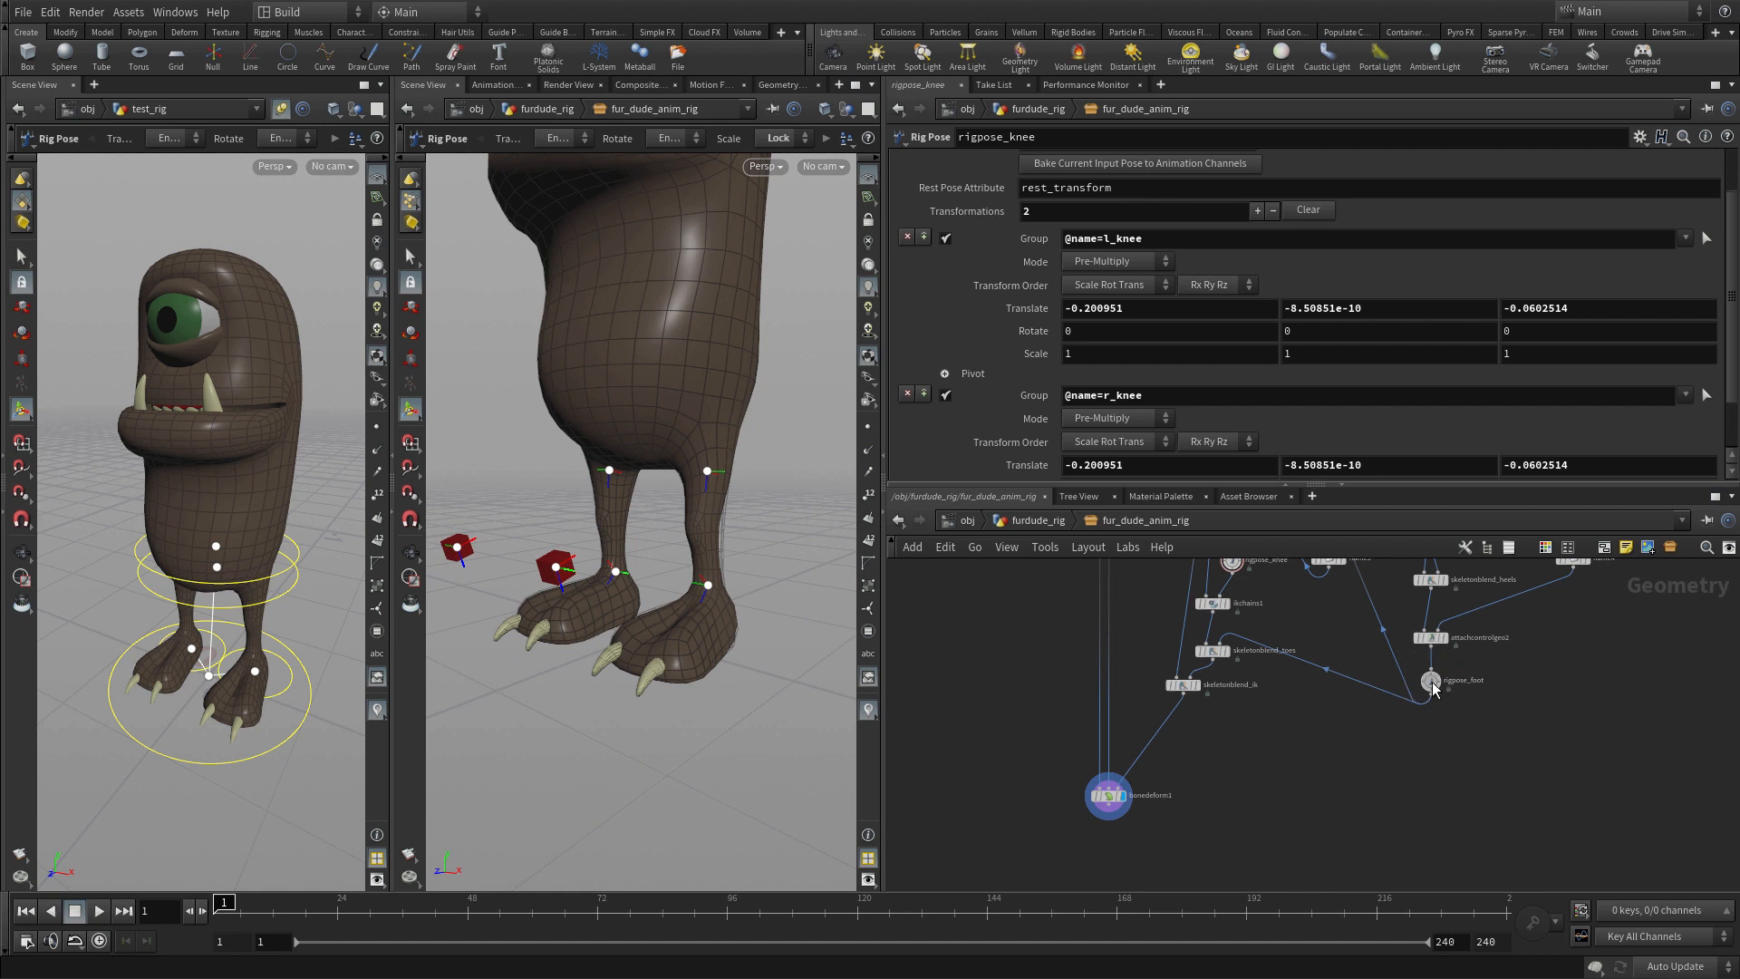
pyautogui.click(1431, 680)
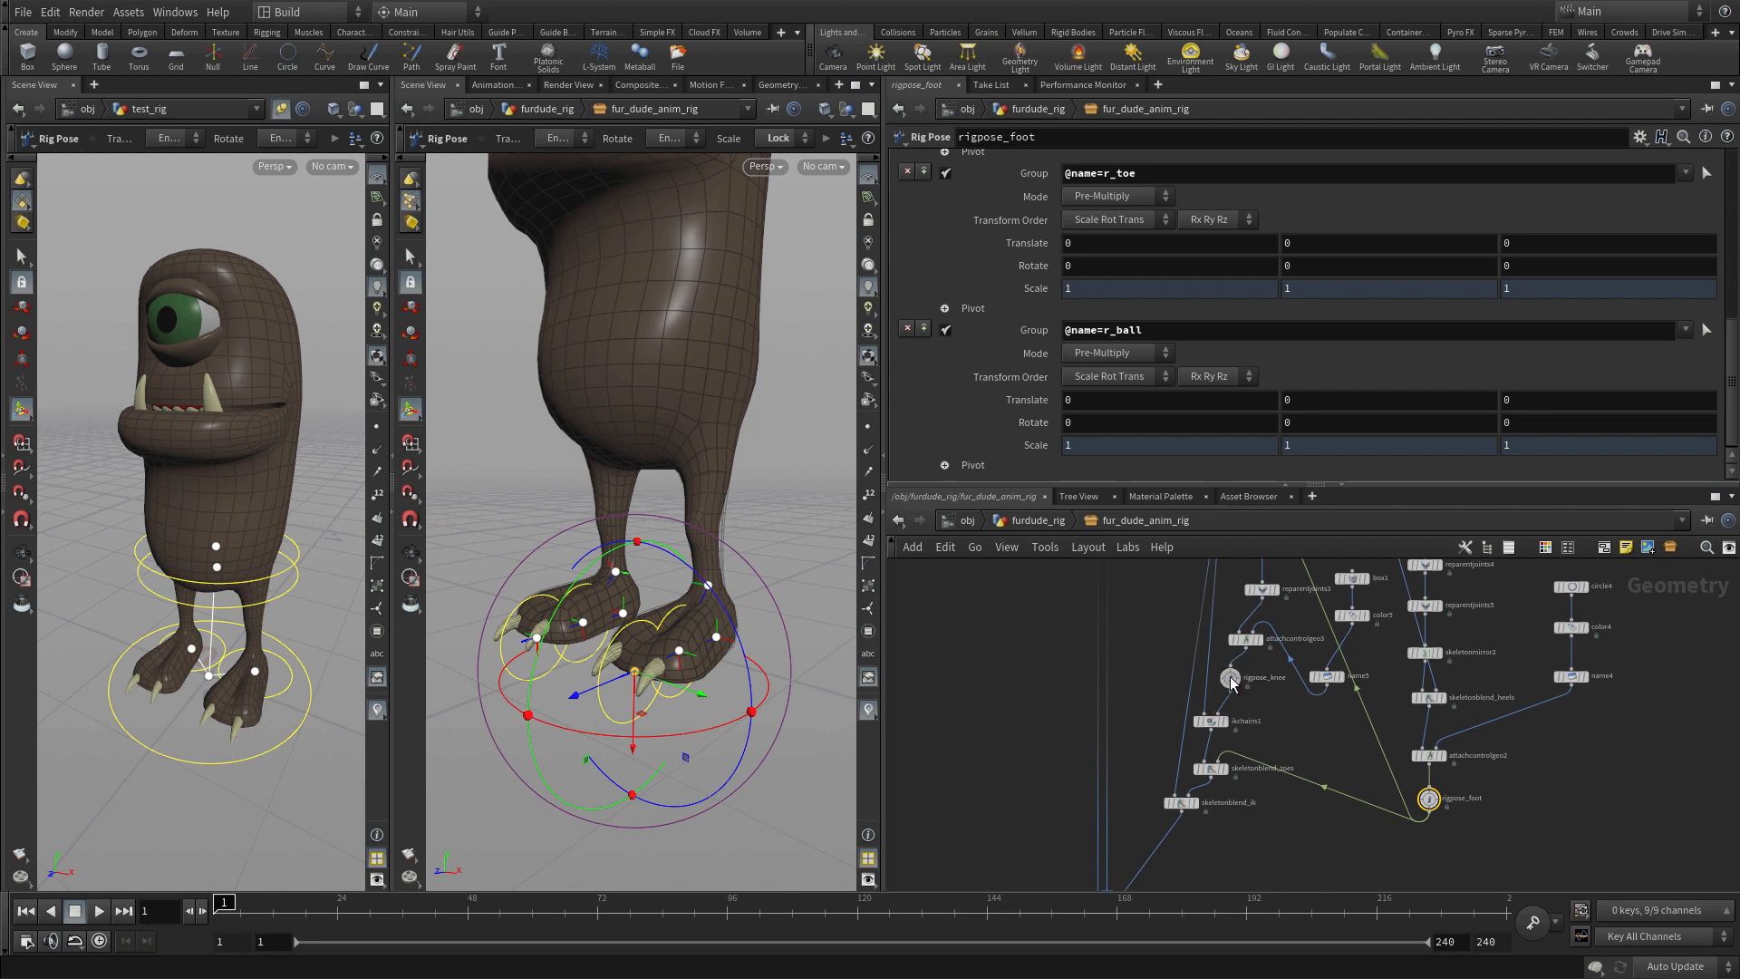
# - Set l_knee Translate to -0.15, 0, -0.1 in rigpose_knee and copy it for r_knee
pyautogui.click(1229, 676)
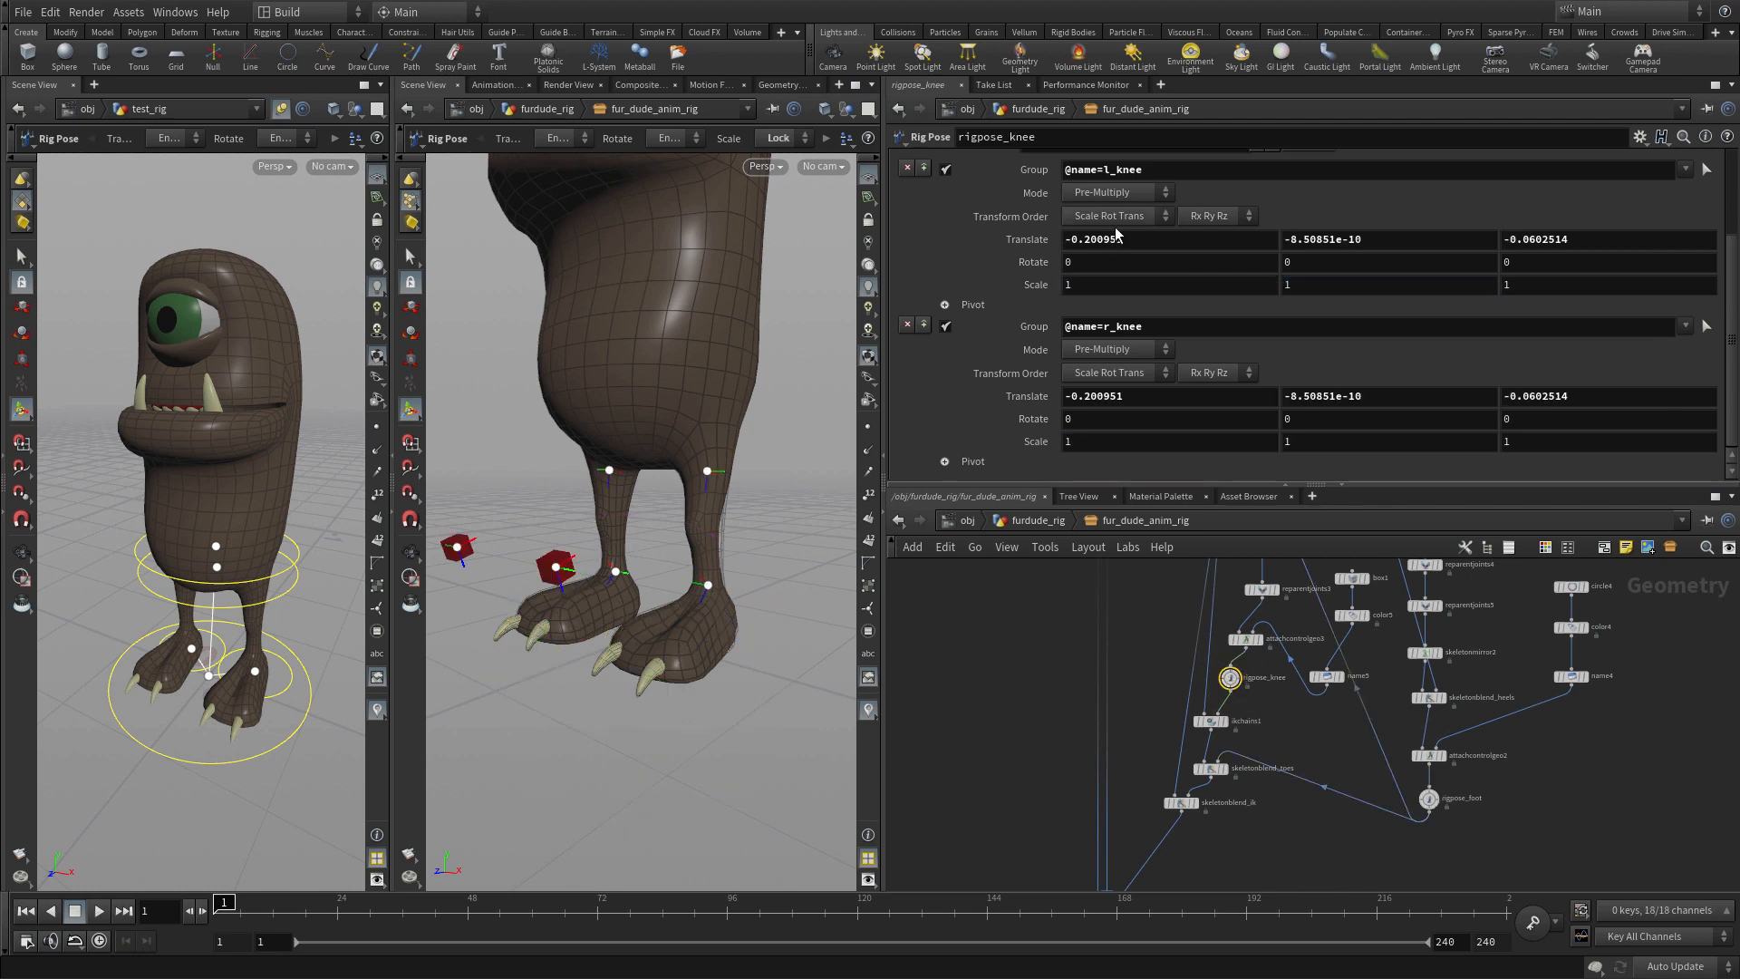
pyautogui.click(1131, 239)
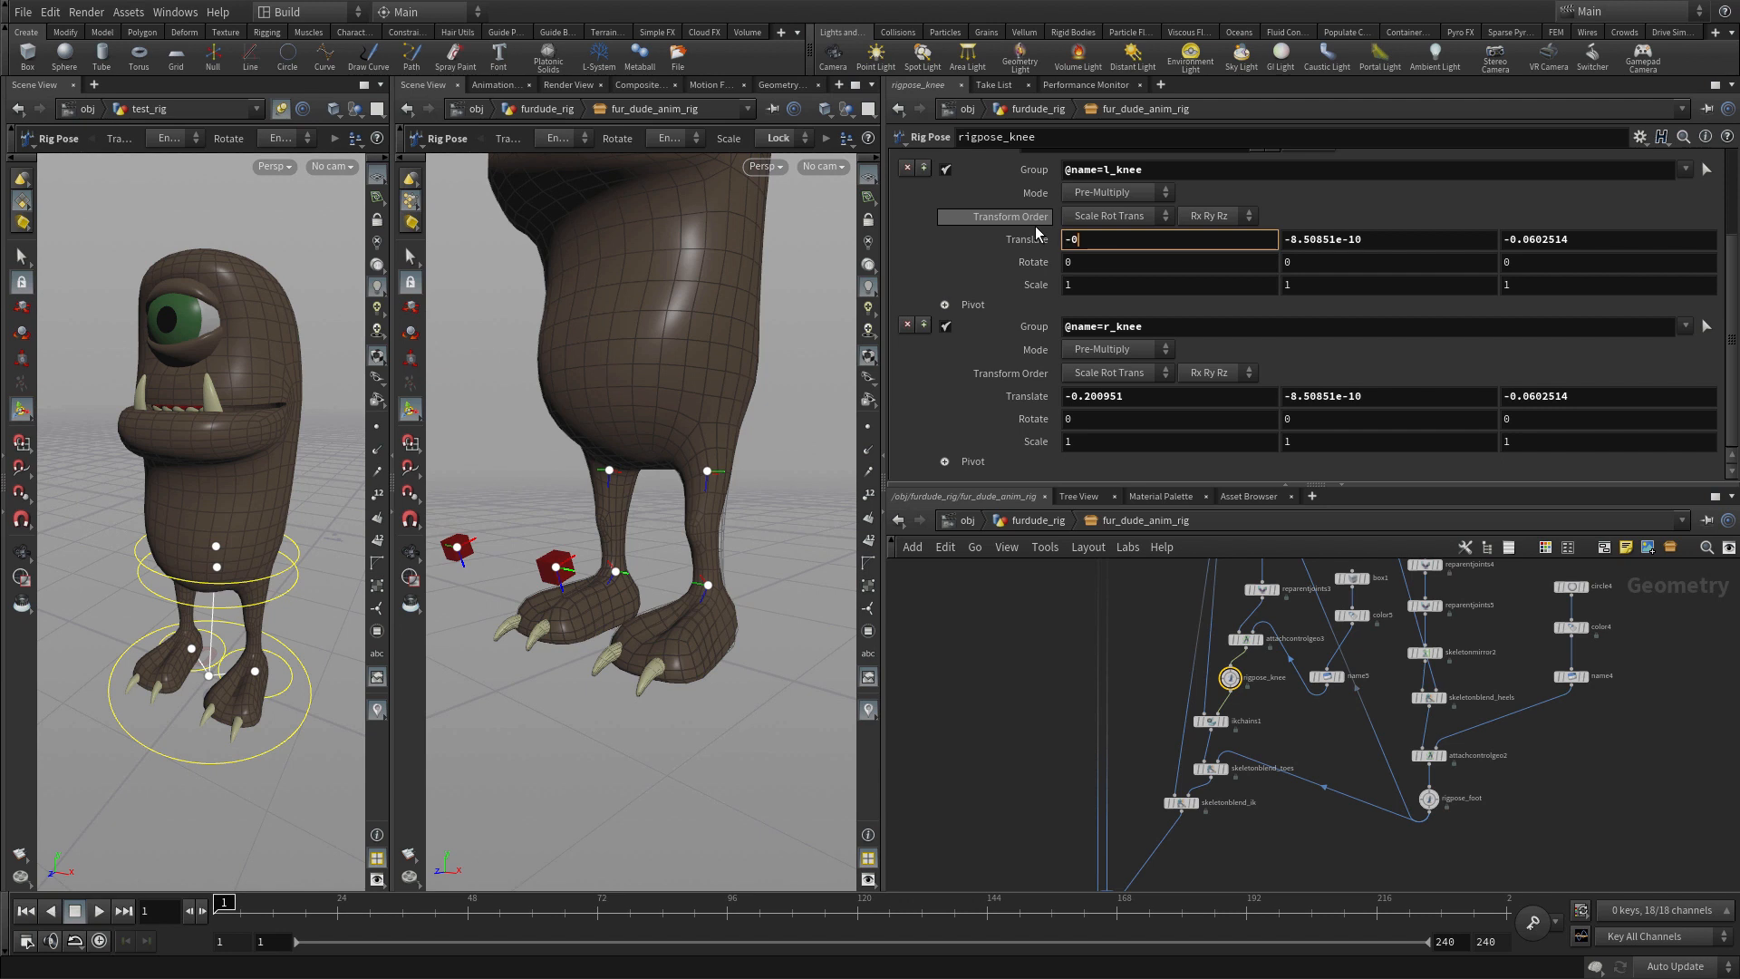
pyautogui.write('-0.15')
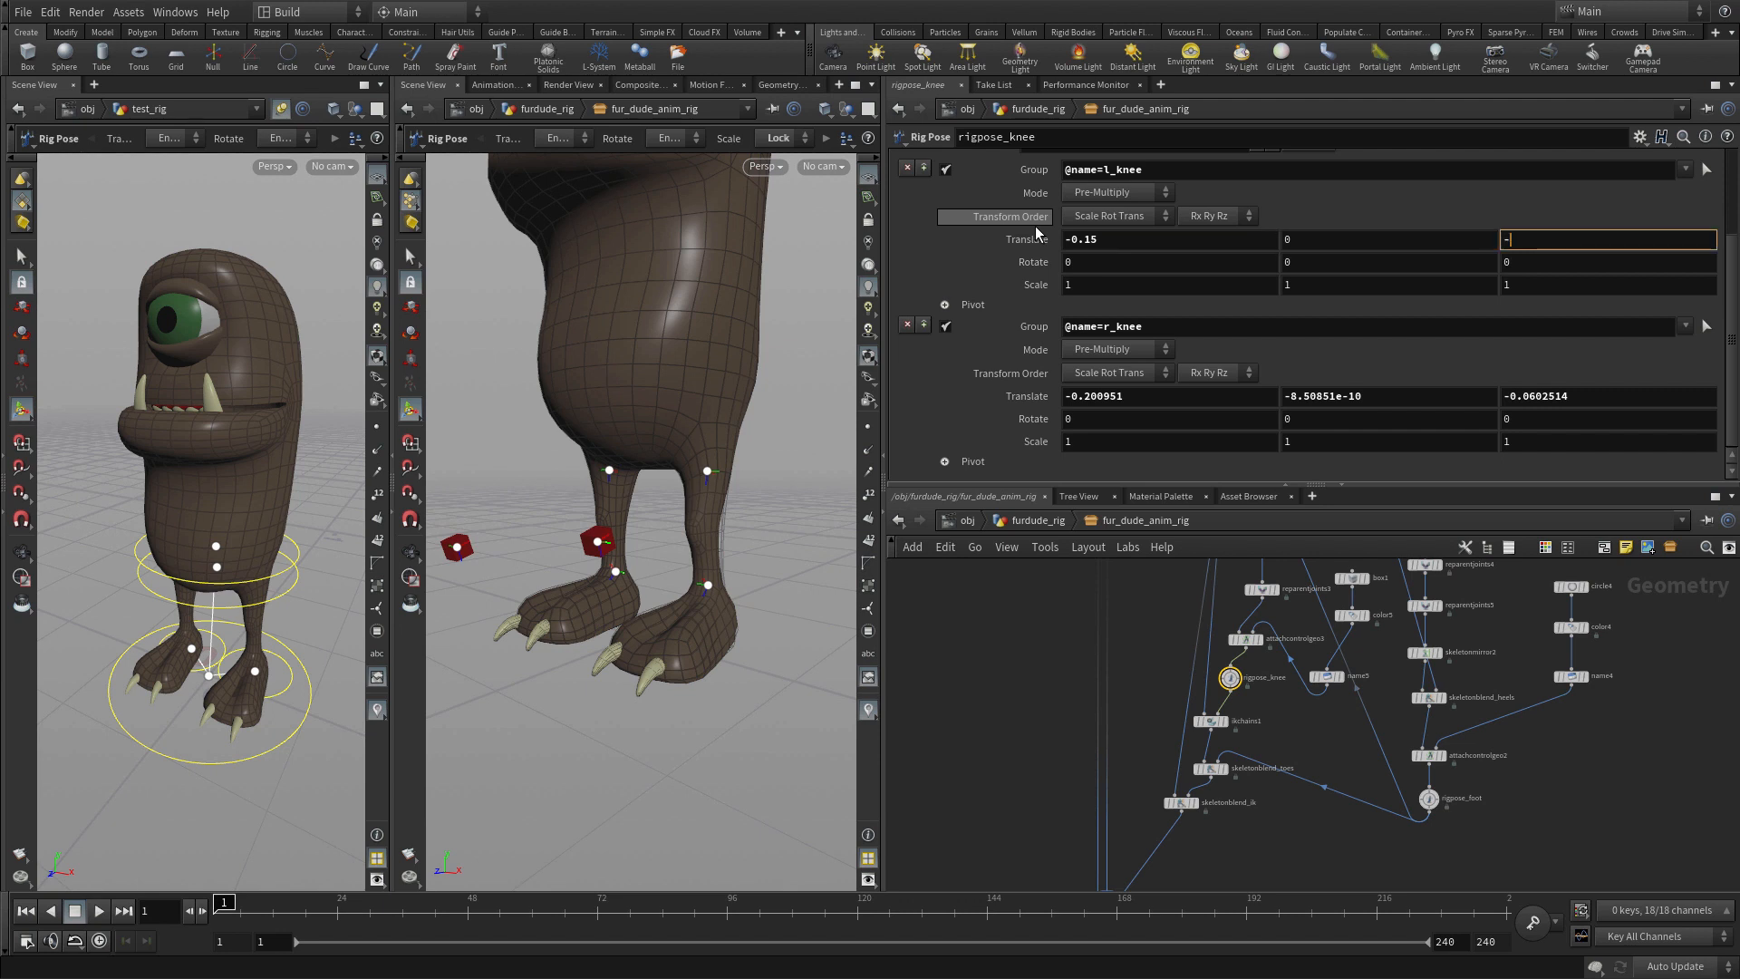
pyautogui.write('-0.1')
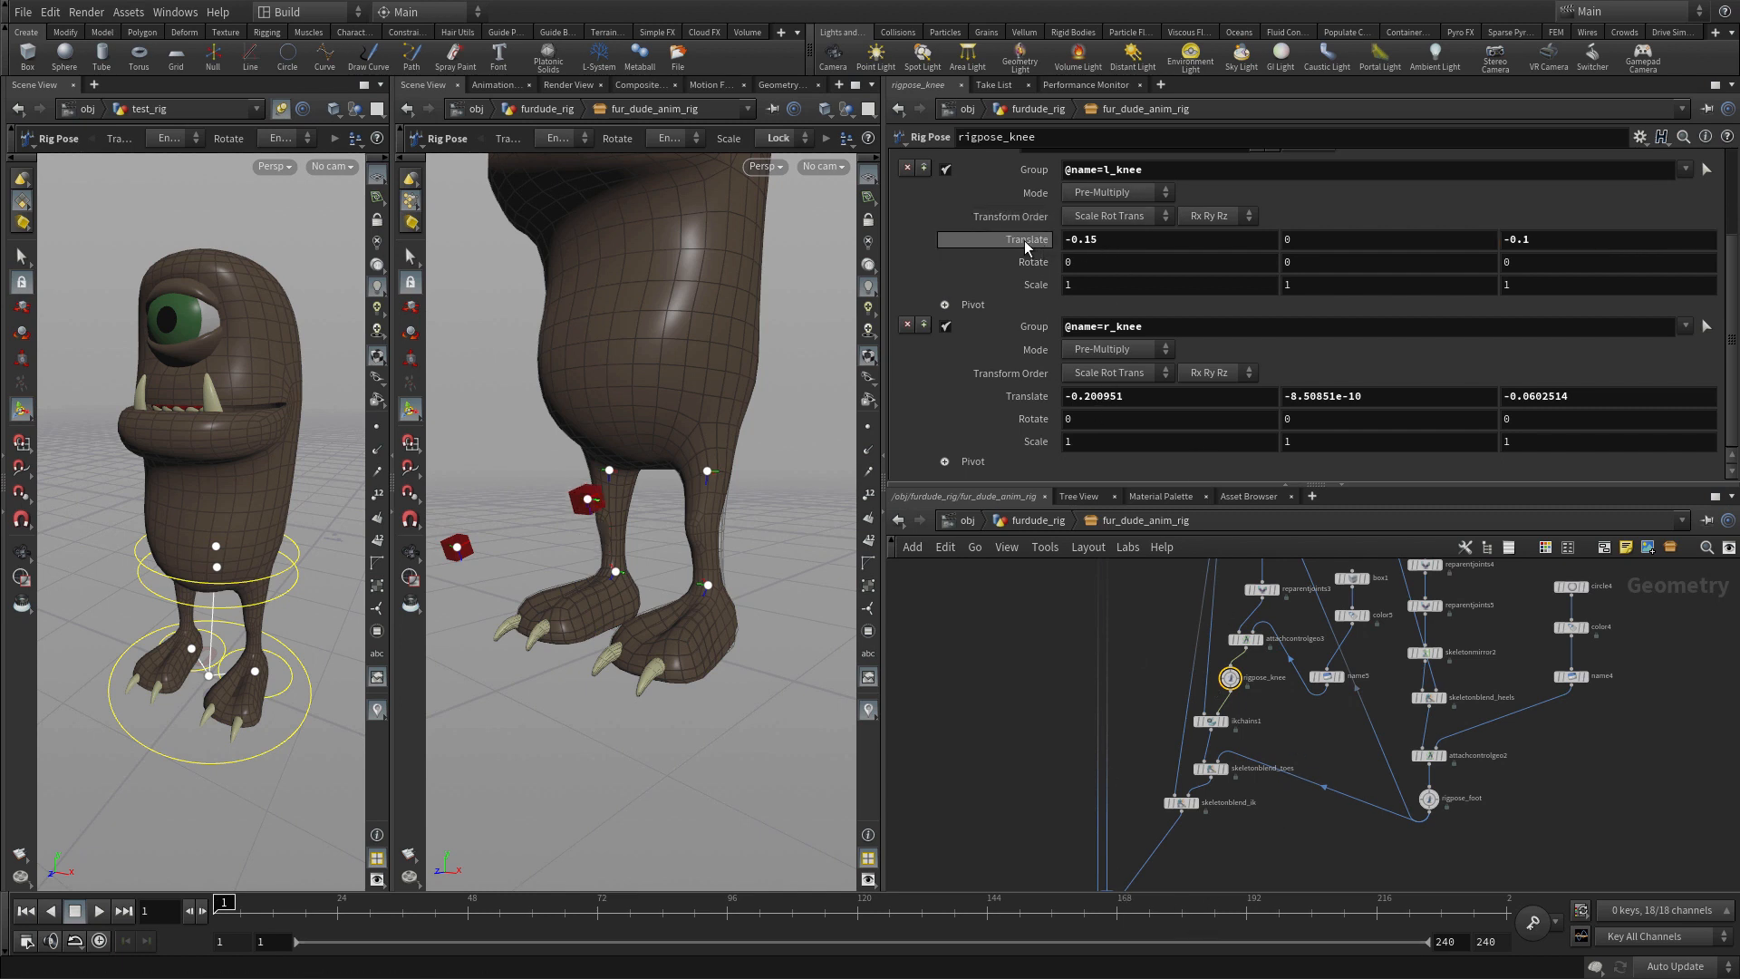
pyautogui.rightClick(1012, 239)
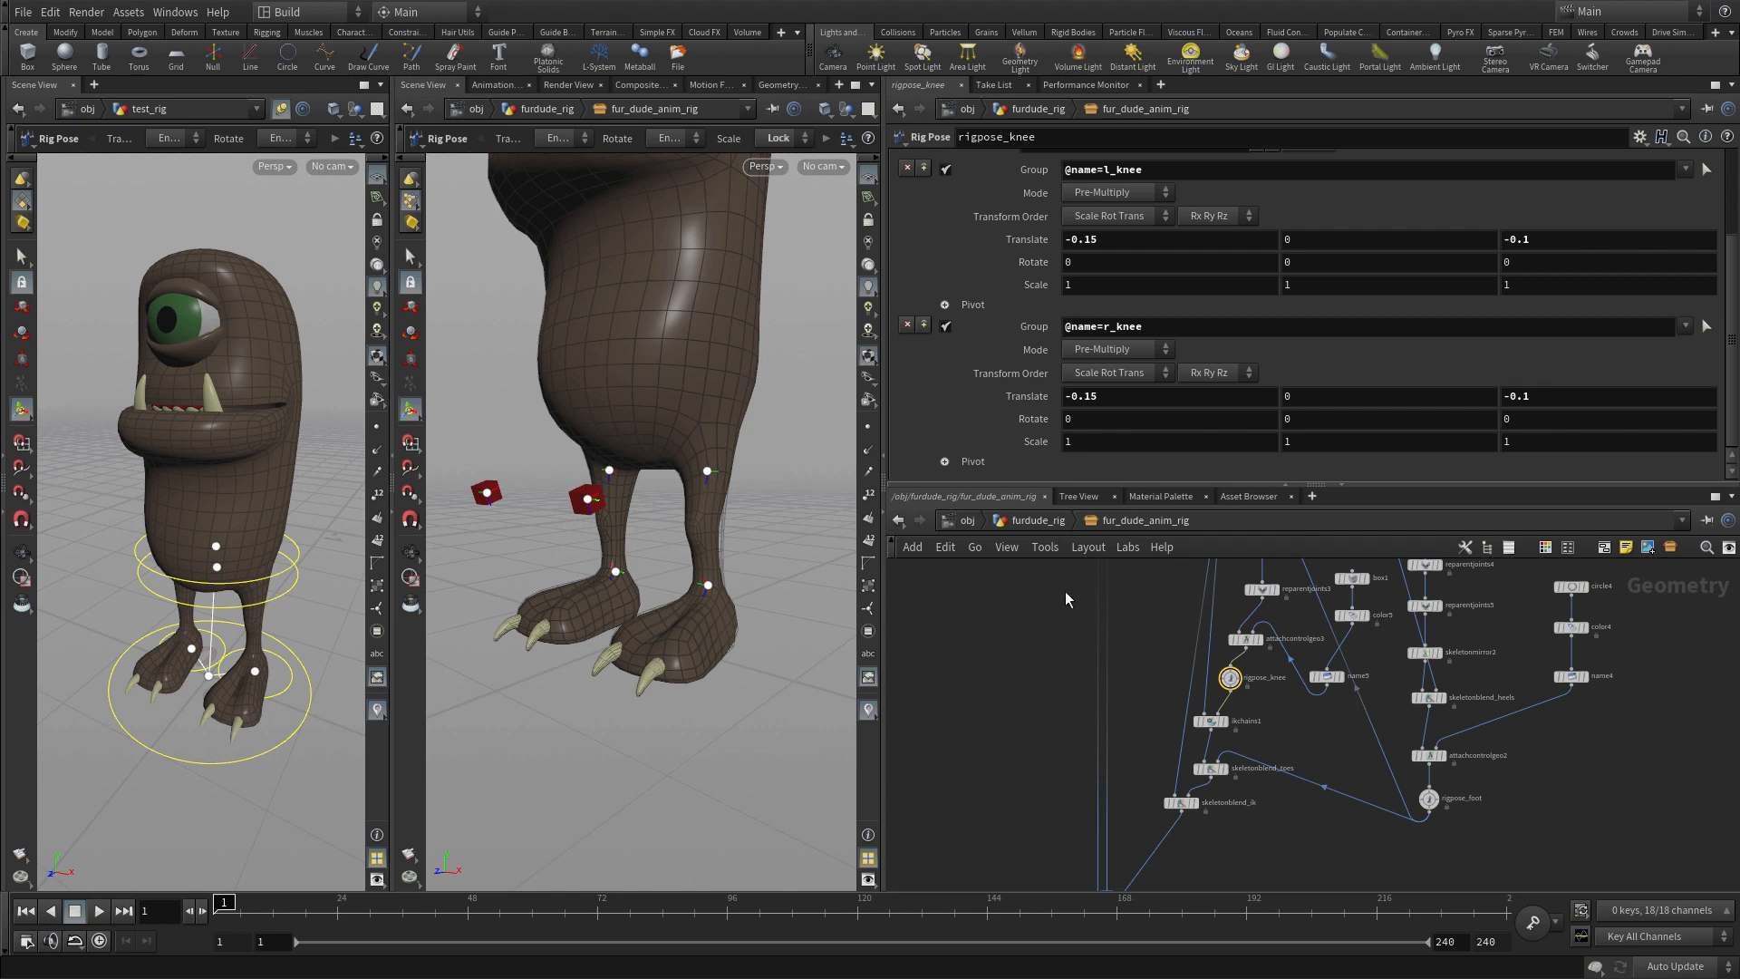
pyautogui.moveTo(1249, 767)
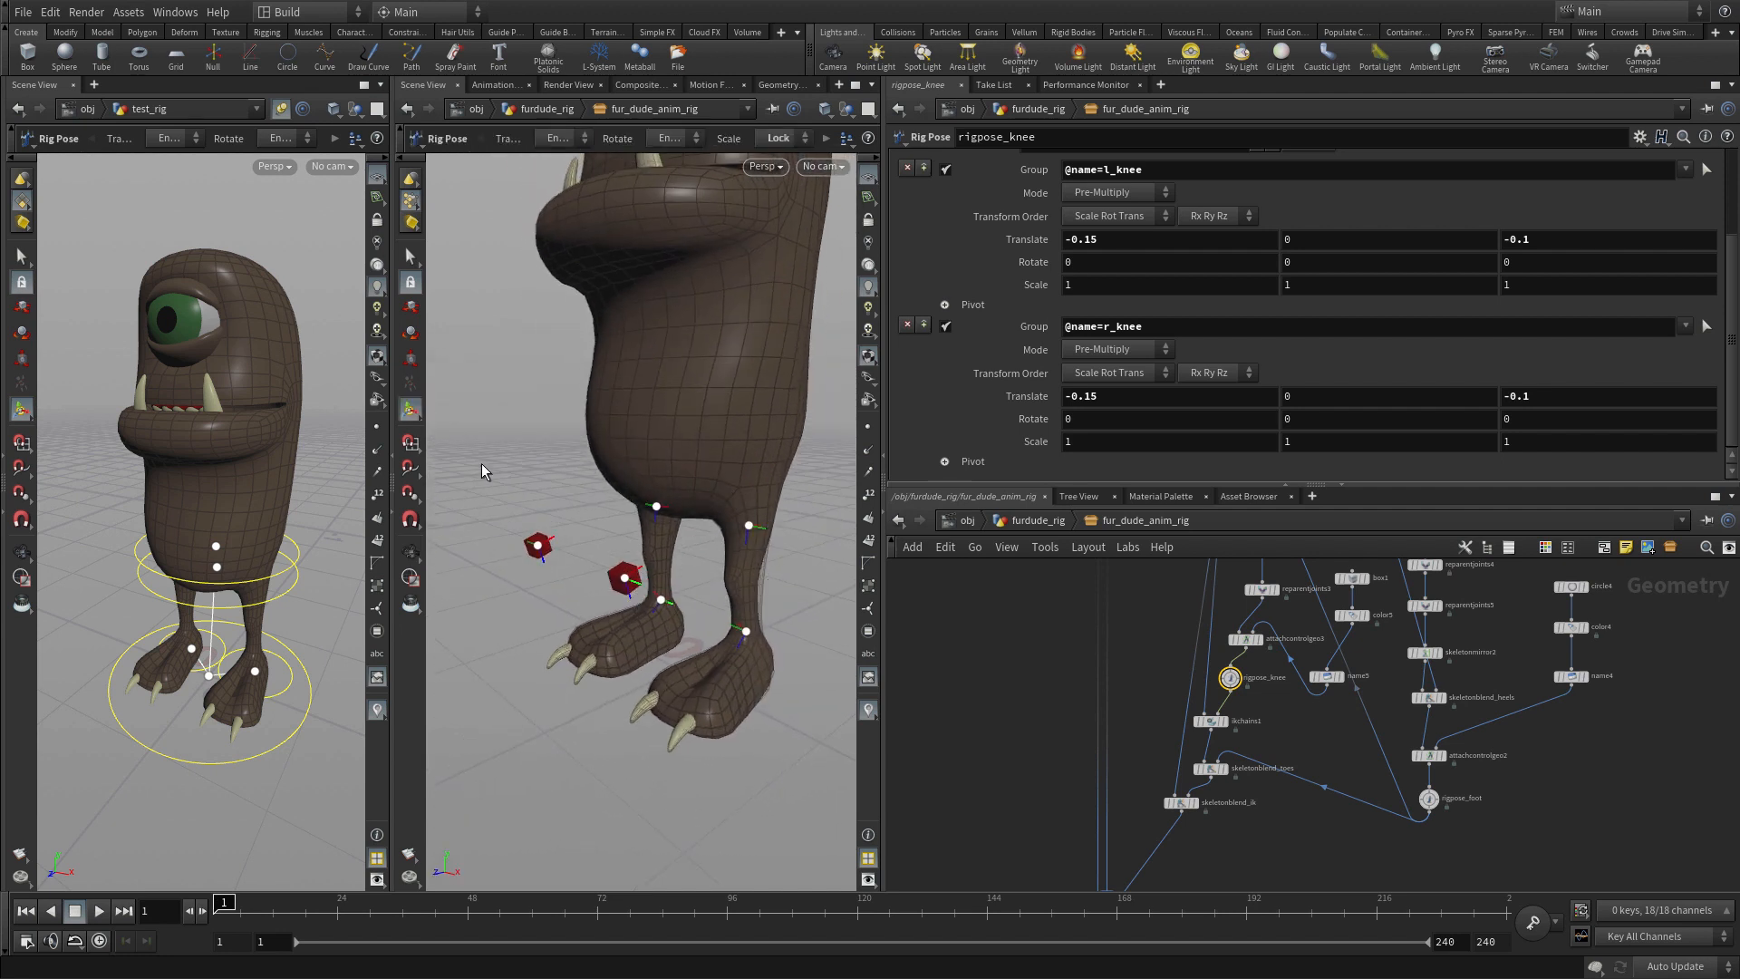
pyautogui.moveTo(366, 524)
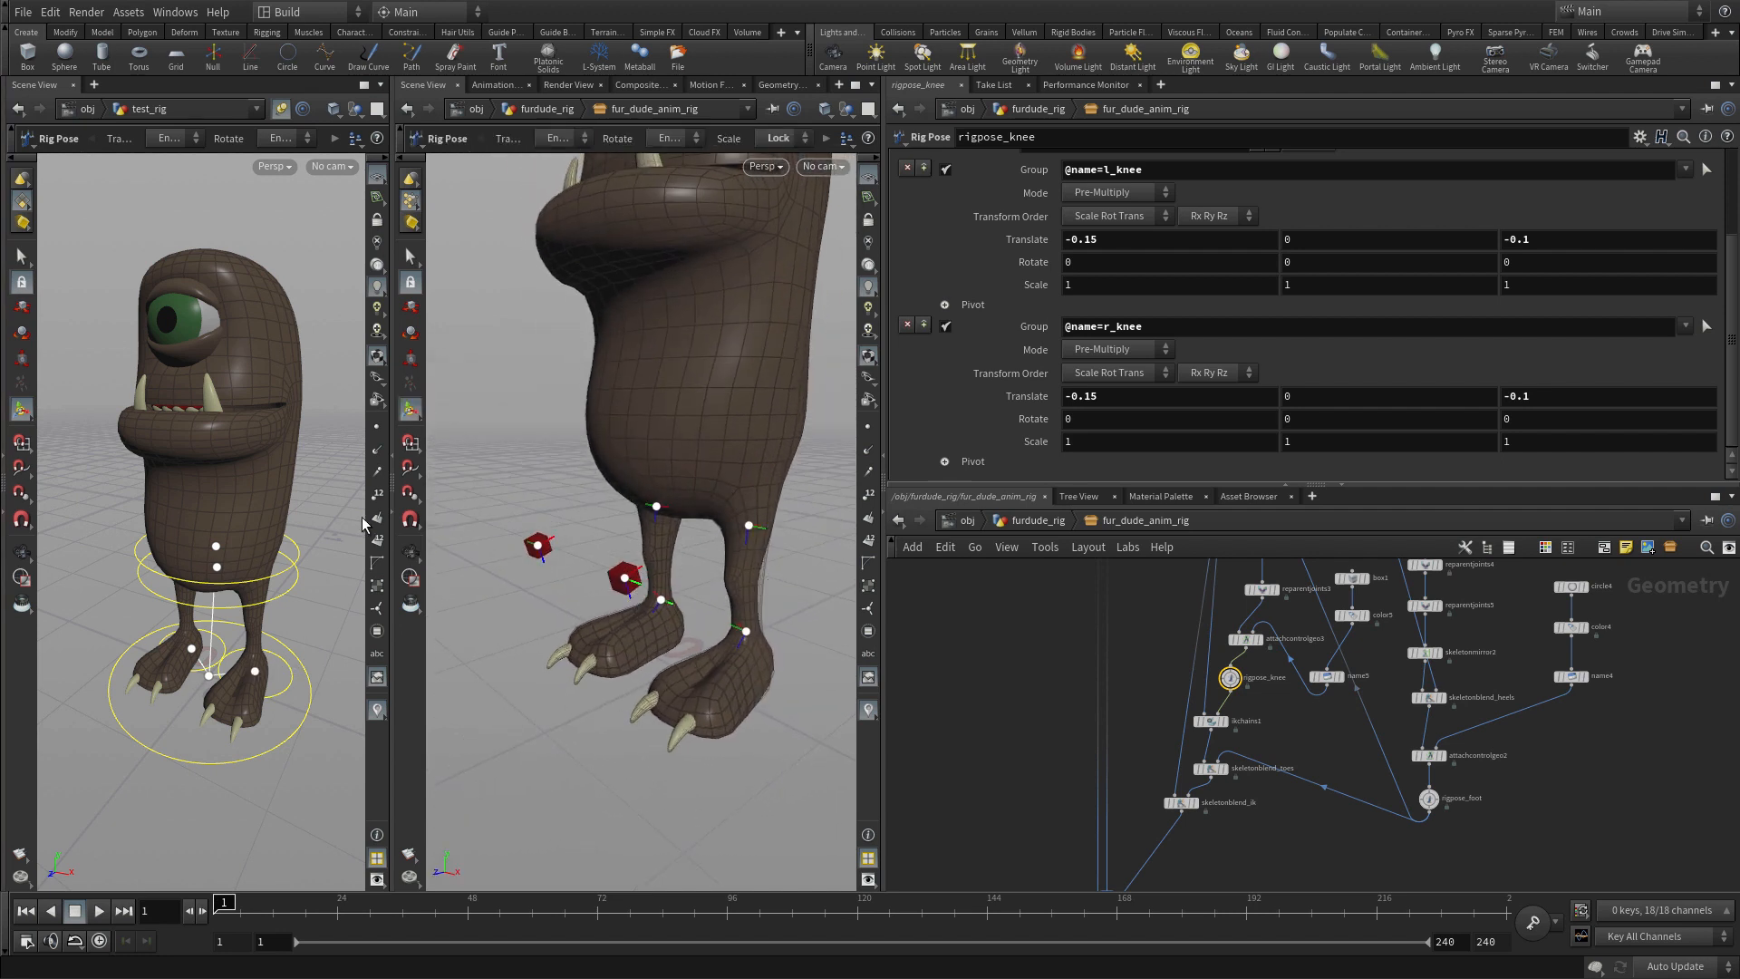